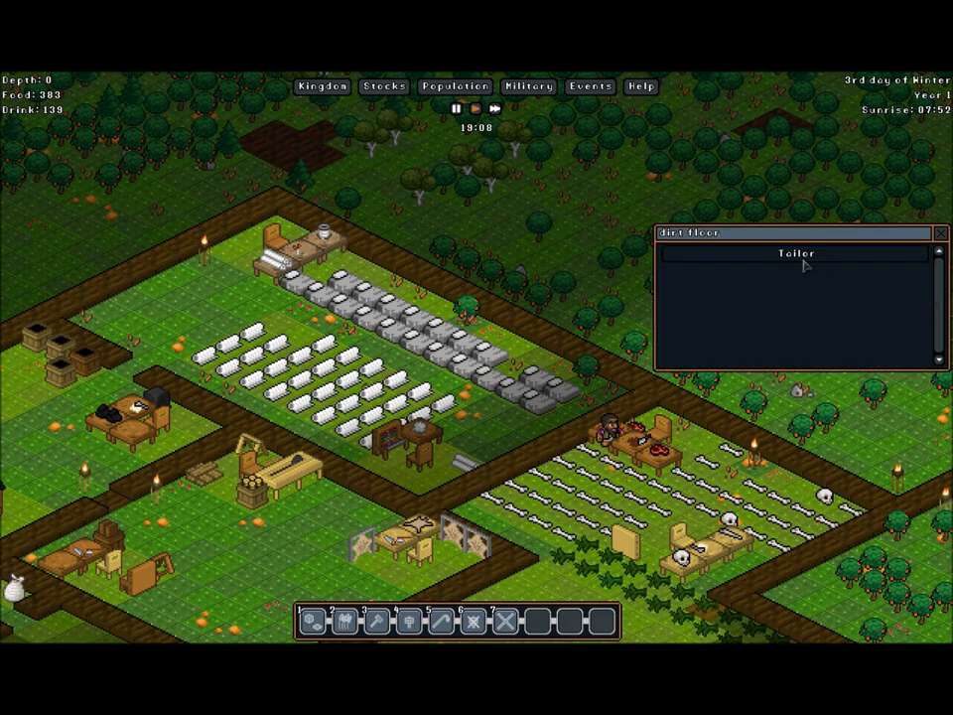
Cancel the tailor's mattress job, queue 20 bandages instead, and close the workshop.
click(795, 253)
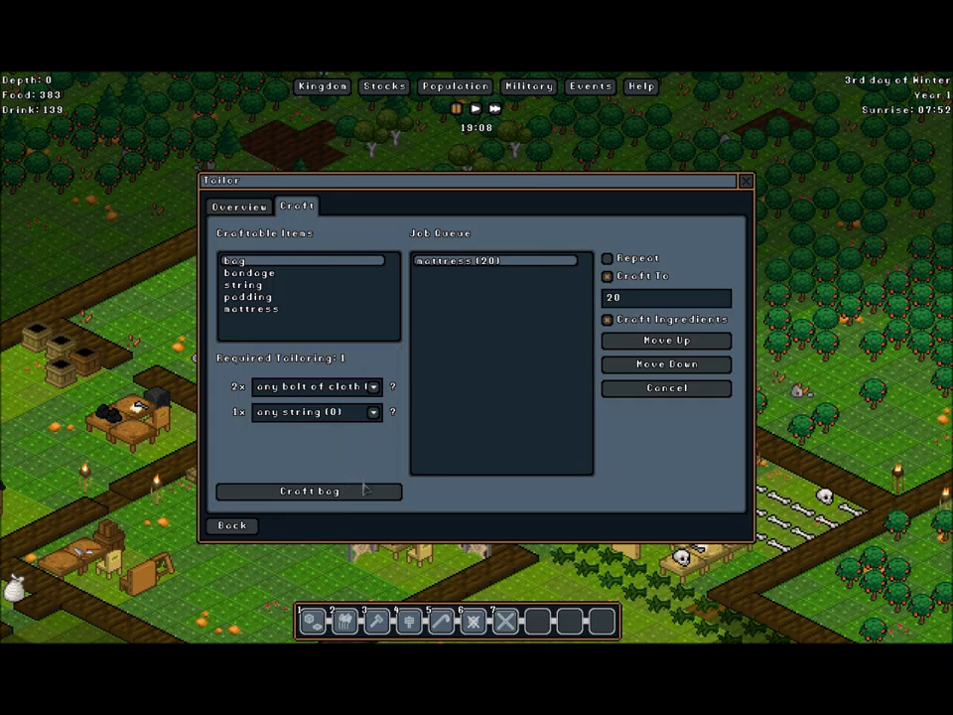
click(665, 387)
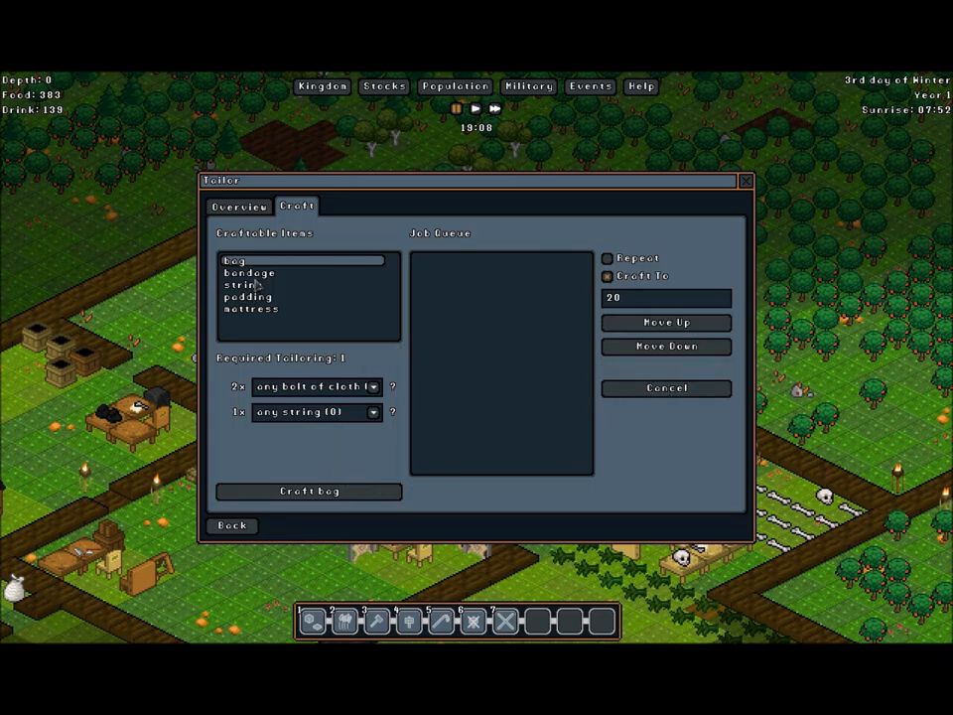
click(249, 272)
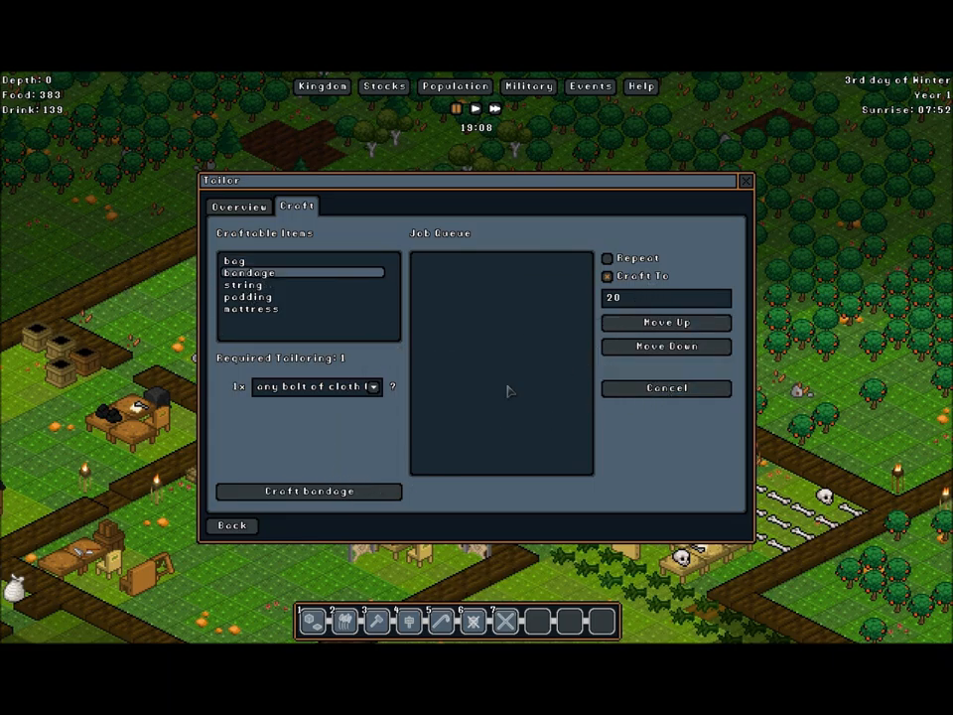
click(307, 491)
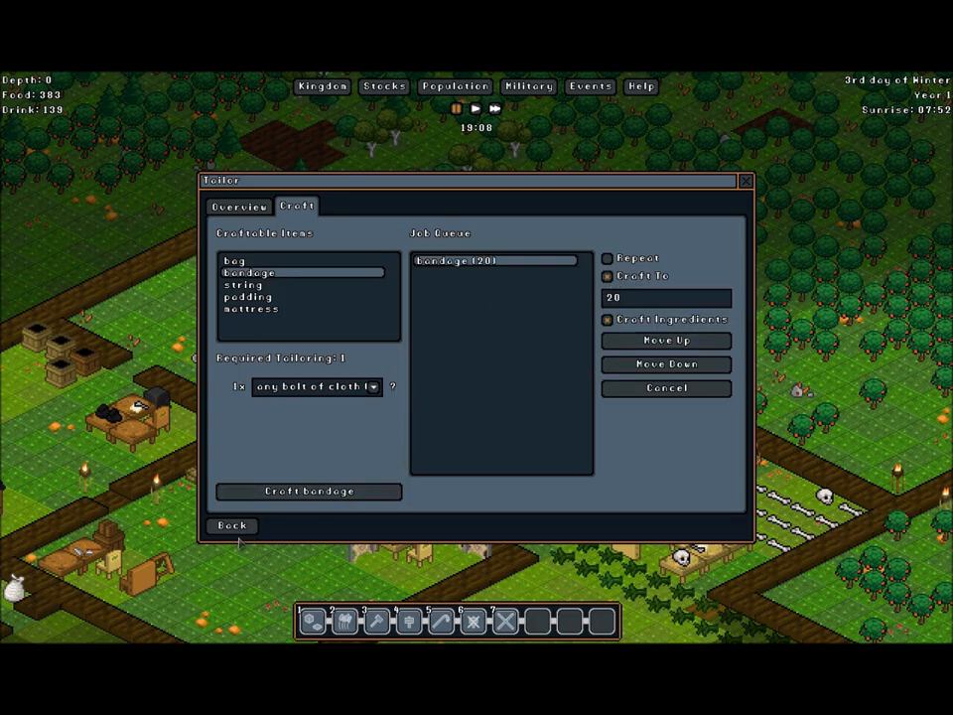
click(231, 525)
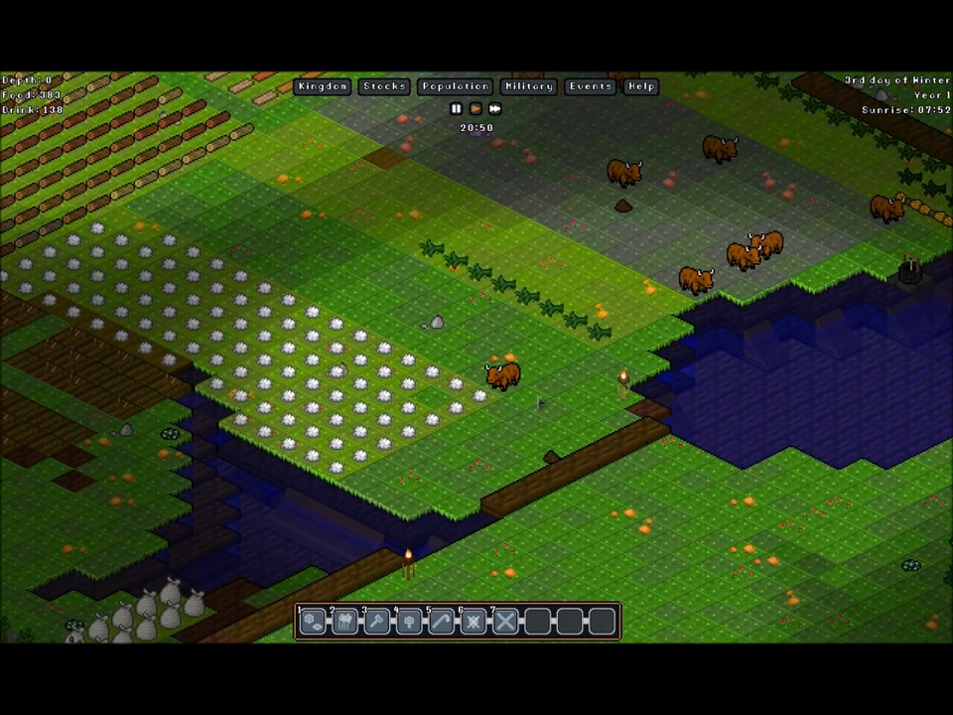
mouse_move(454, 87)
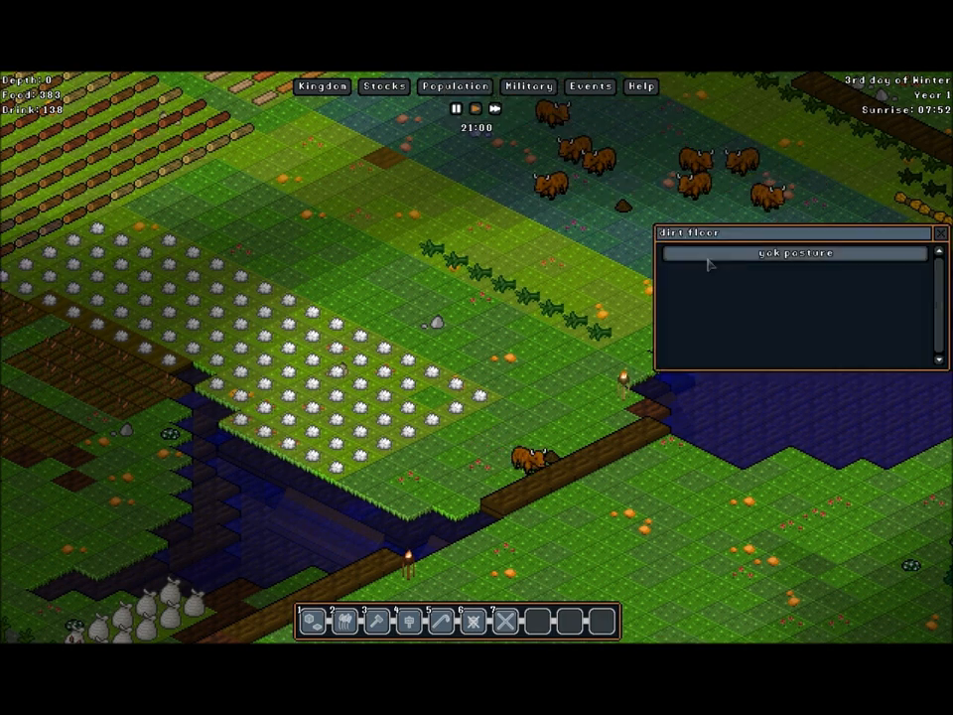
Select the bonecarver tile to show its Bonecarver and active craft-item task.
click(795, 253)
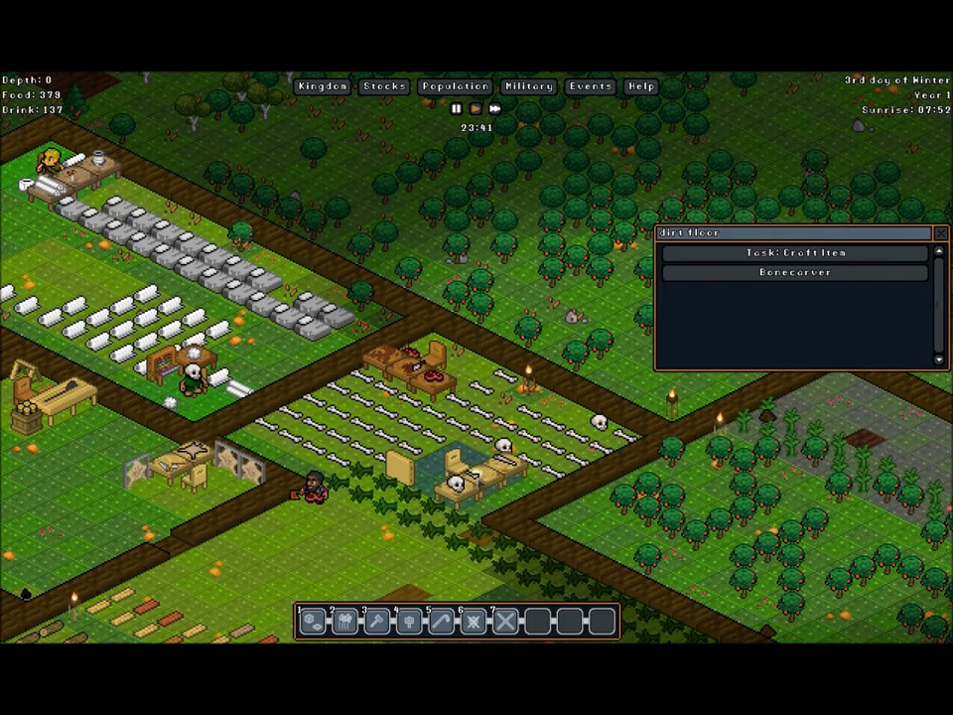
Review the Bonecarver's queued skull helmet, four bone shirts and assigned worker, then close it.
click(794, 270)
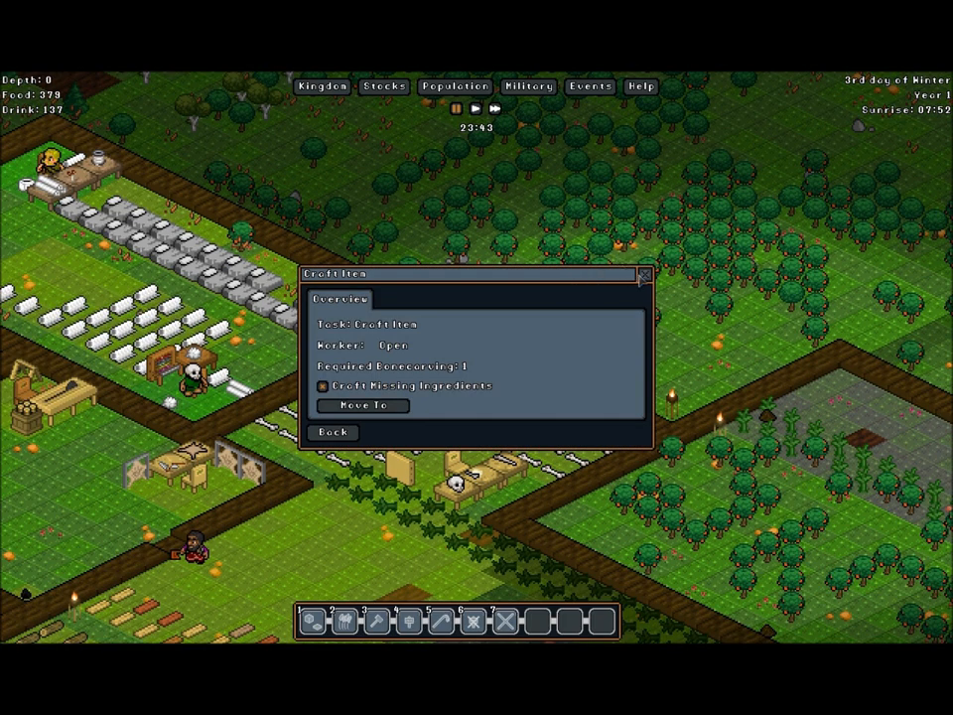
click(333, 432)
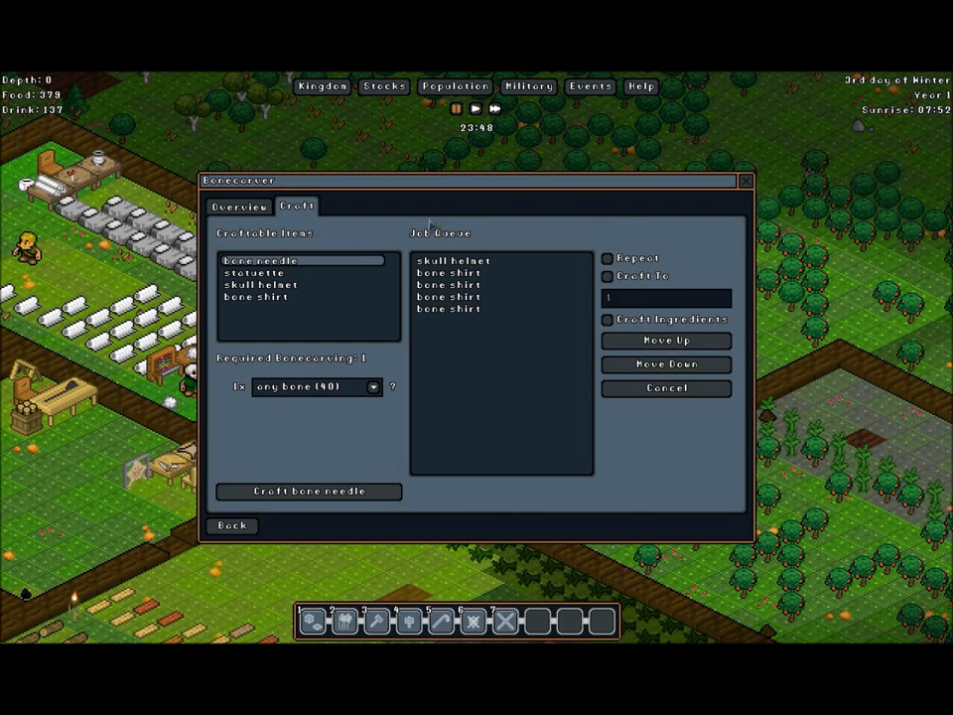
click(238, 206)
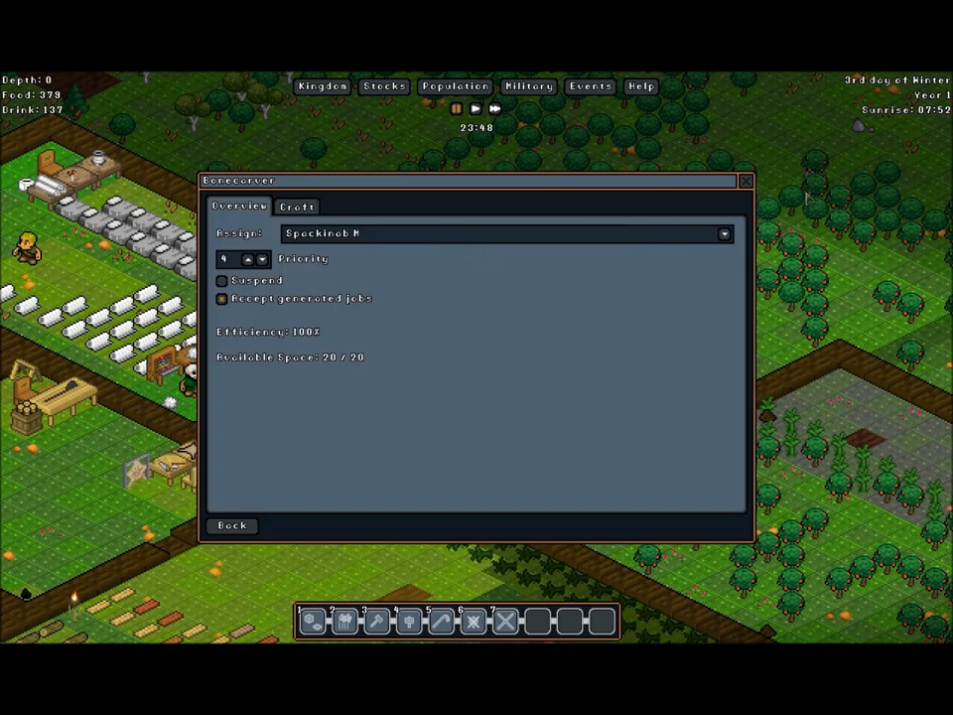
click(745, 181)
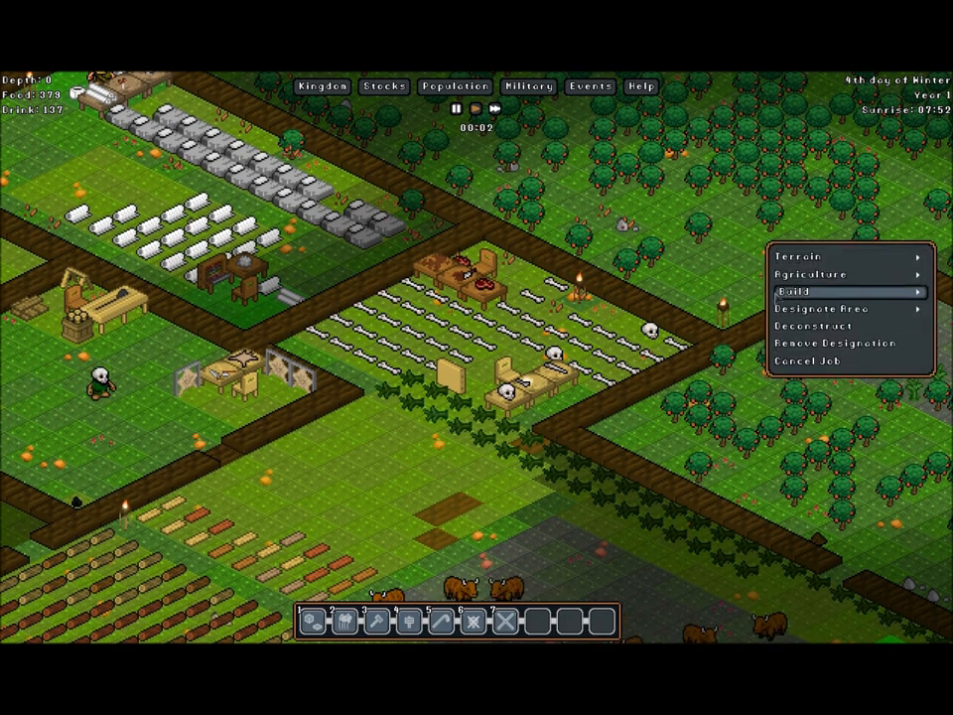
mouse_move(819, 309)
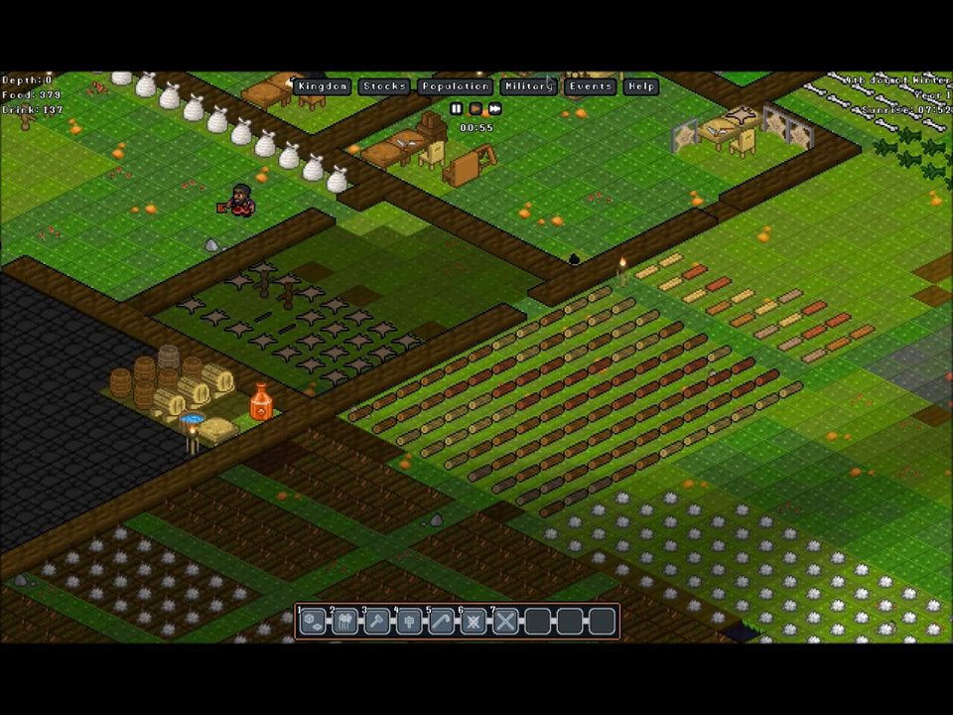
View a miner gnome's profile from the Population Assign roster, then close it.
click(454, 86)
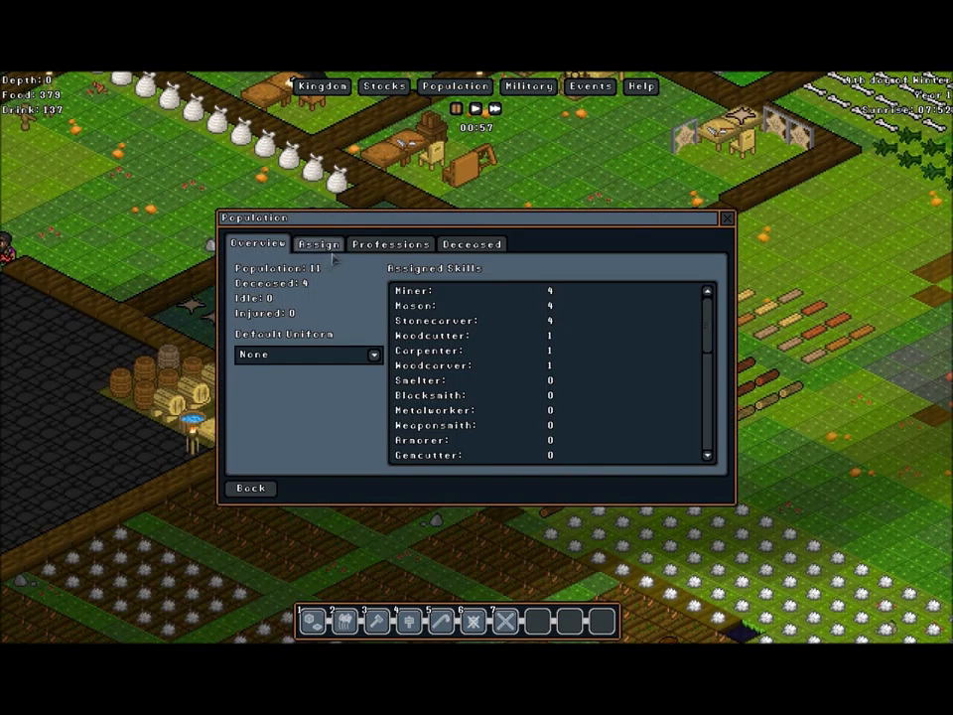
click(318, 243)
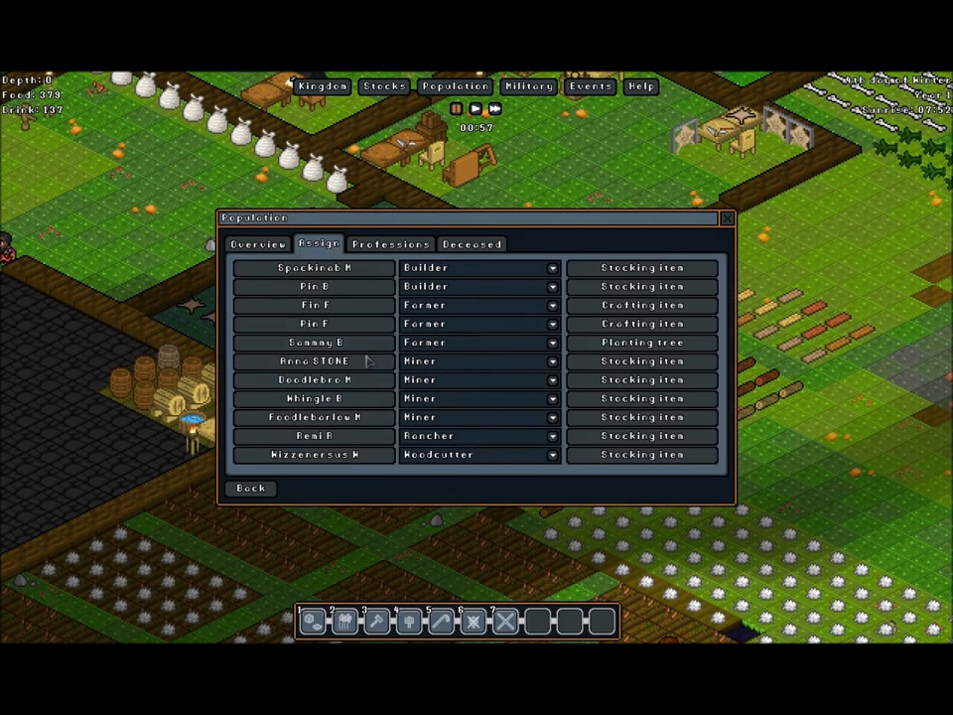
click(312, 360)
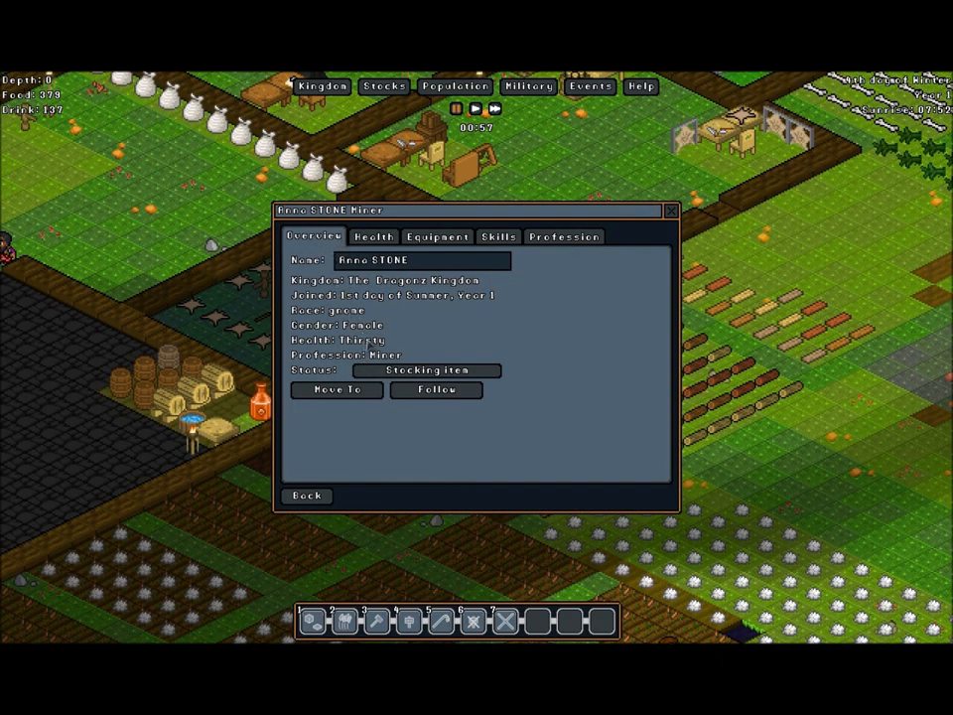
mouse_move(313, 477)
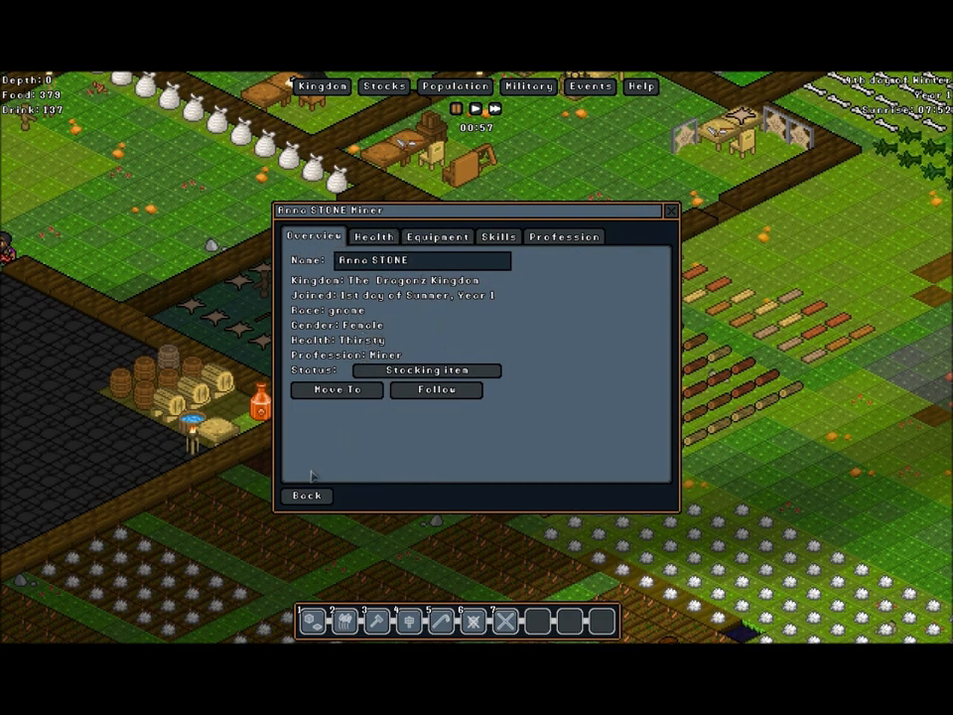
click(308, 495)
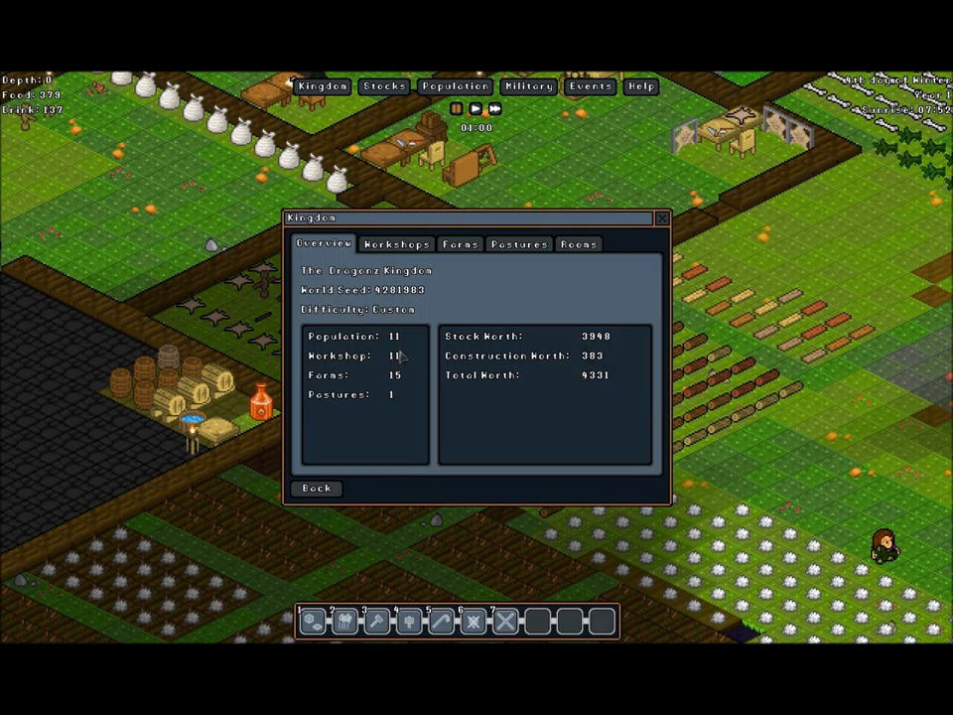
mouse_move(427, 394)
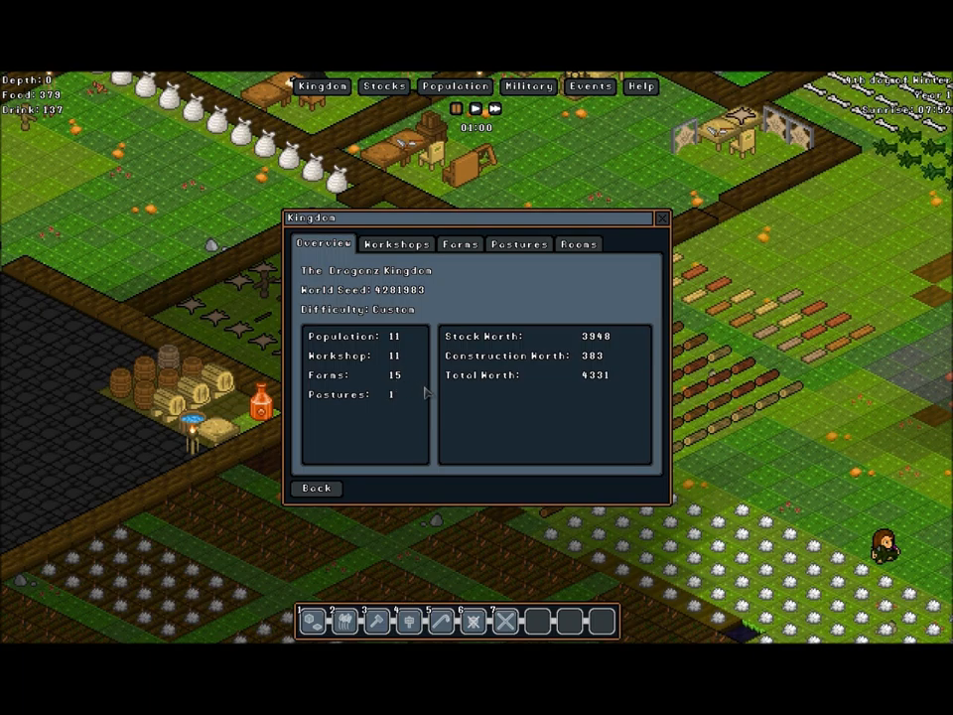
Browse the kingdom's workshops, 15 farms and 7 rooms, then open and close a dining room.
click(395, 243)
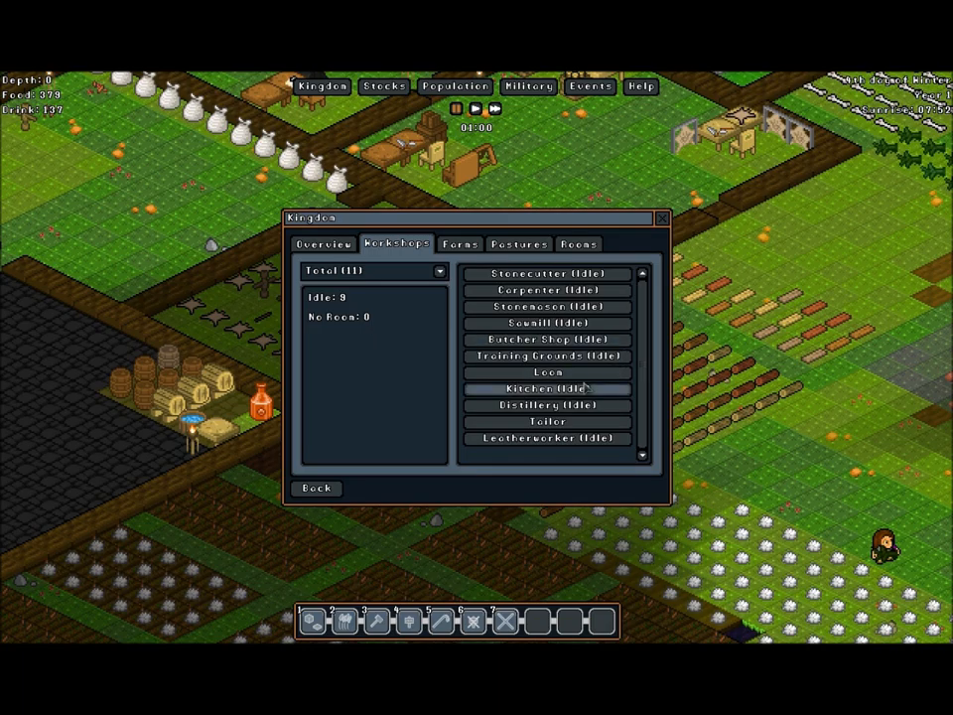
click(459, 243)
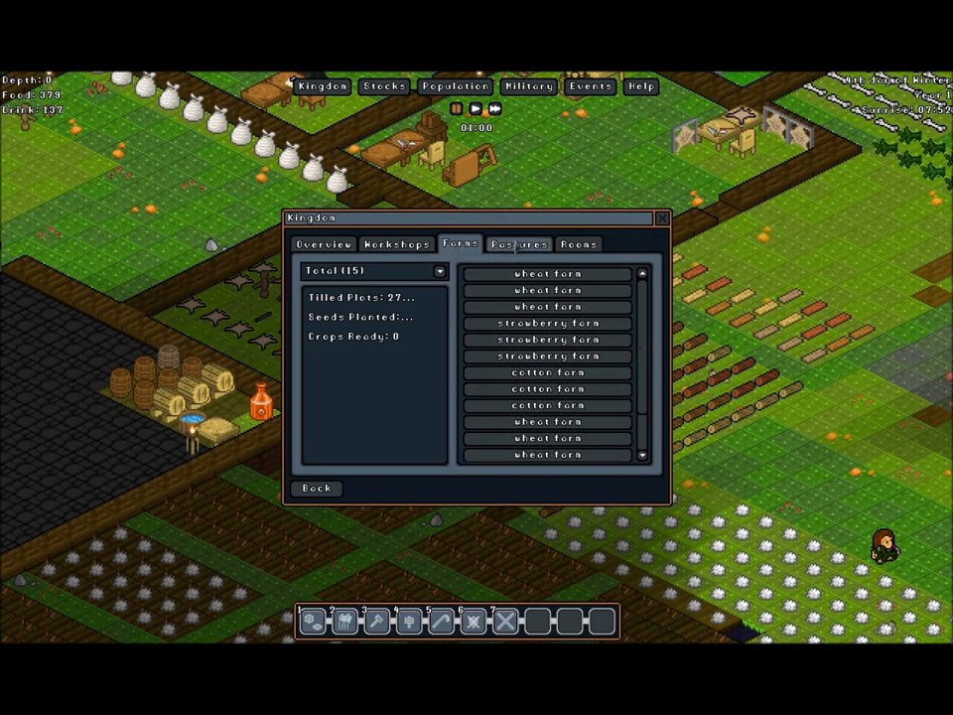
click(579, 243)
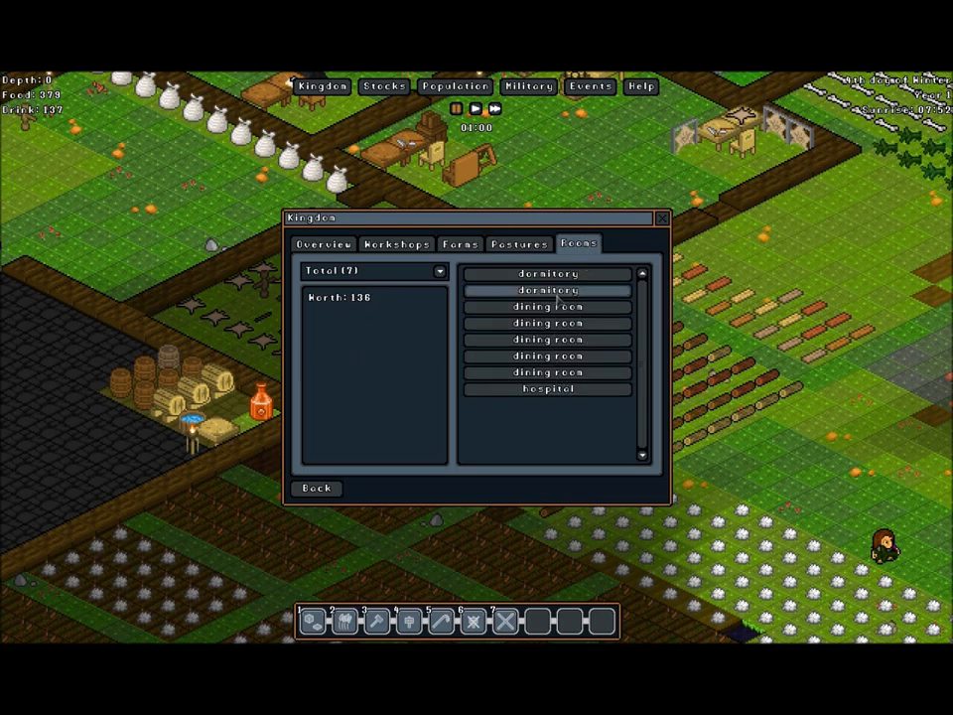
mouse_move(506, 346)
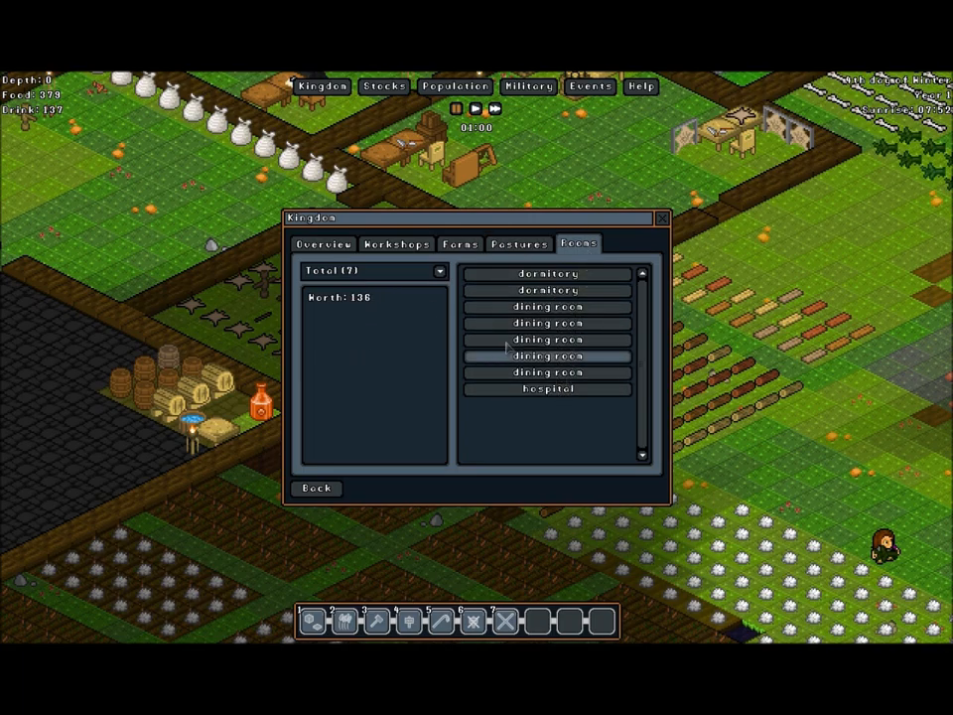
mouse_move(459, 298)
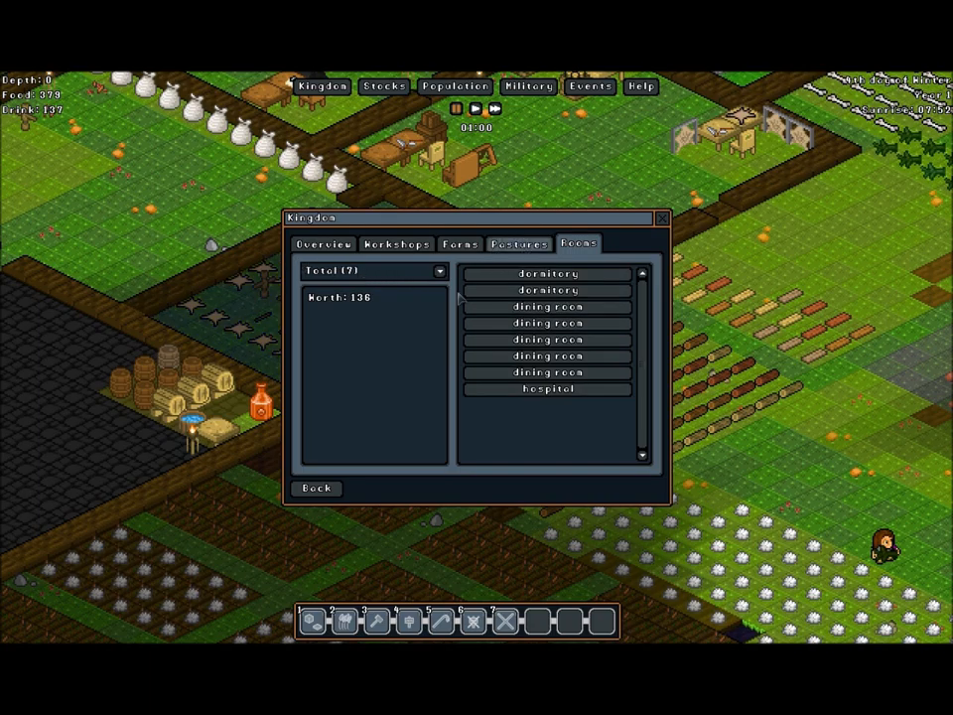
click(547, 305)
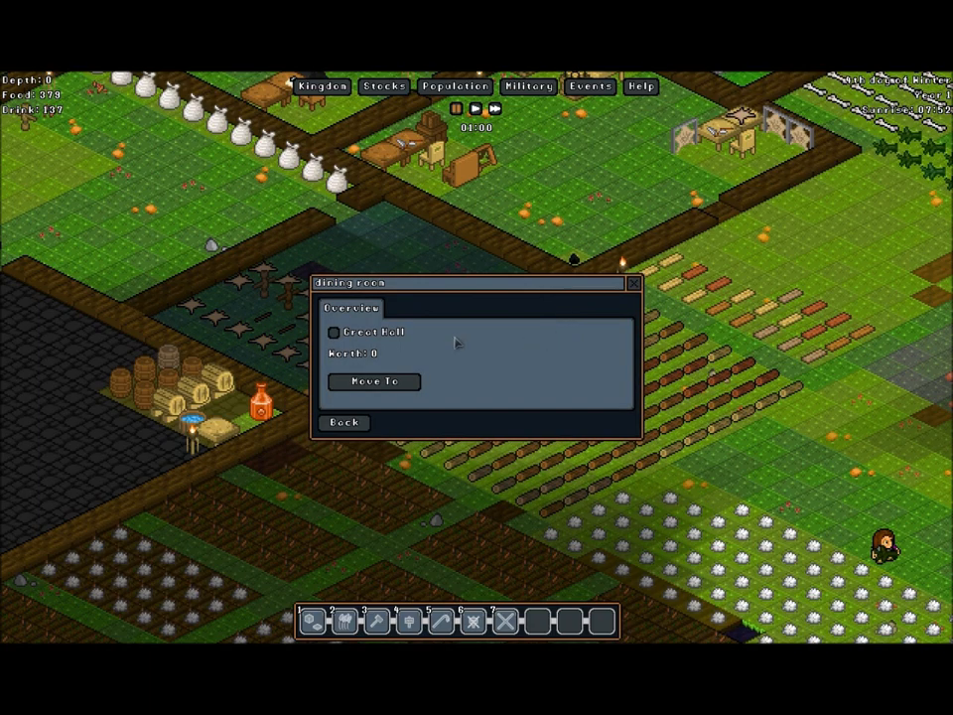
click(343, 422)
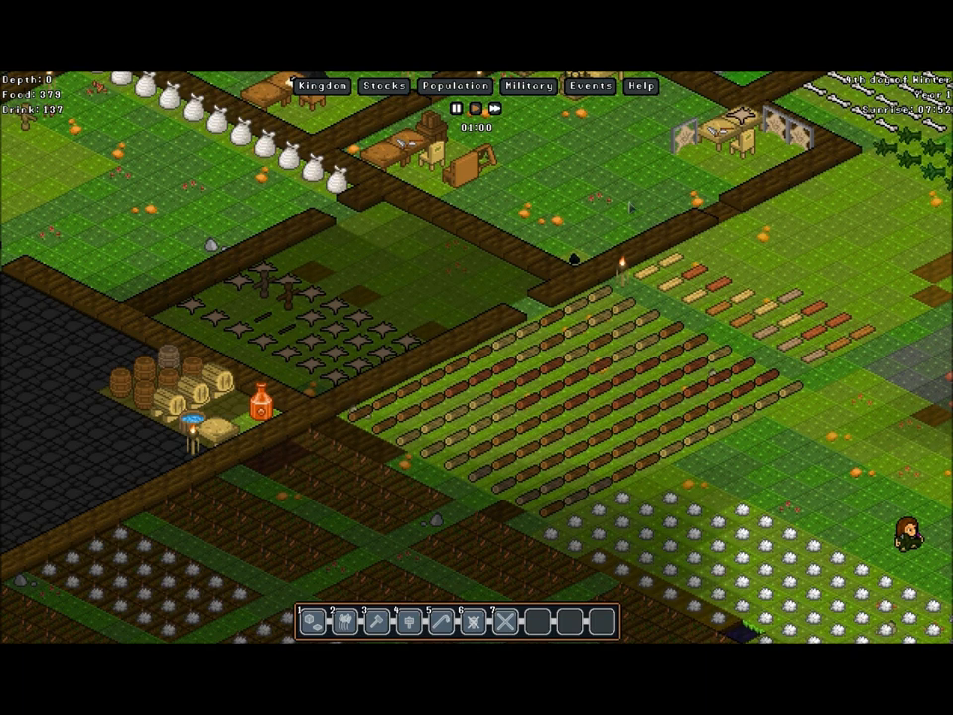
Open the idle, starving builder's profile from the Population Assign roster.
click(455, 87)
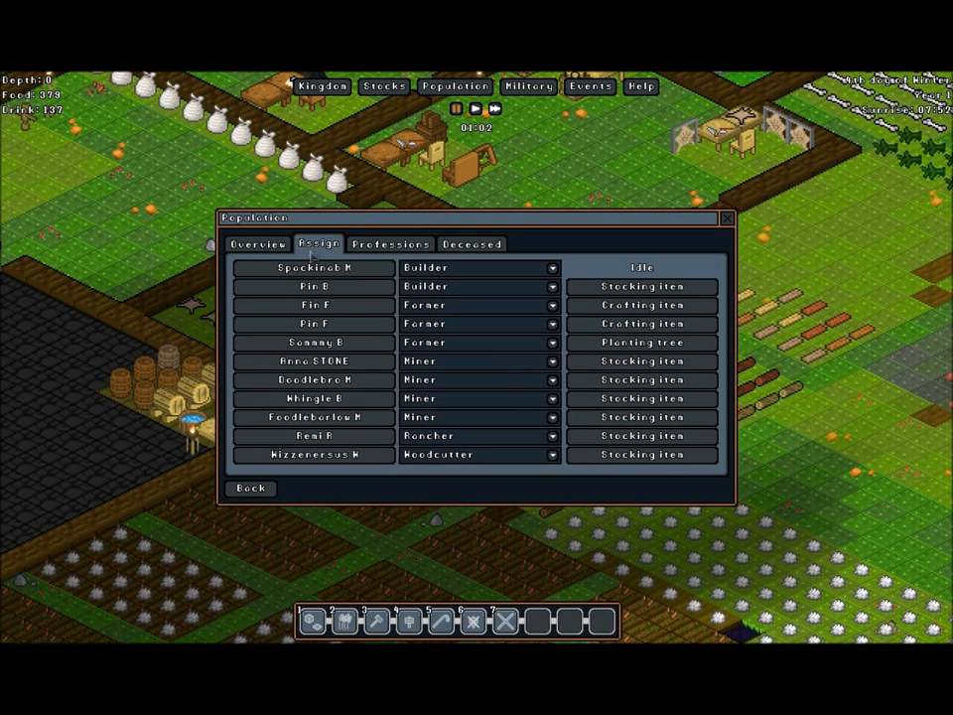
click(312, 267)
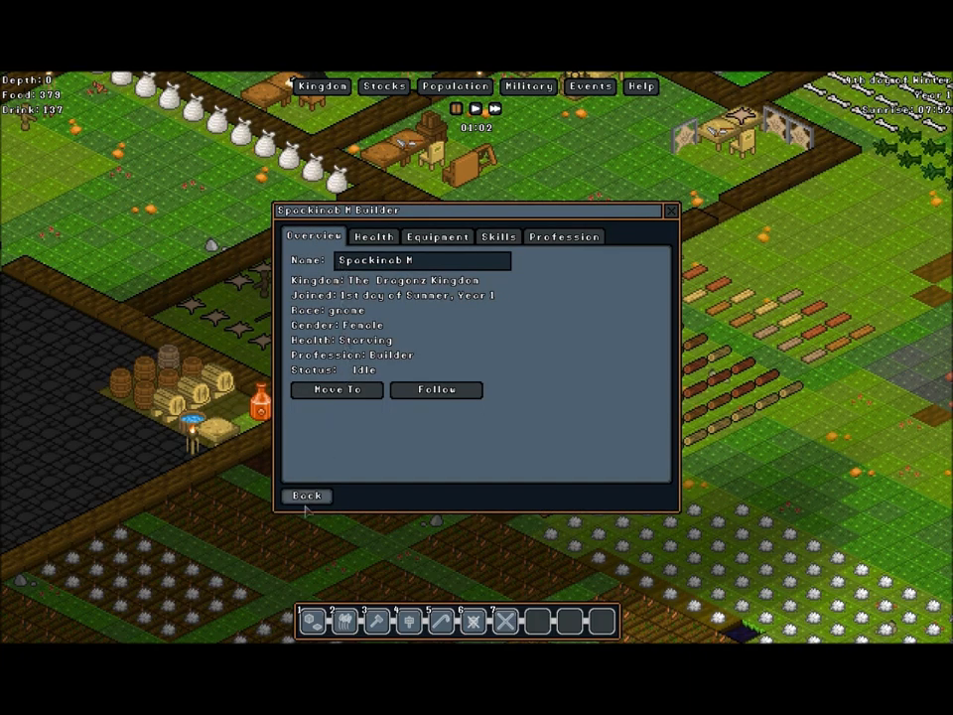
mouse_move(307, 508)
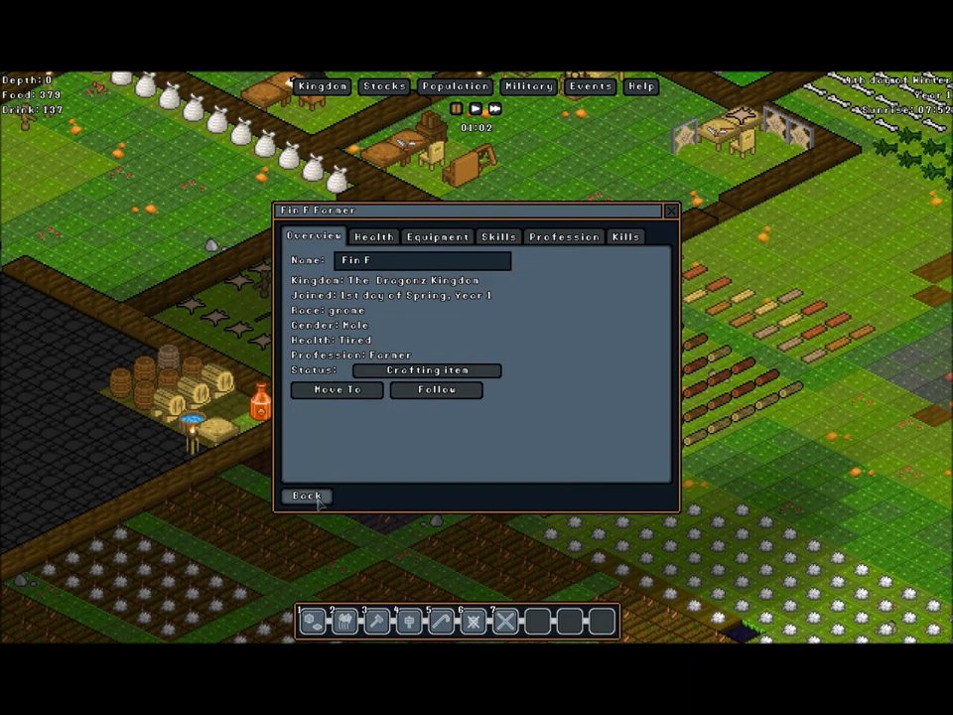
click(307, 495)
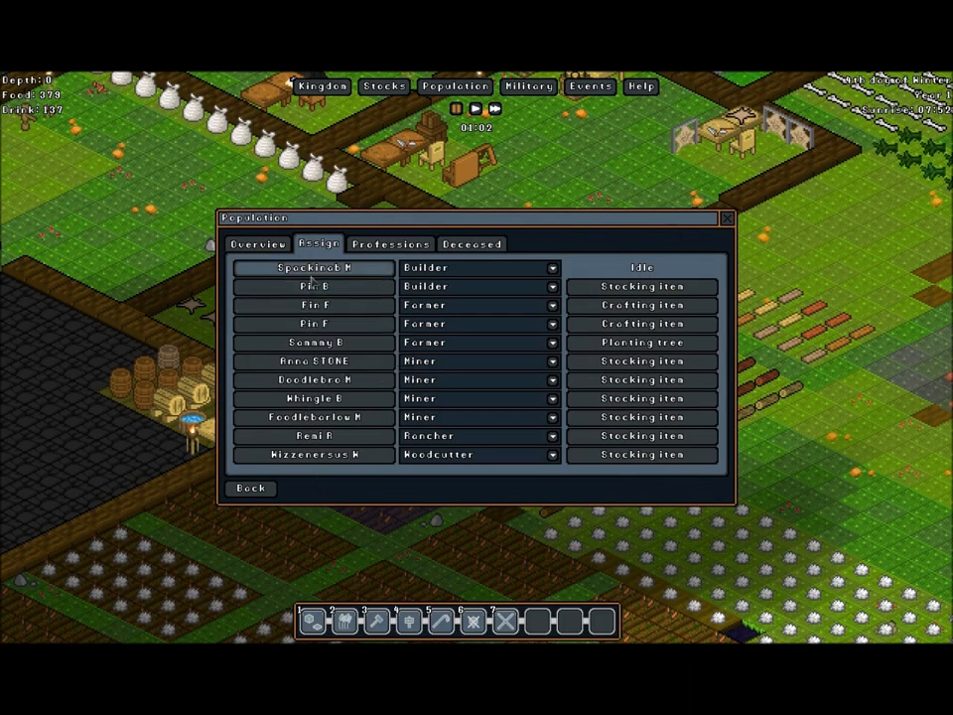
click(312, 286)
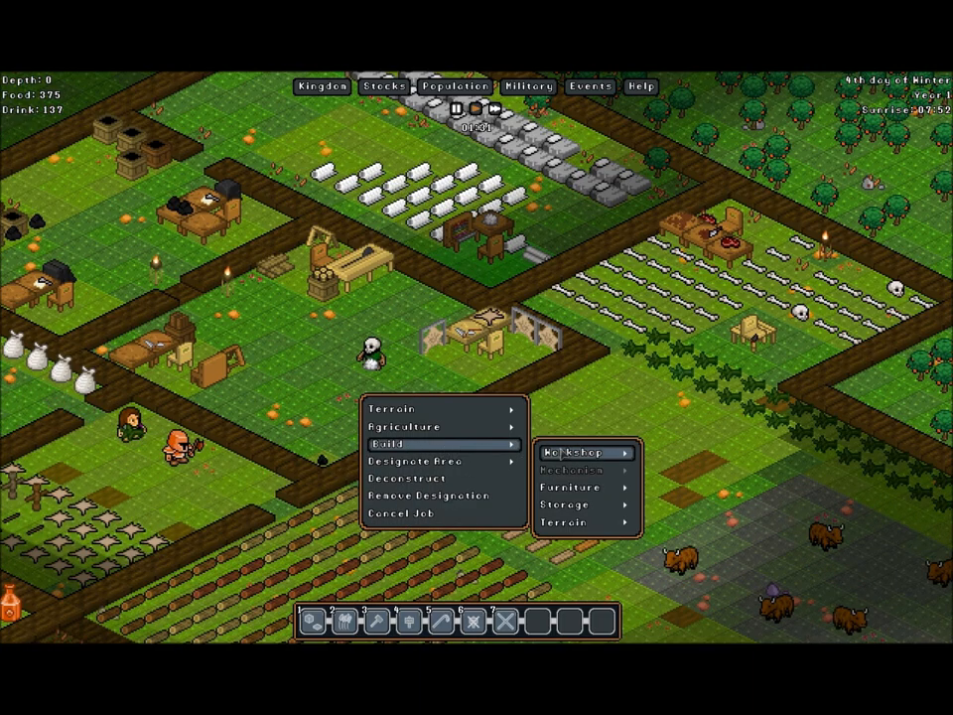
Place a Bonecarver workshop from Build > Workshop > Misc on the central grass.
click(582, 452)
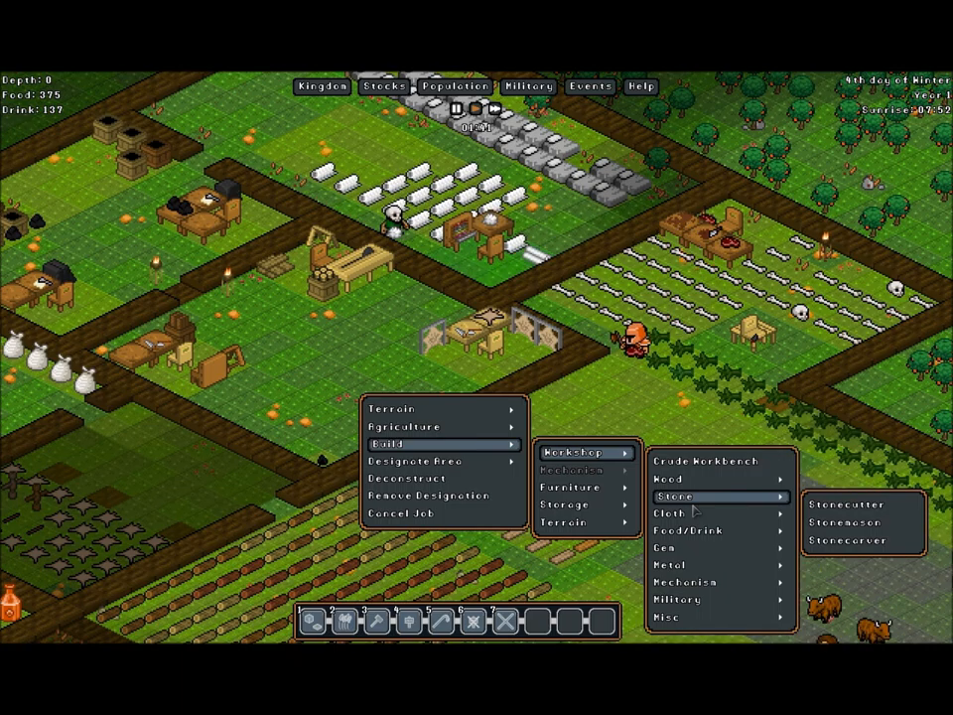
mouse_move(675, 616)
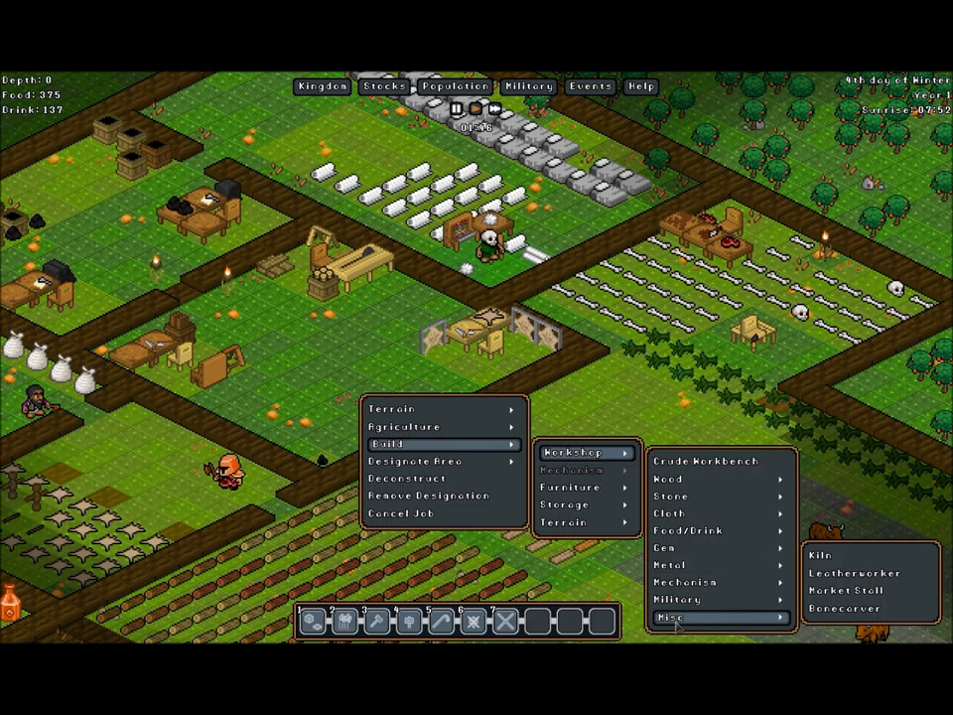
mouse_move(852, 588)
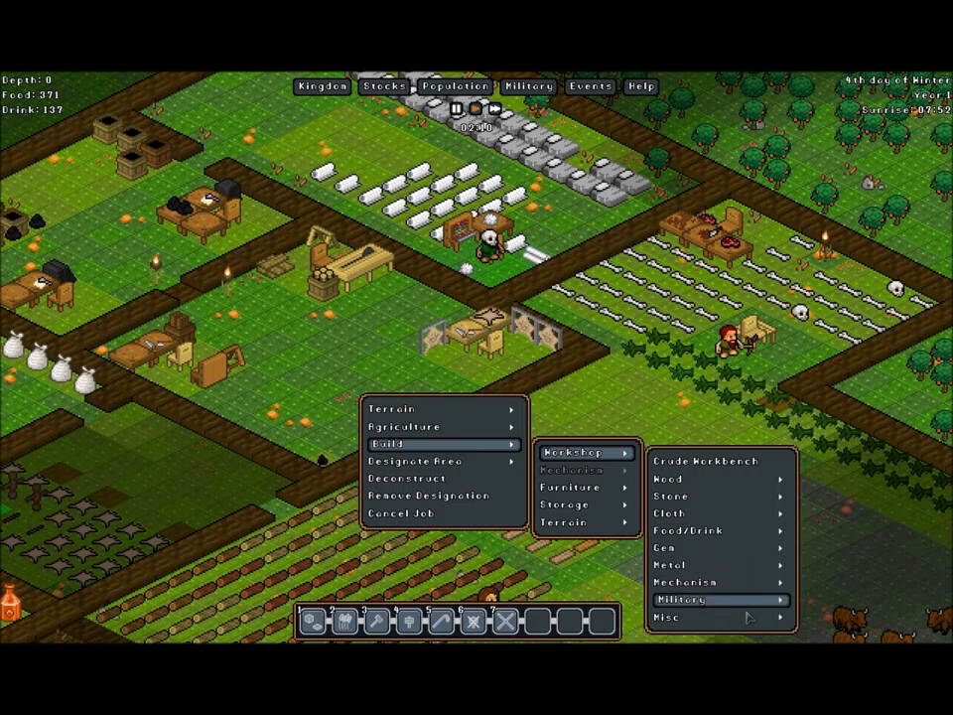
click(681, 617)
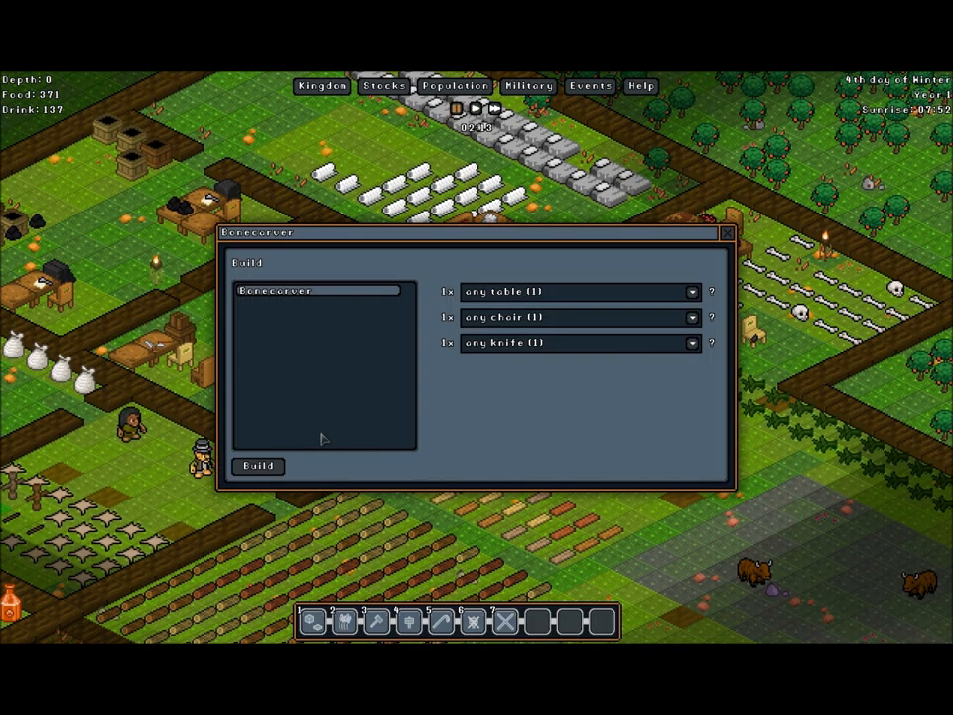
click(730, 233)
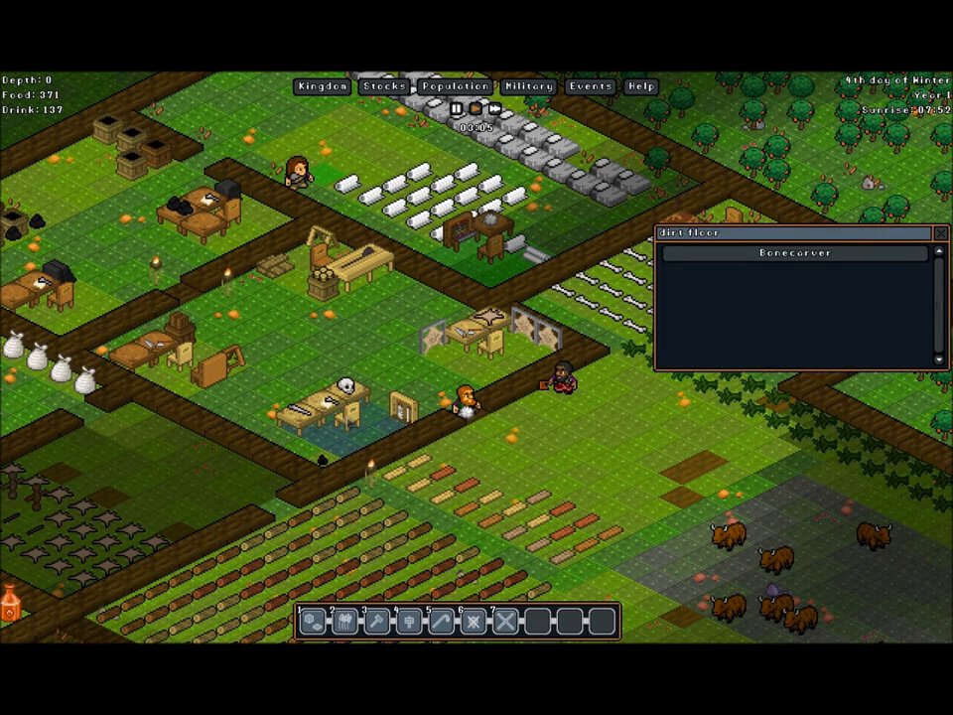
Compare gnomes' professions and skills in Population Assign, then return to the Bonecarver's four-item craft list.
click(794, 252)
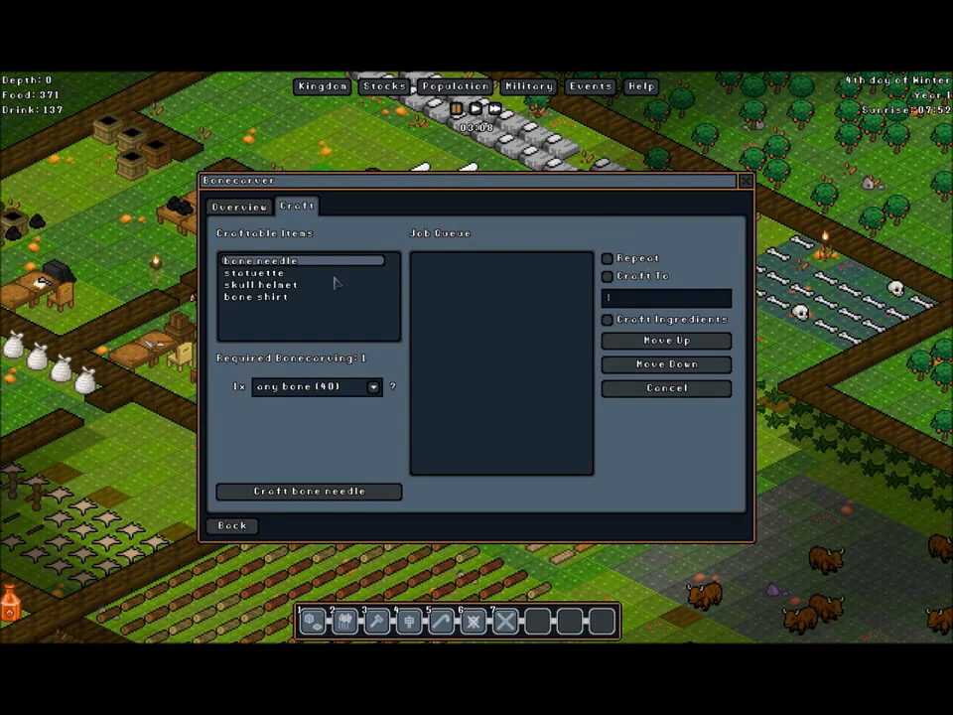
click(238, 206)
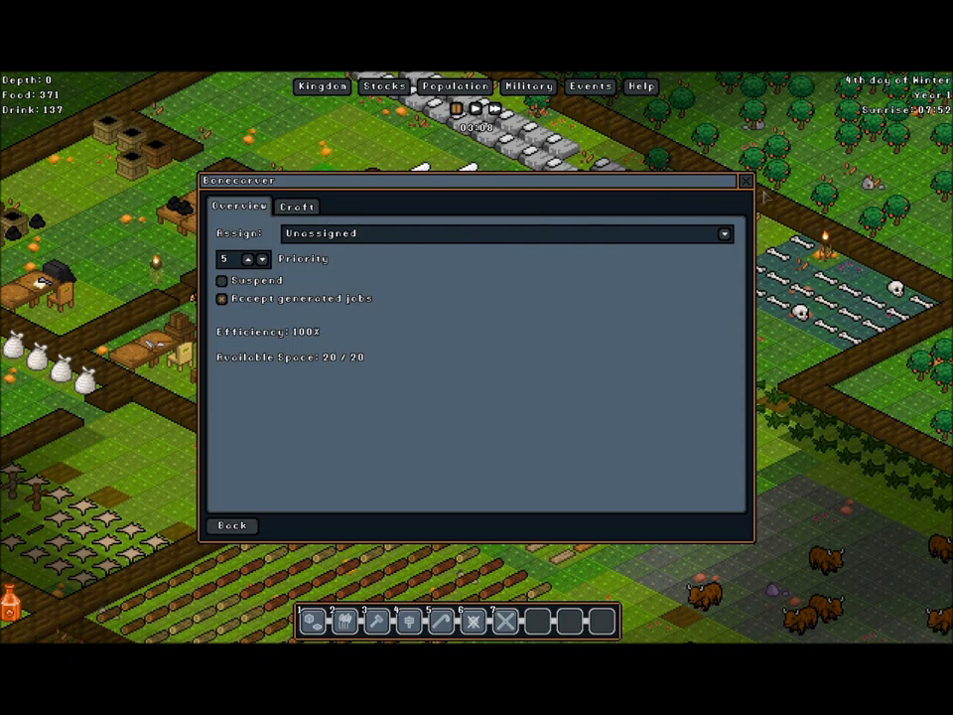
click(454, 88)
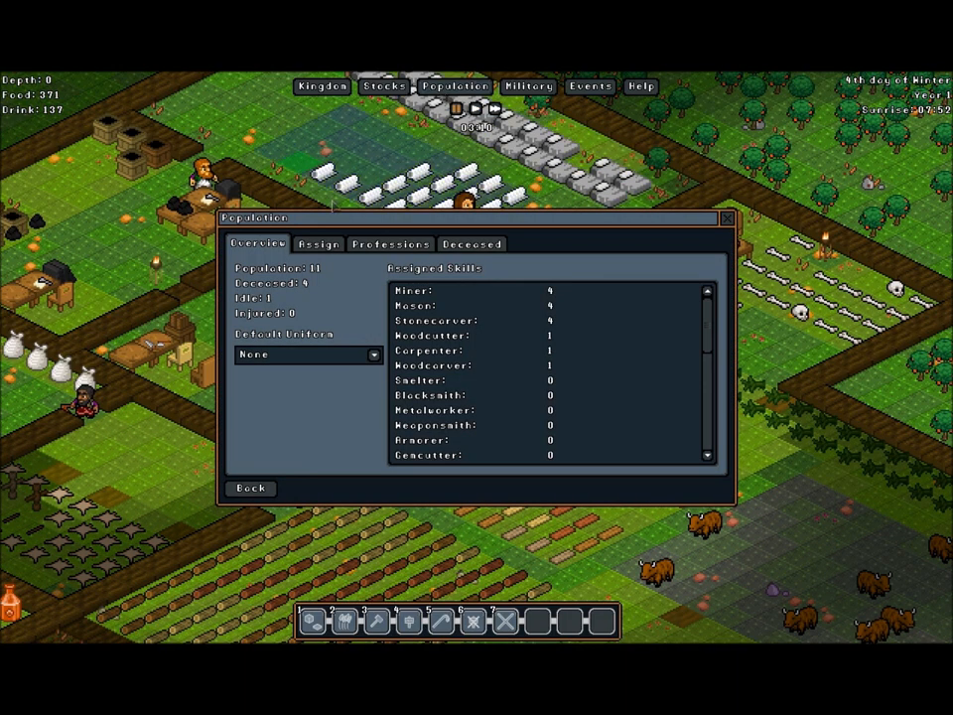
click(318, 243)
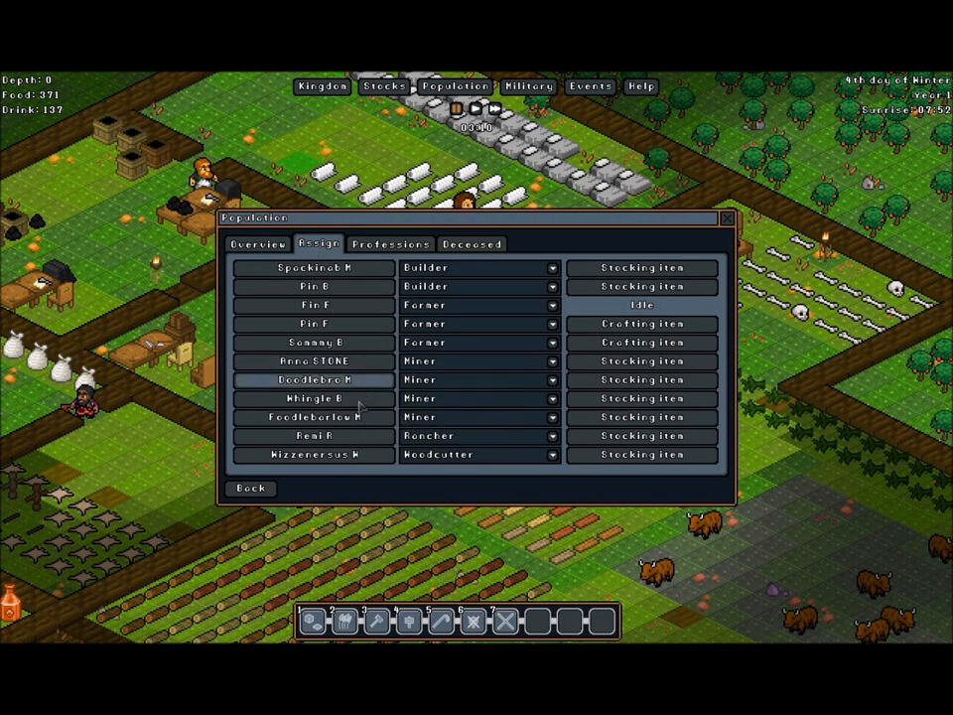
mouse_move(354, 480)
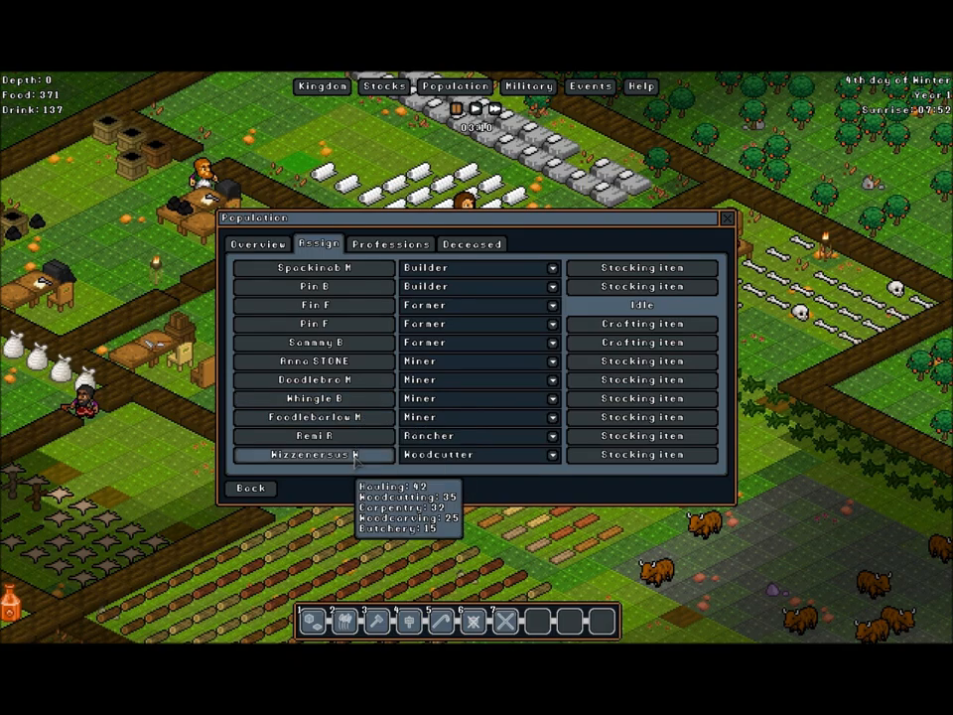
mouse_move(310, 435)
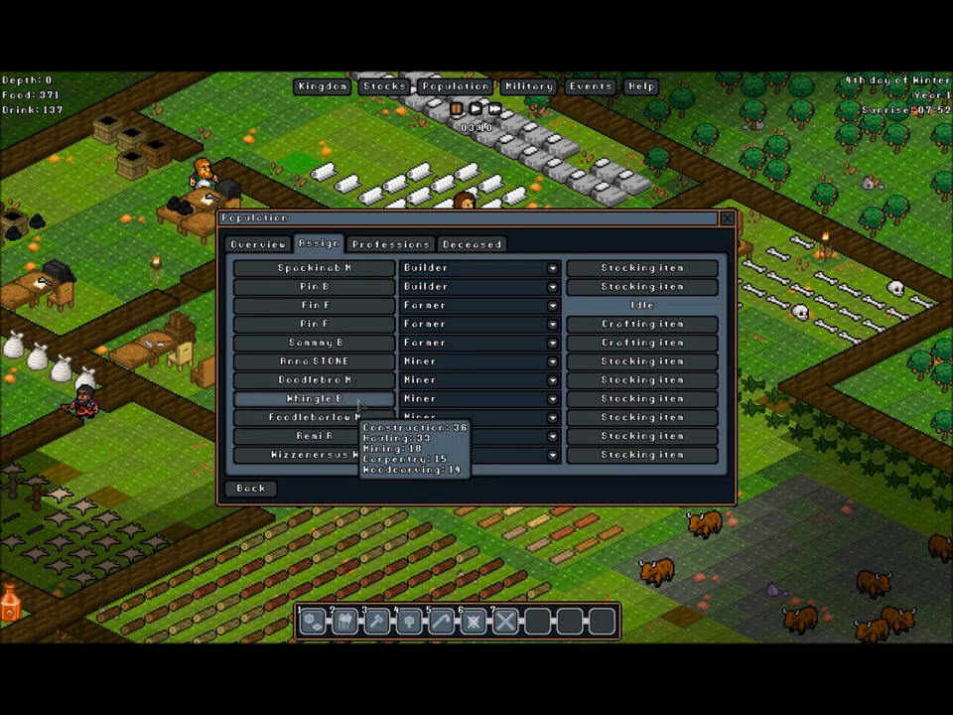
mouse_move(359, 385)
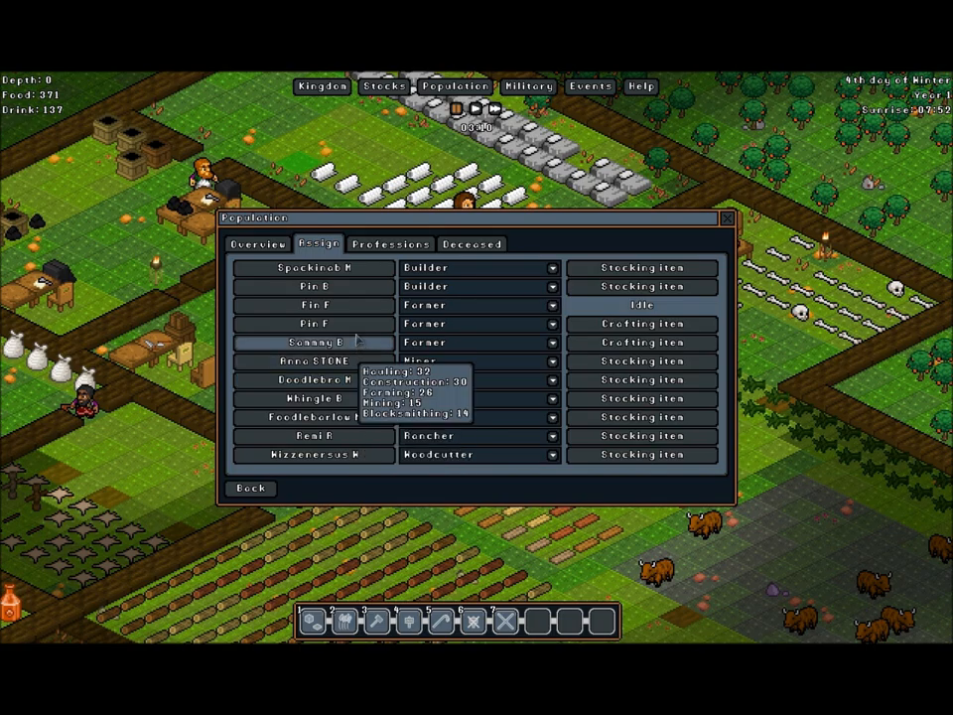
mouse_move(352, 316)
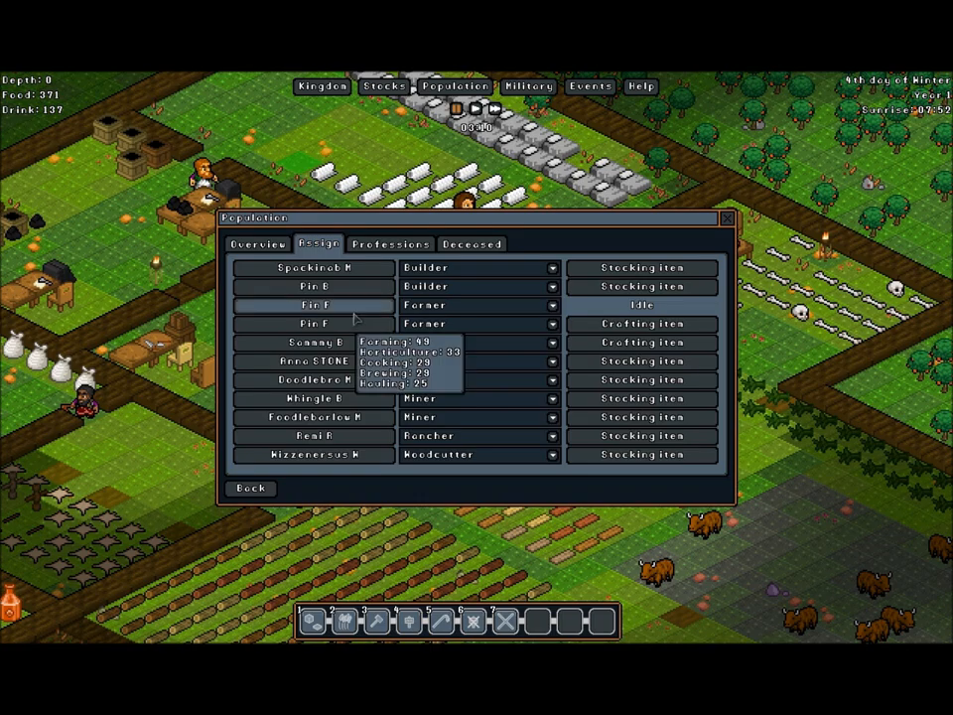
mouse_move(328, 305)
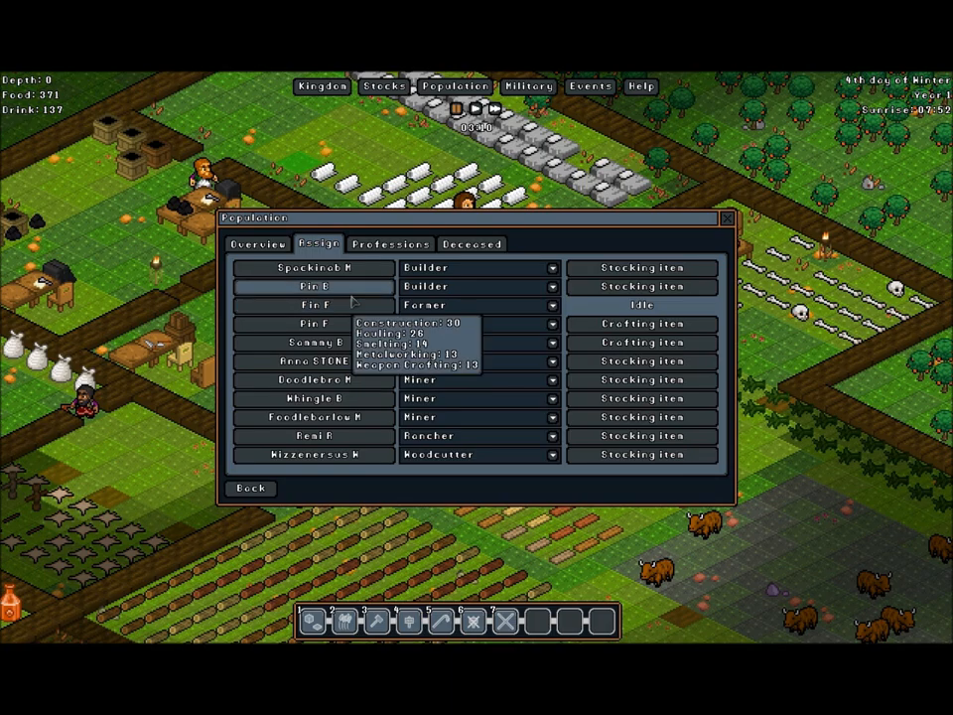
mouse_move(312, 268)
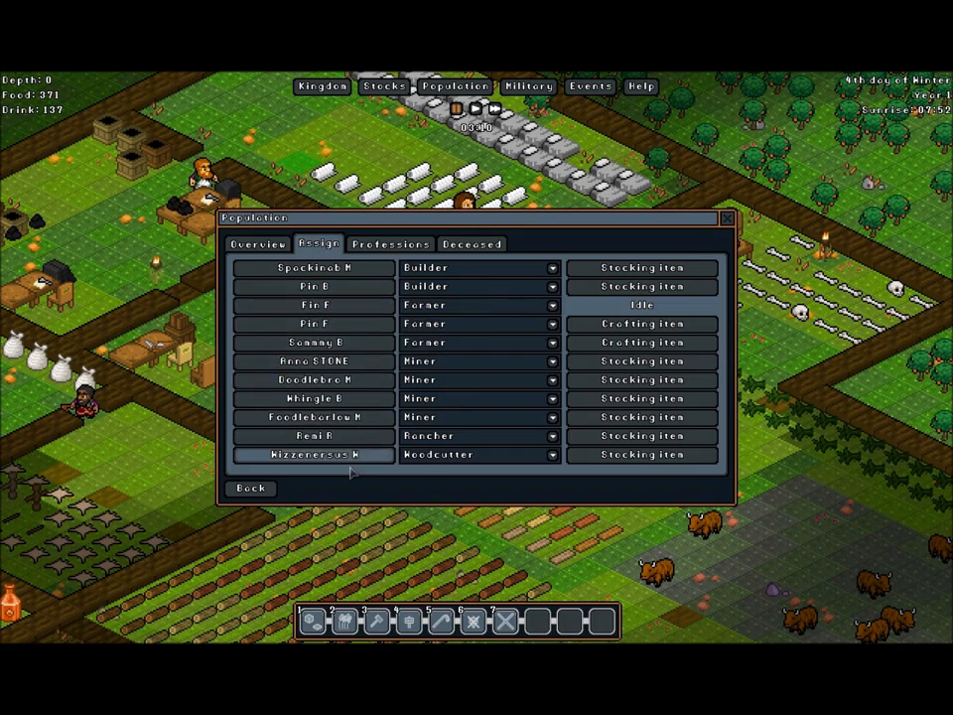
mouse_move(342, 323)
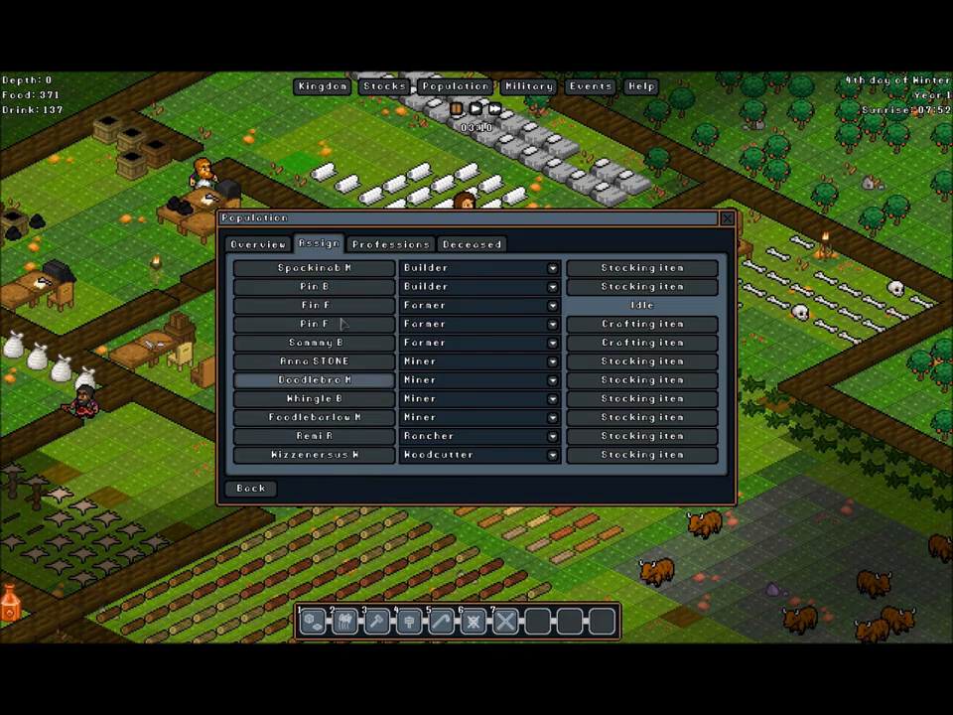
mouse_move(312, 268)
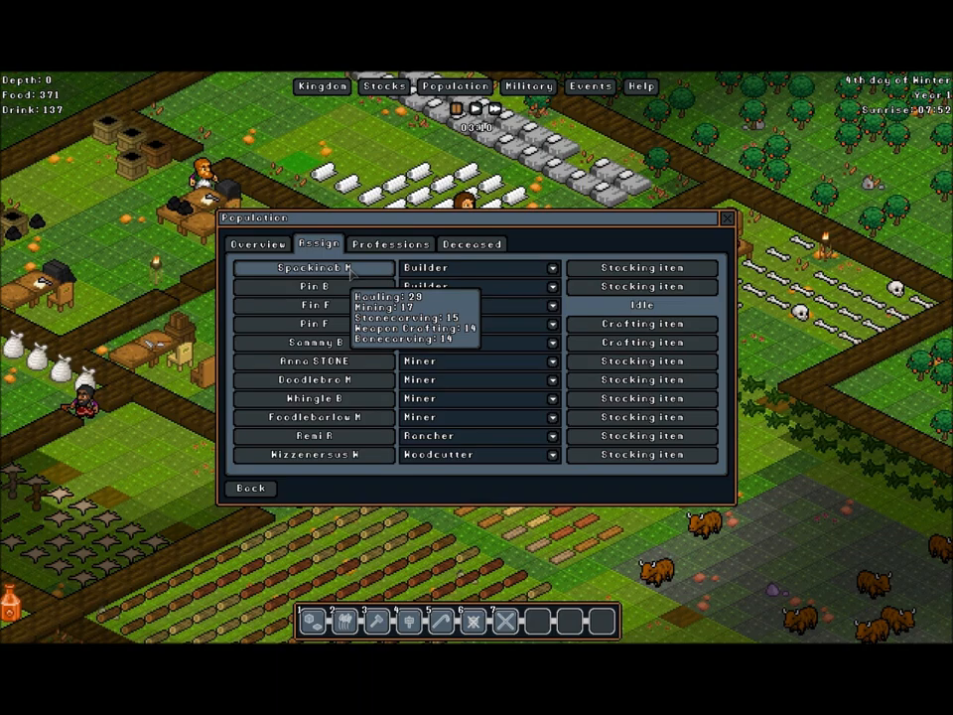
click(728, 218)
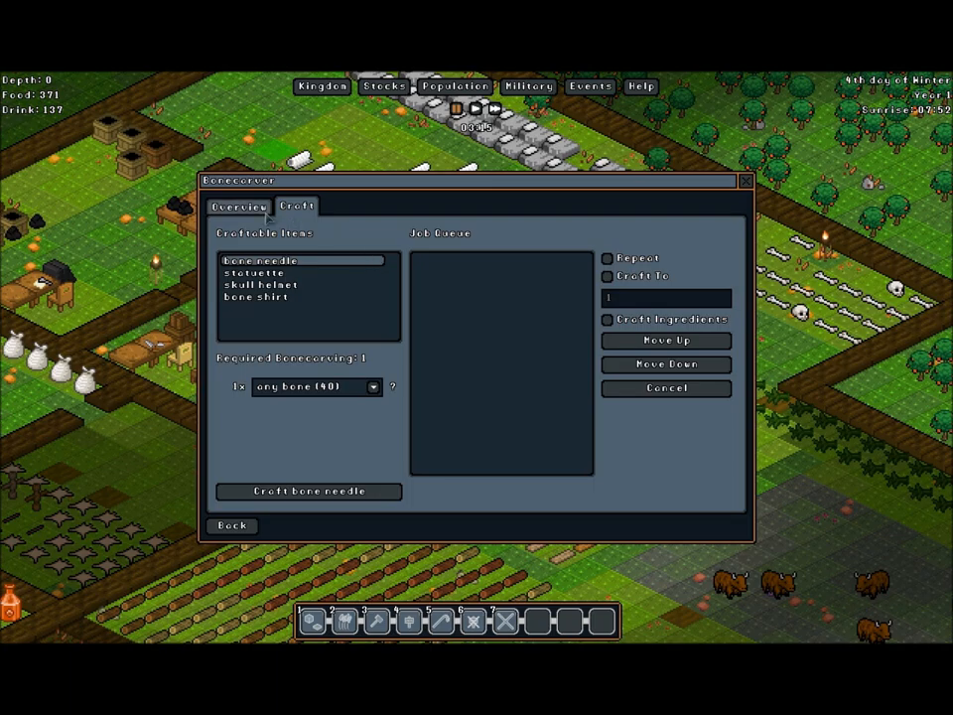
Browse the Bonecarver's worker roster in its Overview tab and assign a gnome.
click(239, 206)
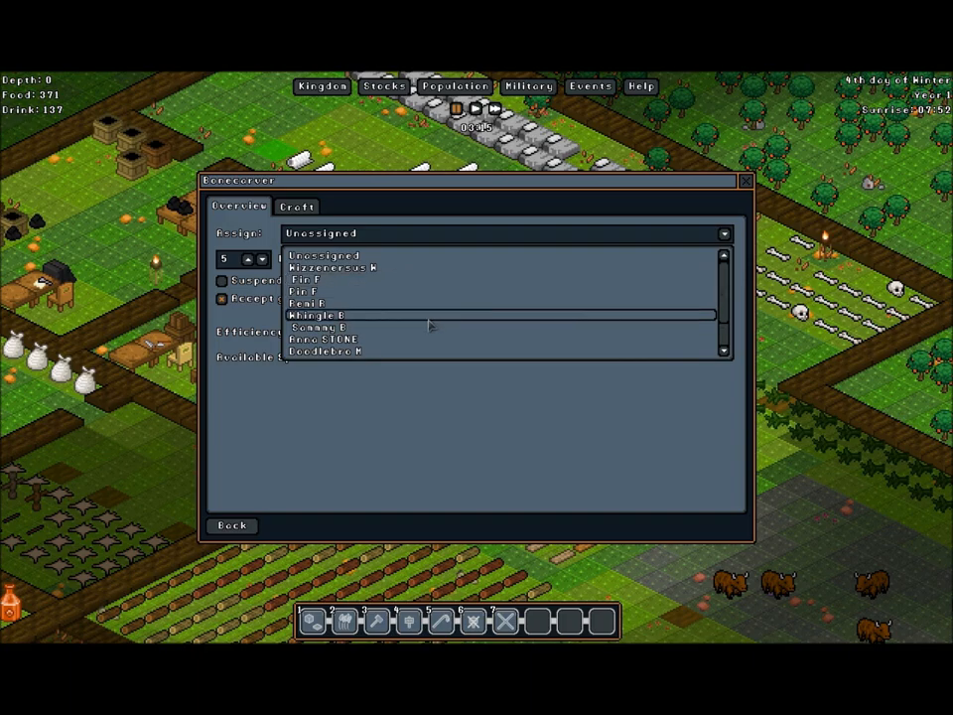
scroll(down, 3)
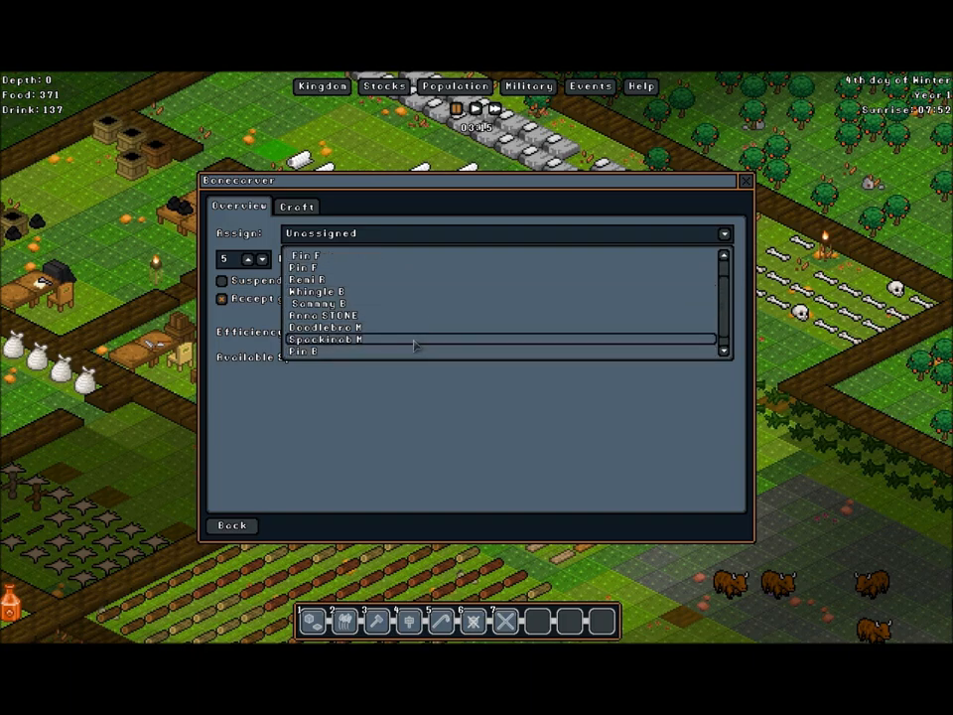
click(328, 339)
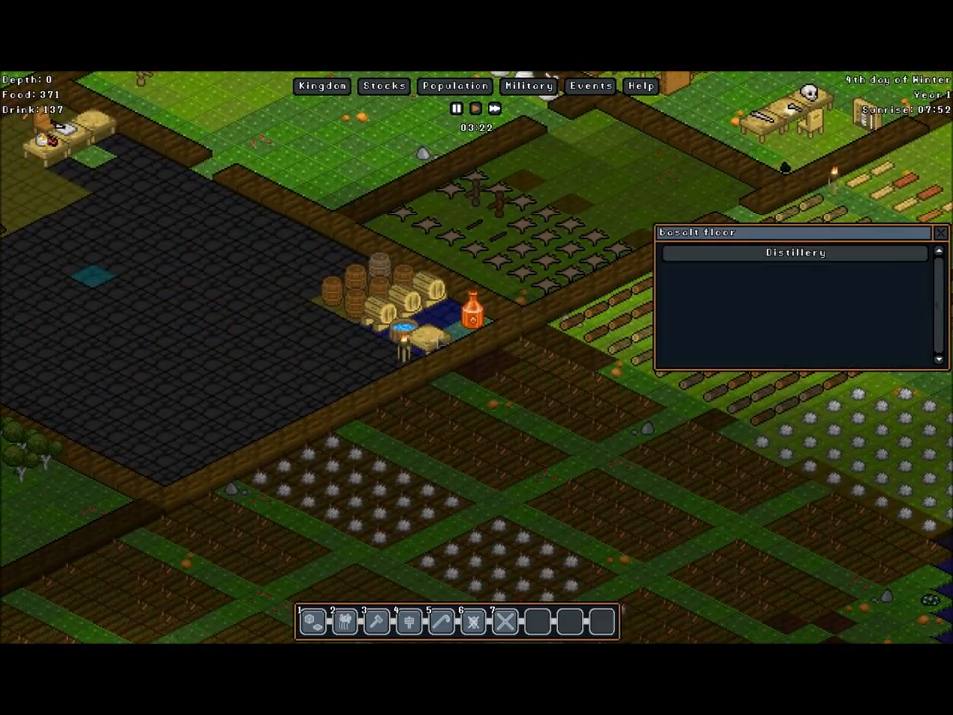
Compare brewing skills, then assign the farmer to the Distillery with 50 strawberry wine queued.
click(793, 252)
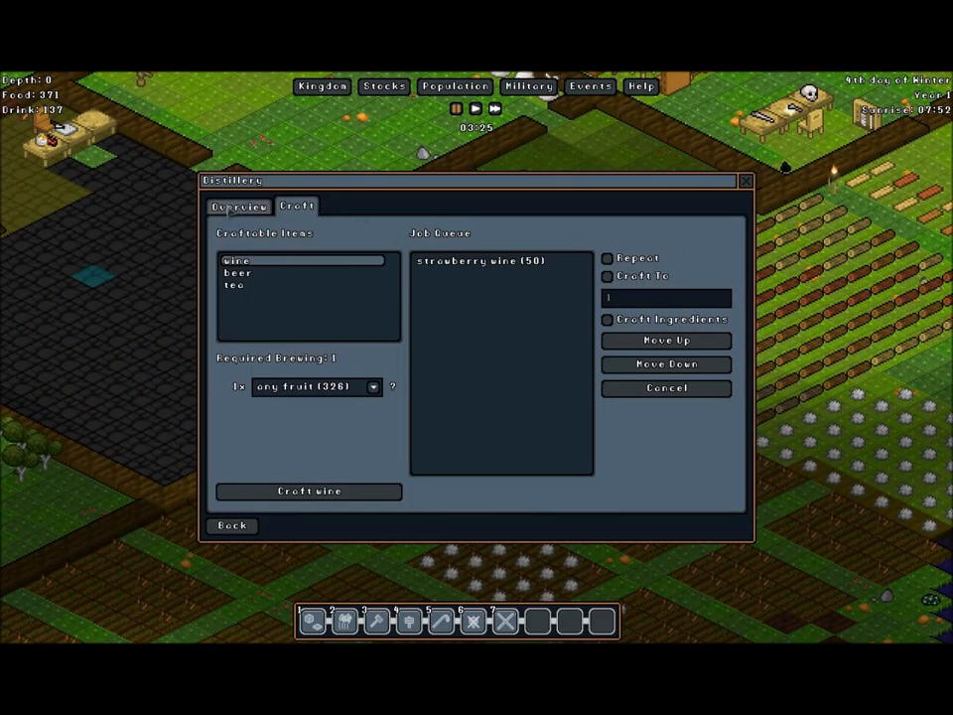
click(238, 207)
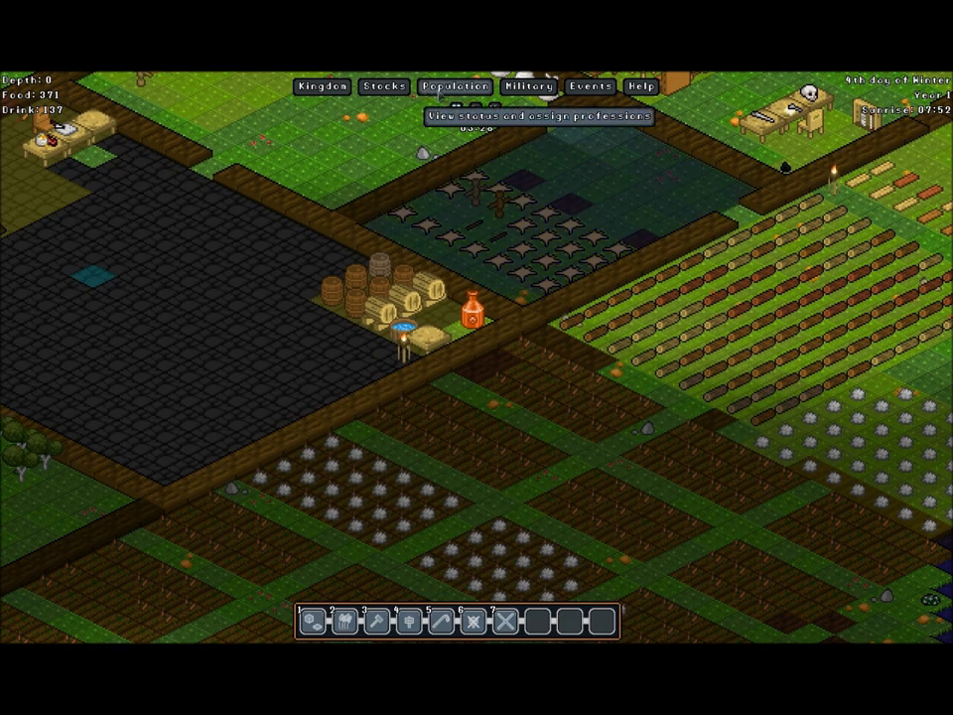
click(453, 86)
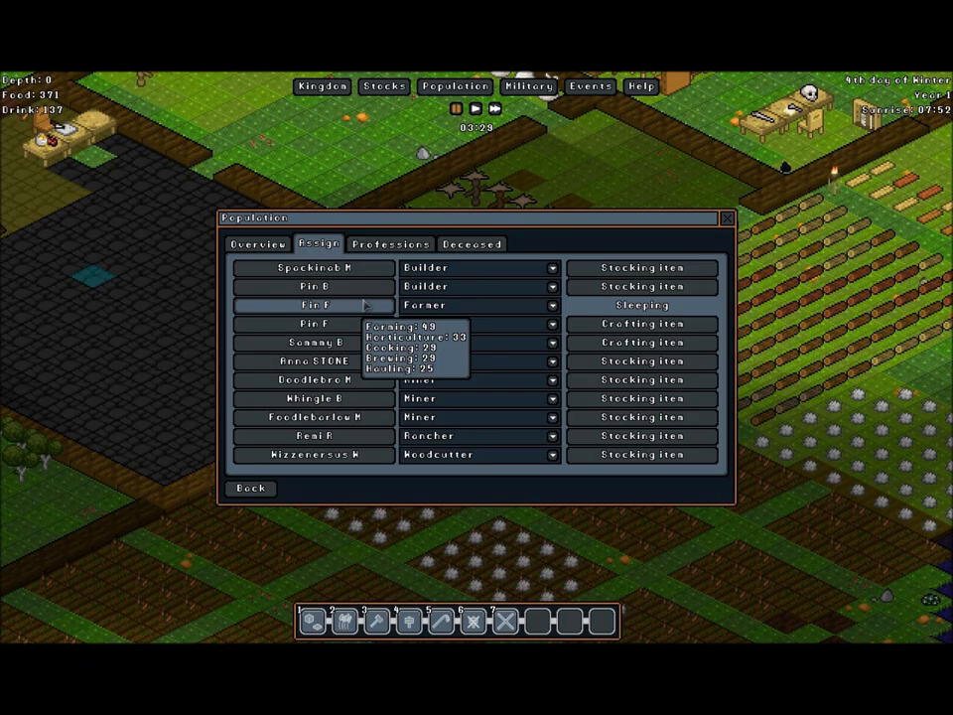
click(725, 217)
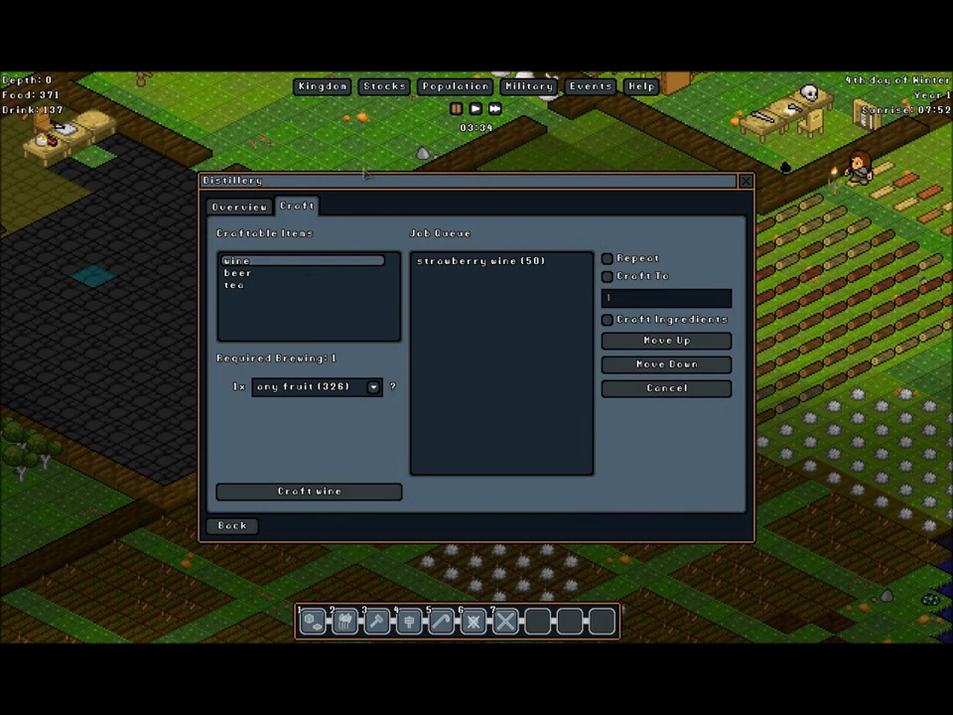
click(238, 207)
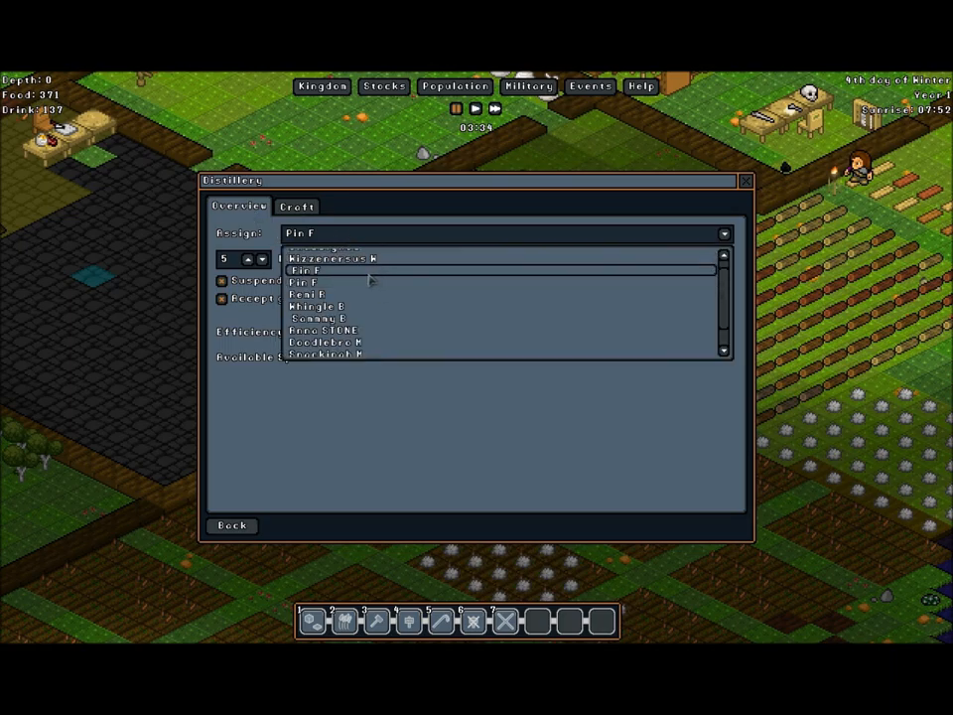
click(305, 269)
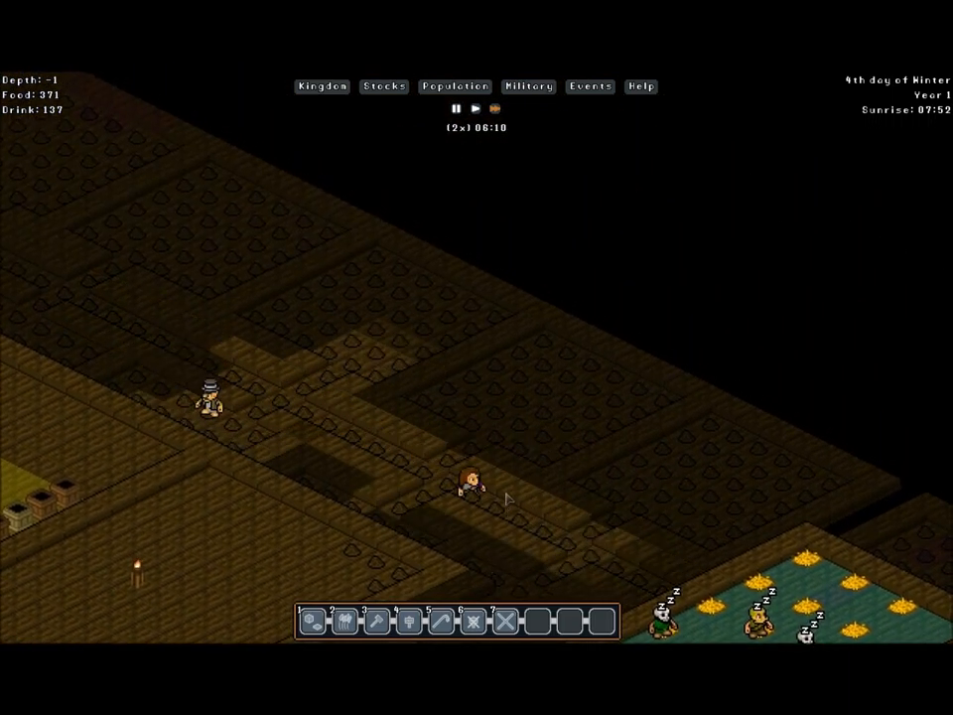
Scroll down one depth level to watch the gnomes mining underground.
scroll(down, 3)
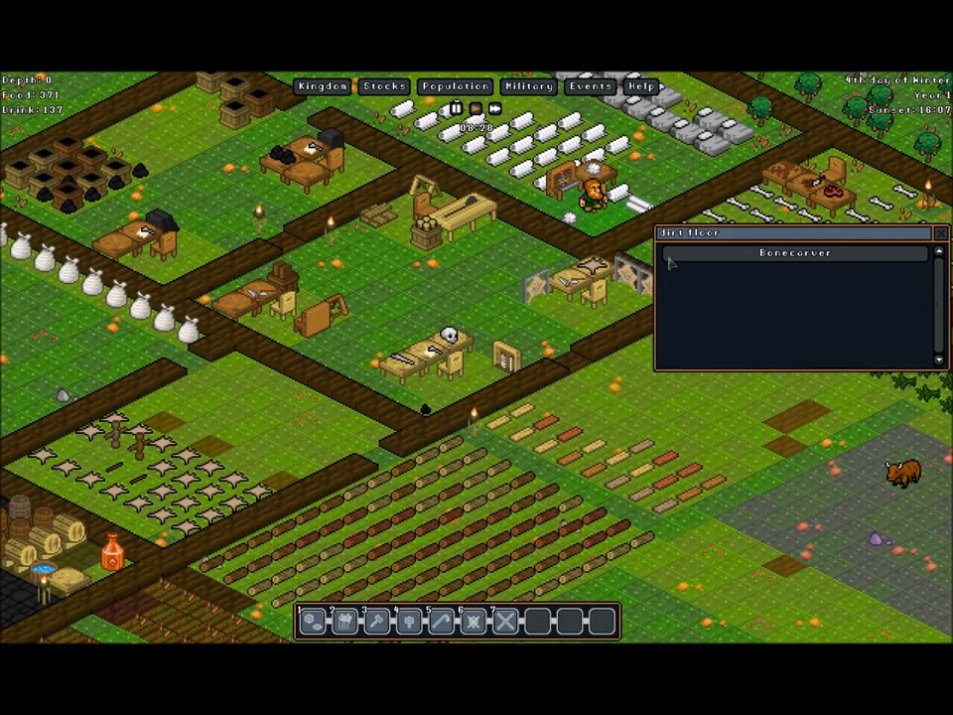
At the Bonecarver, queue 3 bone shirts and 2 skull helmets, then close the window.
click(796, 252)
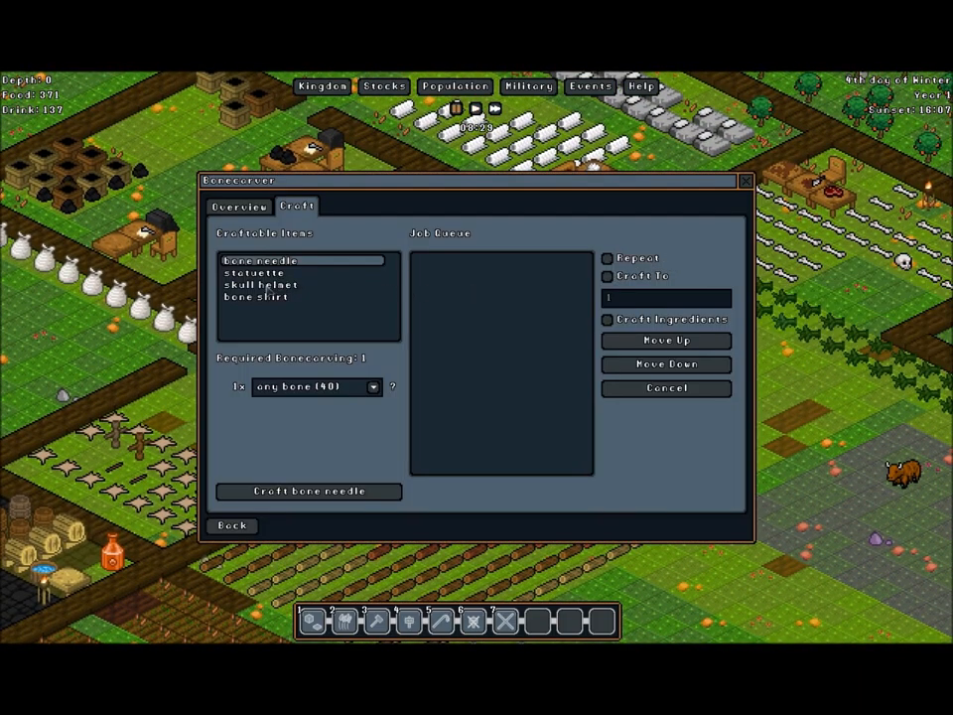
click(256, 296)
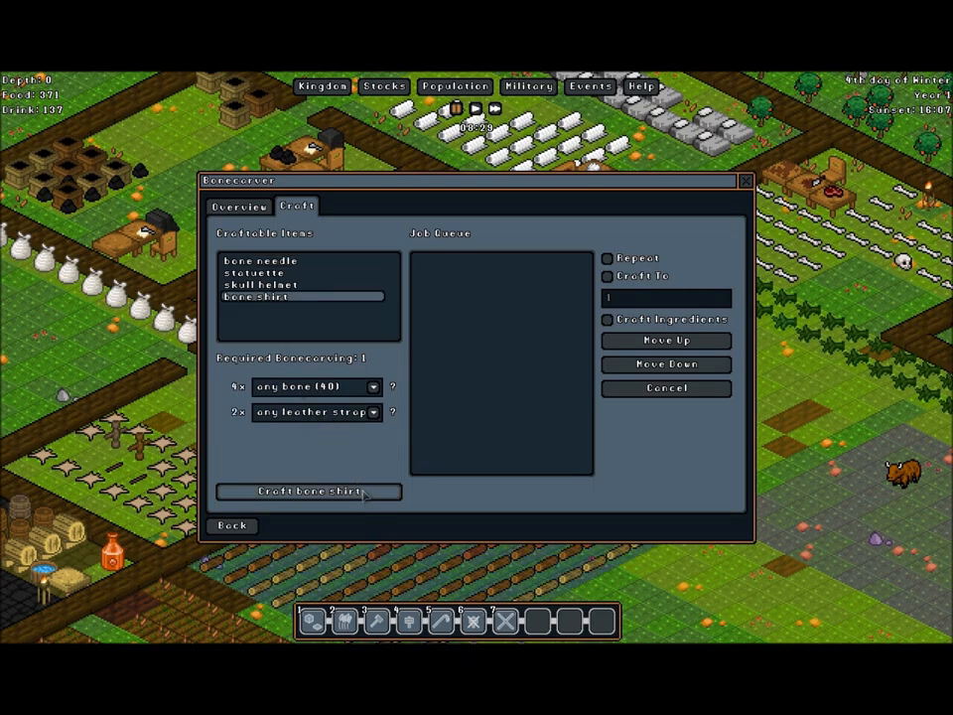
click(307, 491)
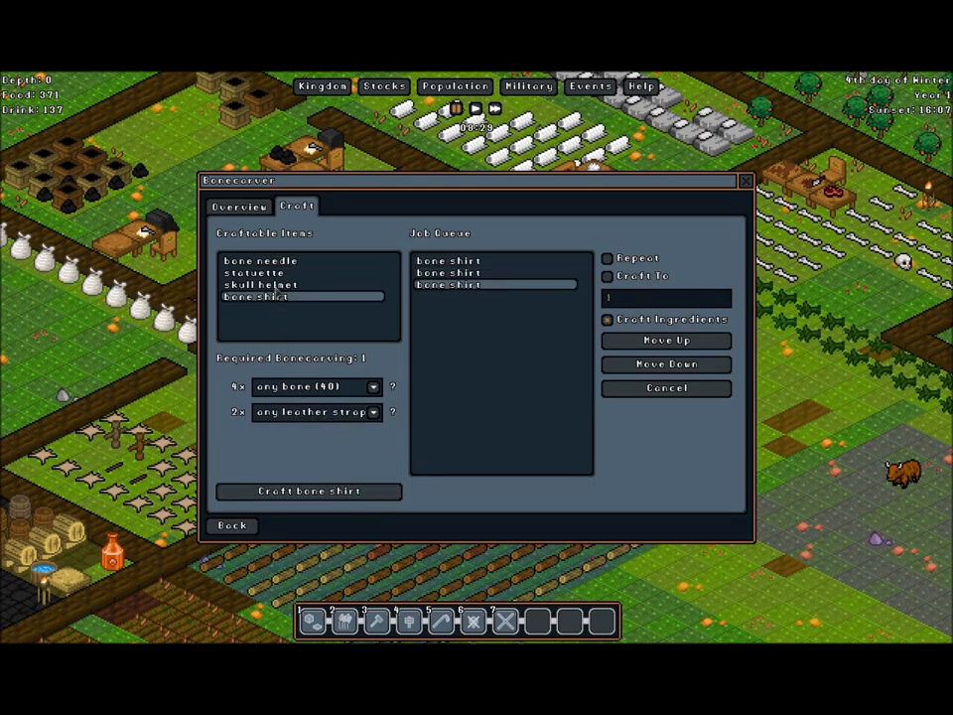
click(262, 285)
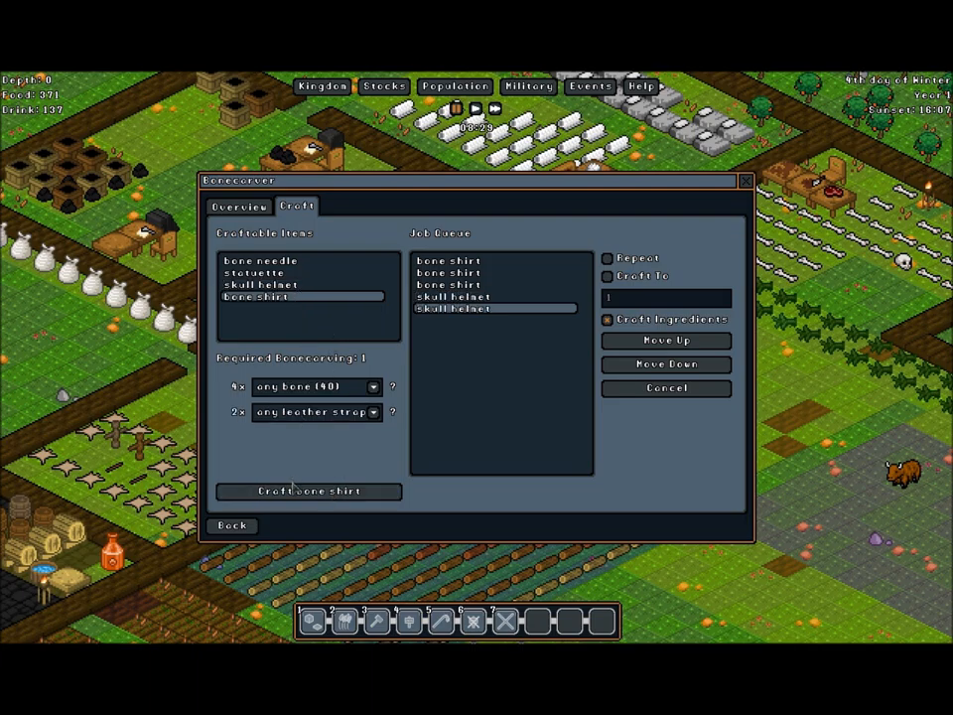
click(232, 525)
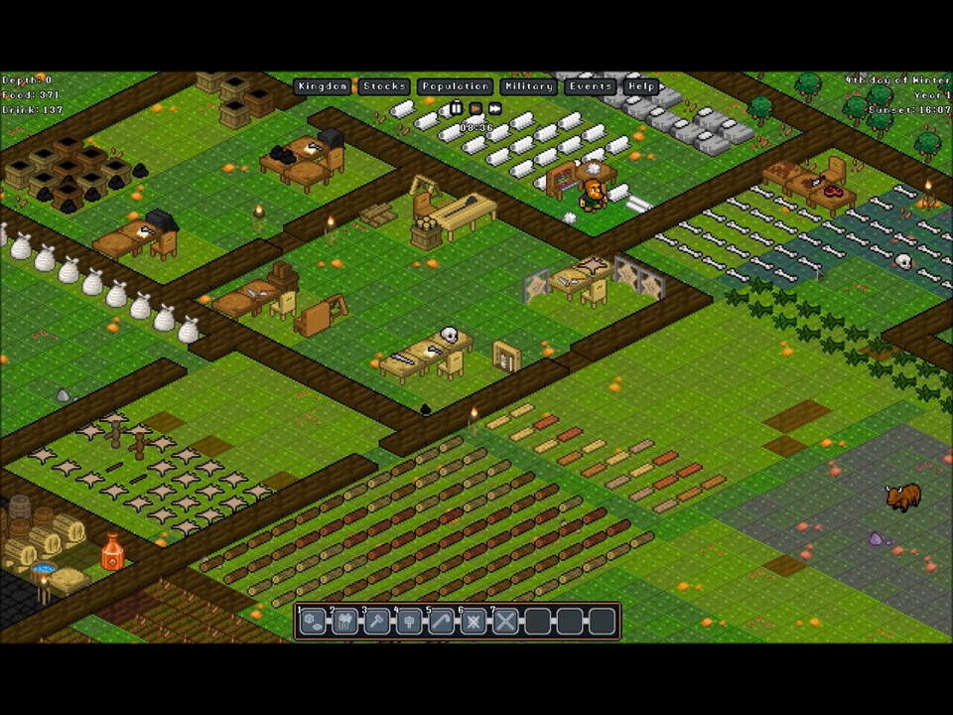
Review the area designations and stockpile settings, then view the military overview of two squads.
click(706, 324)
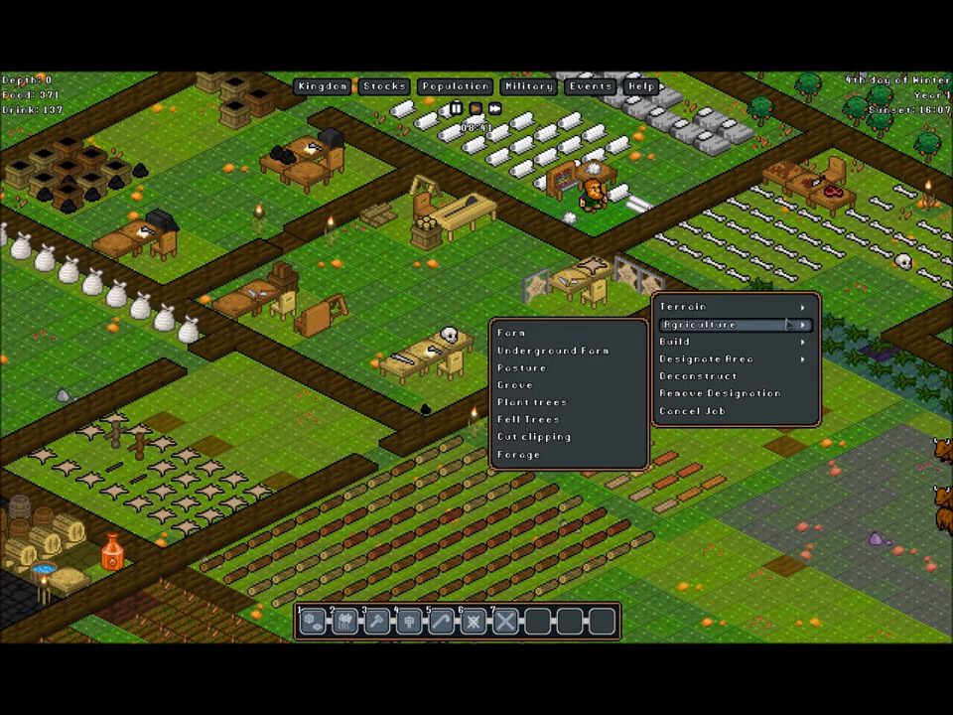
click(707, 358)
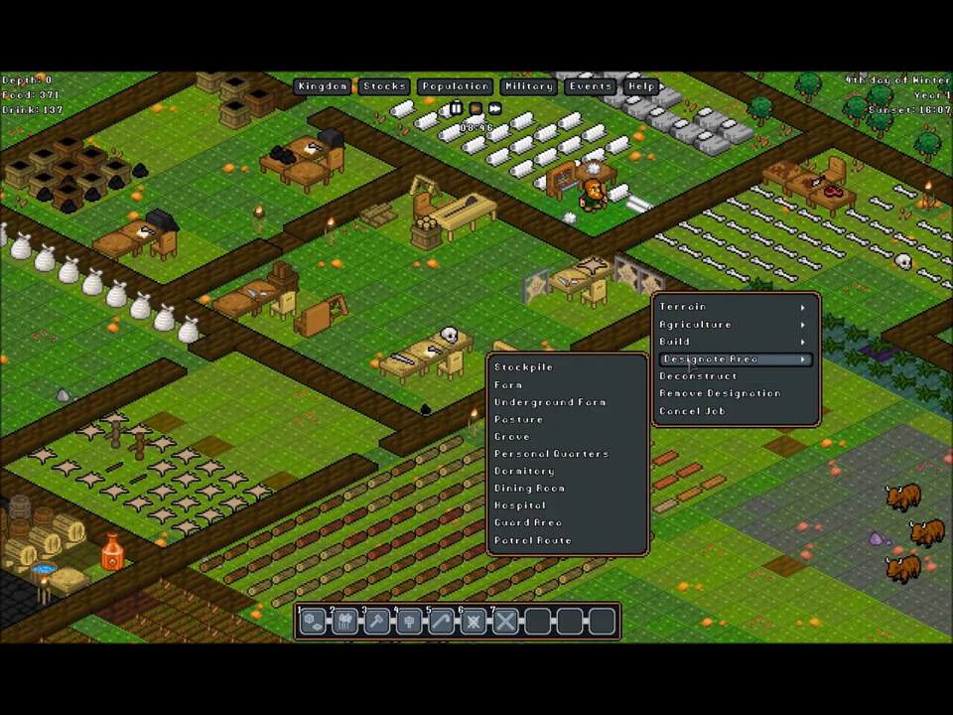
mouse_move(561, 367)
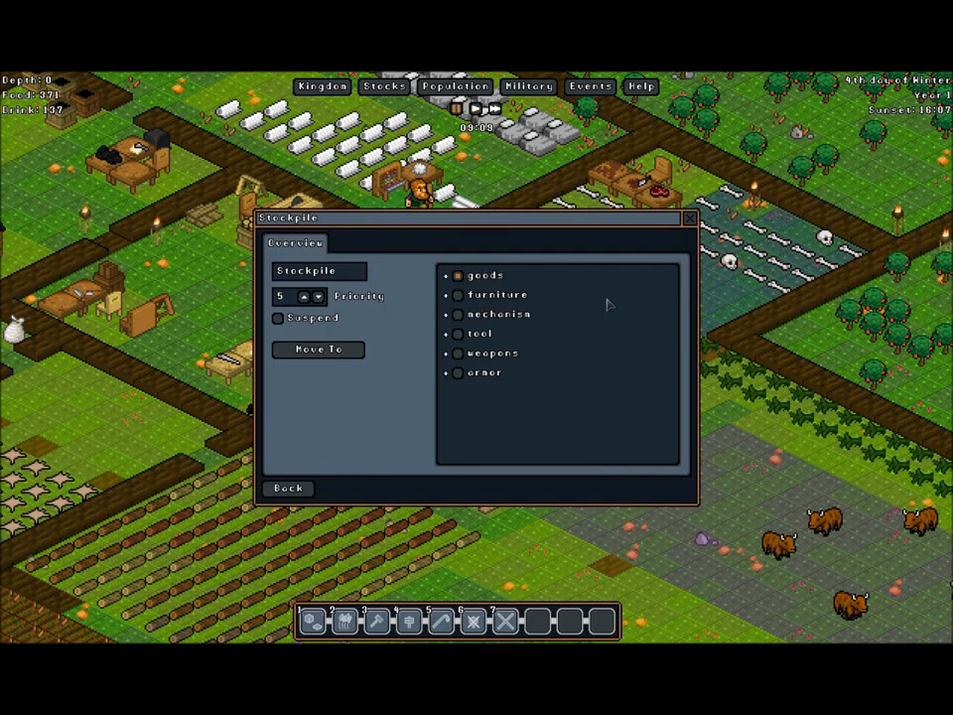
click(287, 487)
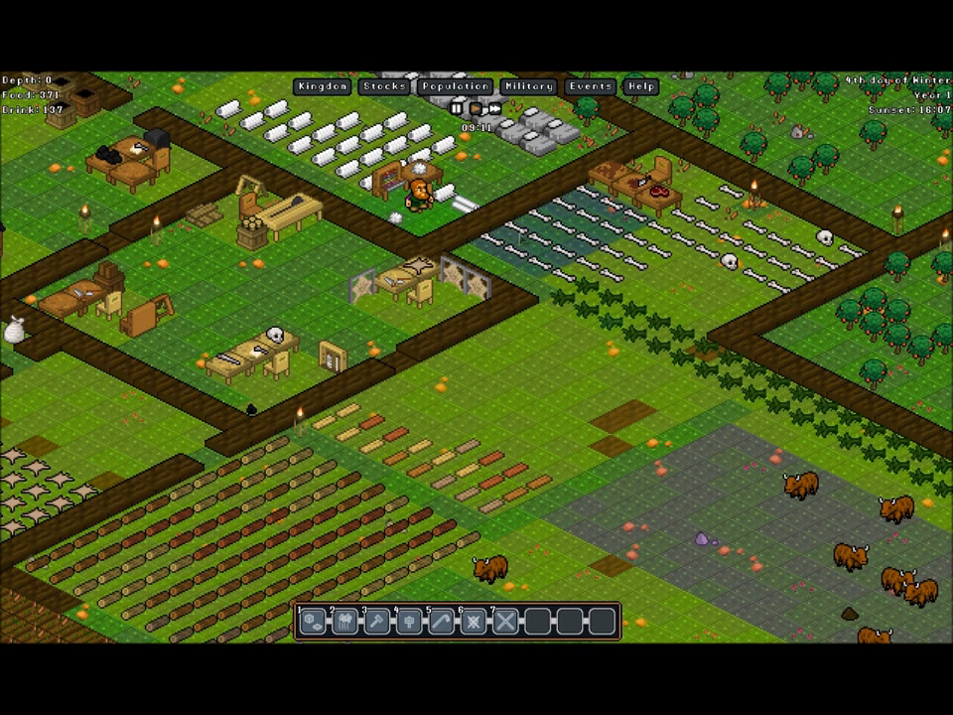
click(528, 87)
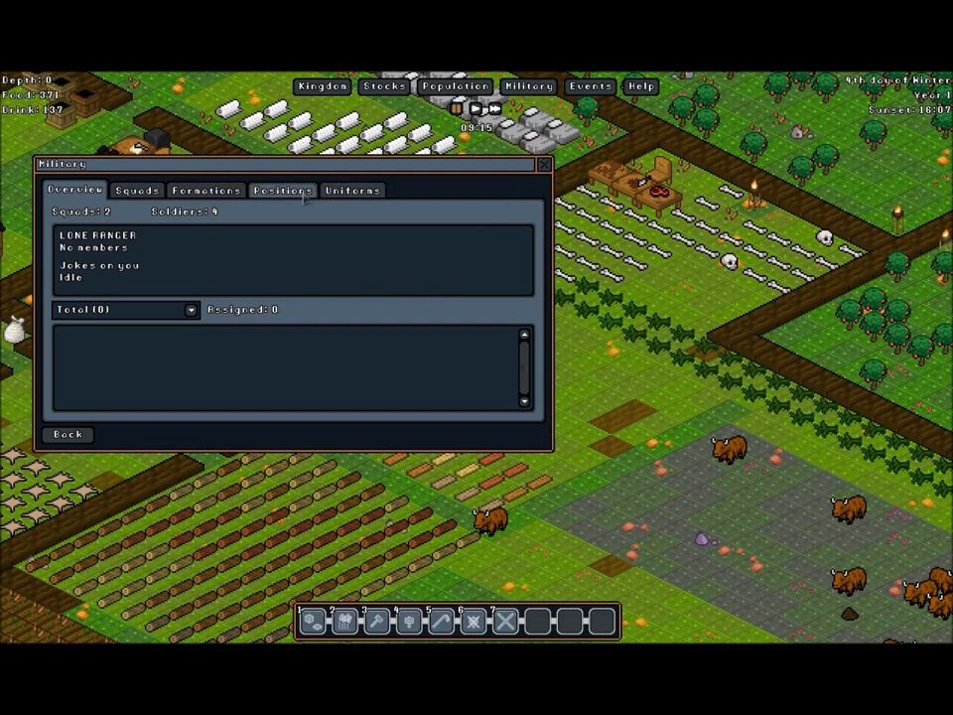
Change the Platemail uniform's left hand from shield to any item and close Military.
click(353, 189)
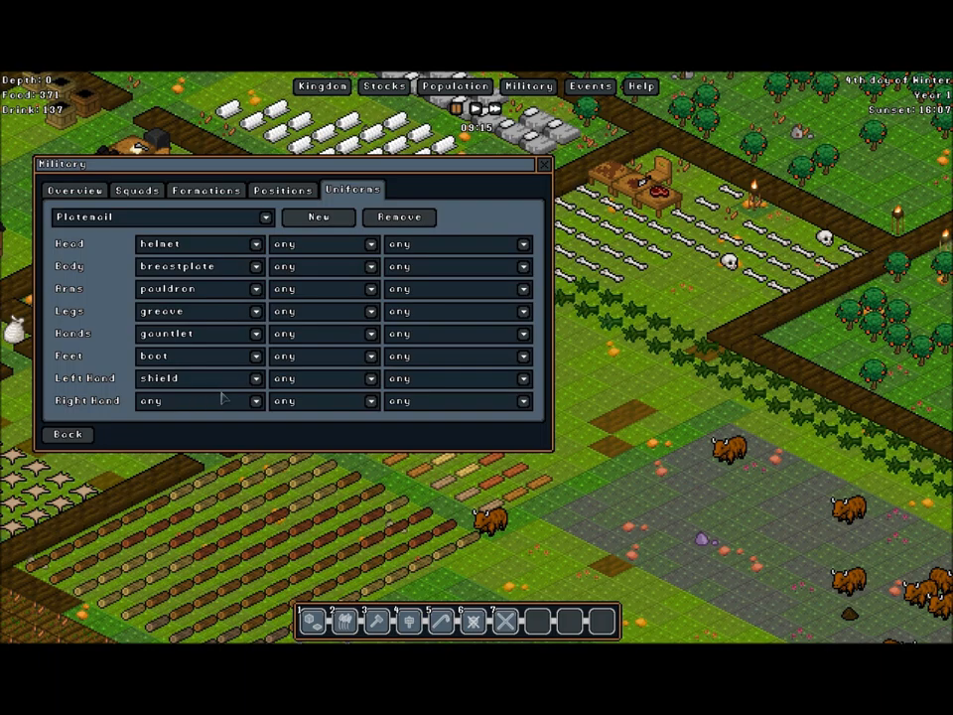
click(254, 401)
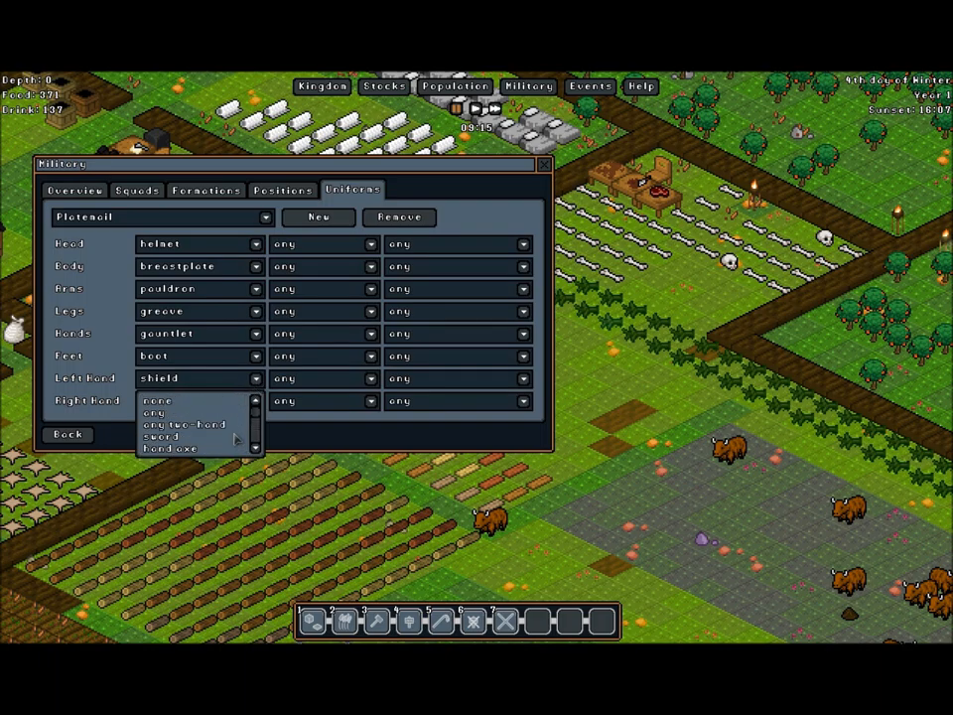
click(159, 412)
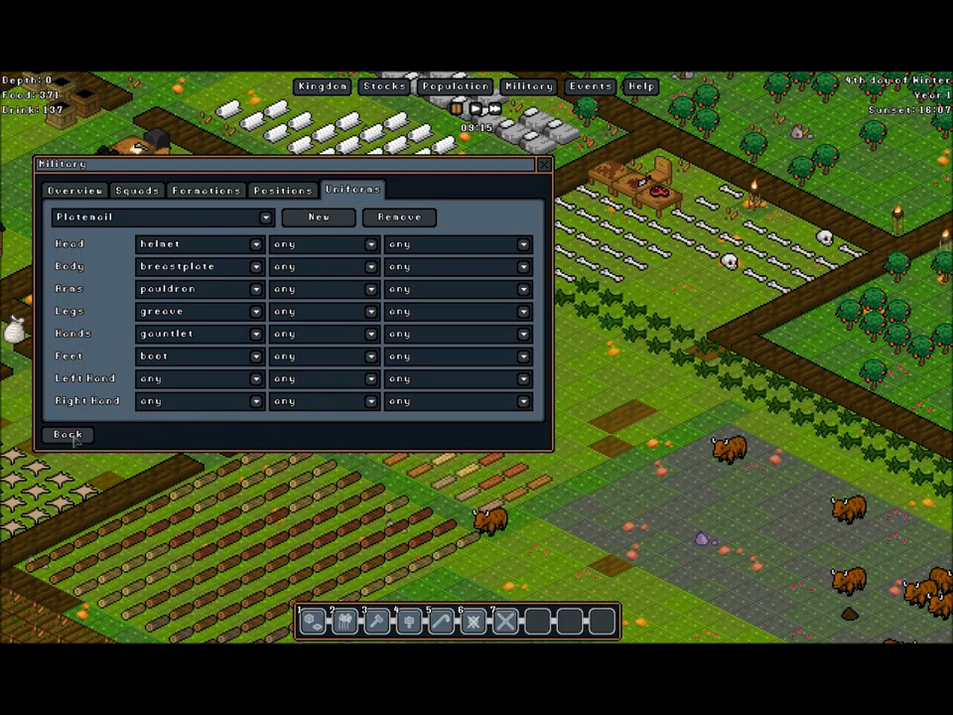
click(67, 434)
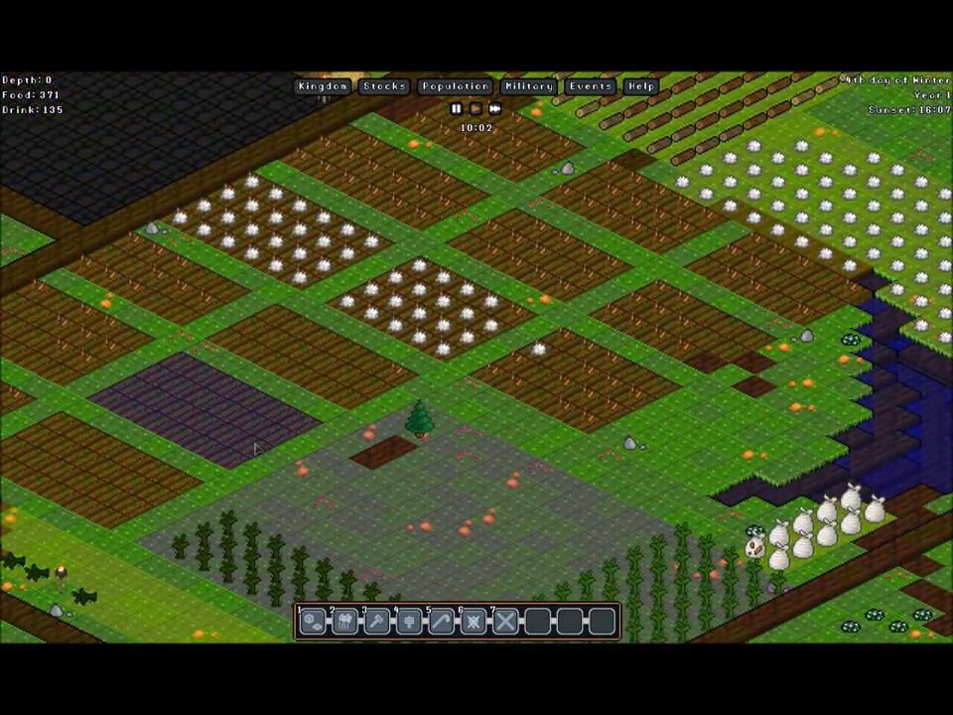
Check the population overview: 11 gnomes, 4 deceased, 1 idle.
click(454, 86)
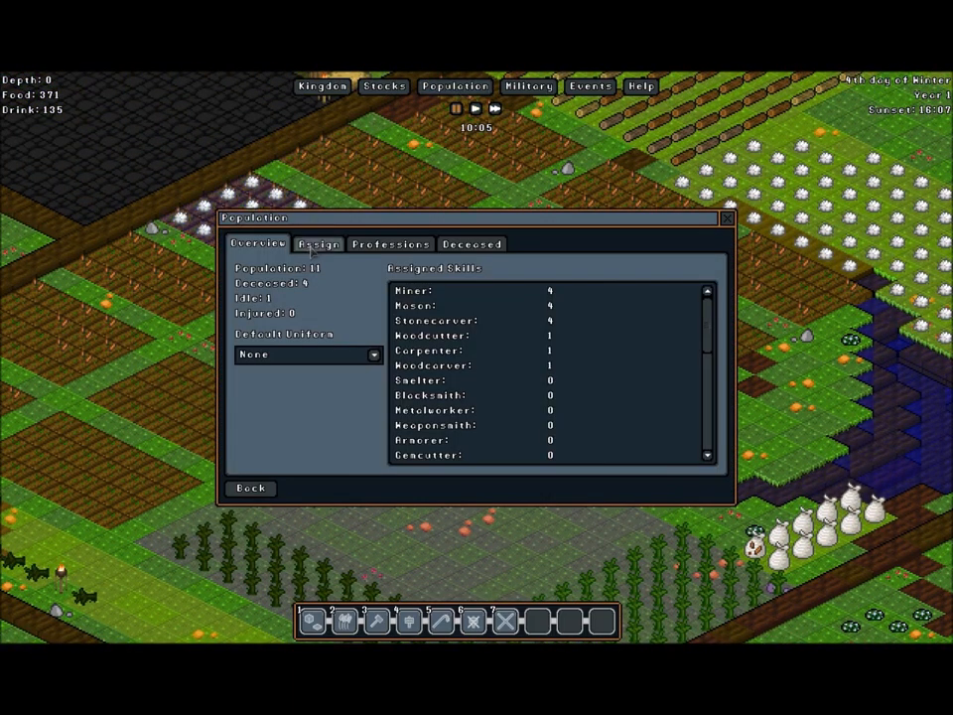
click(319, 243)
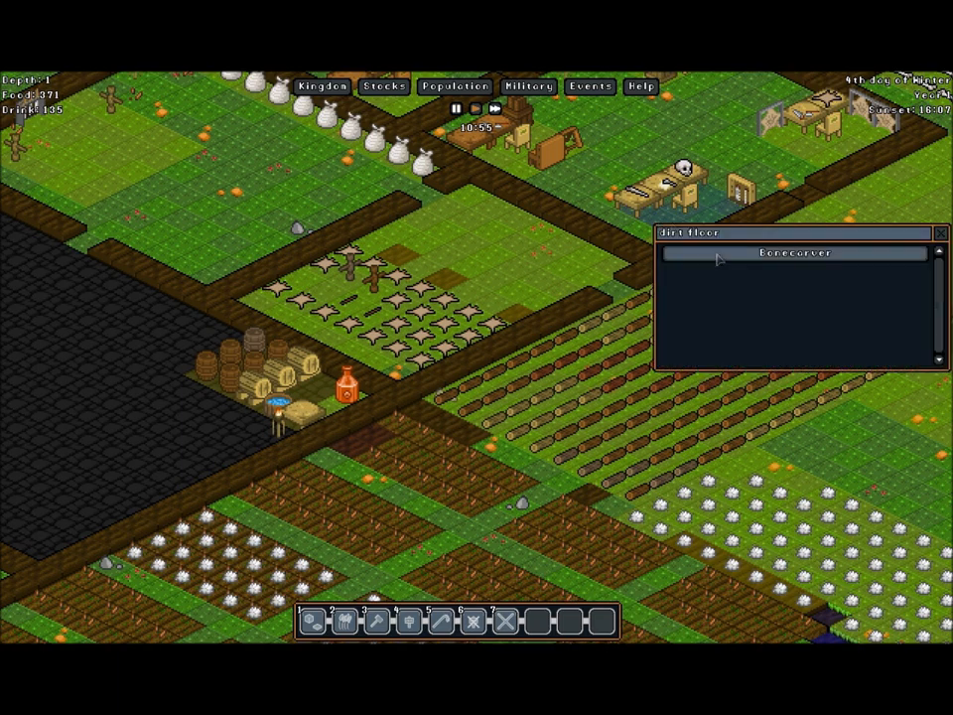
Close the tile panel and inspect the first builder gnome's details in Population.
click(794, 252)
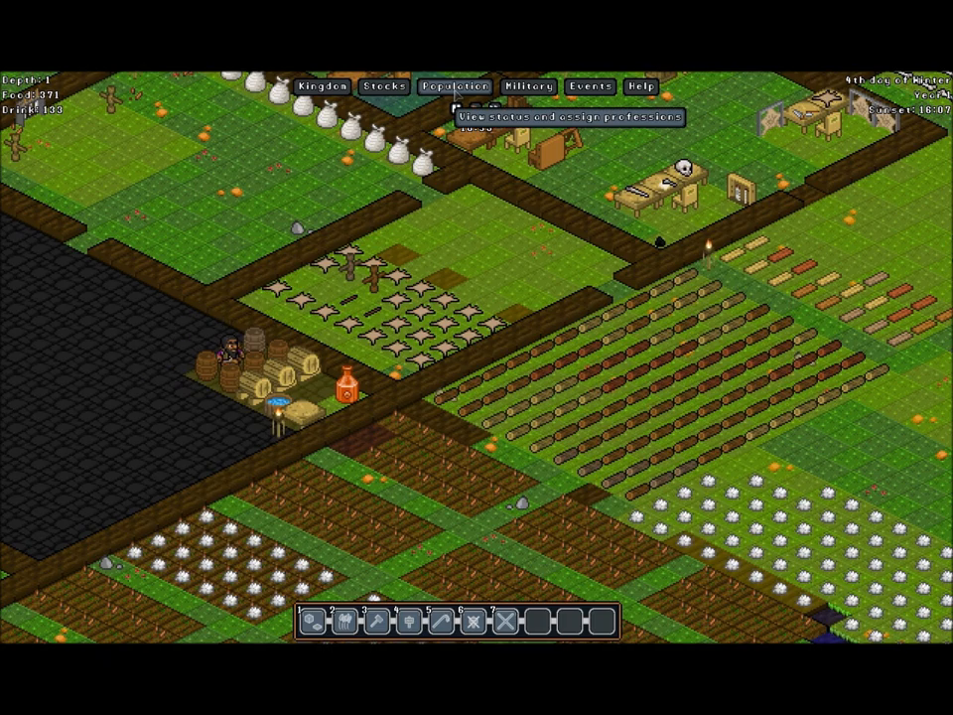
click(455, 86)
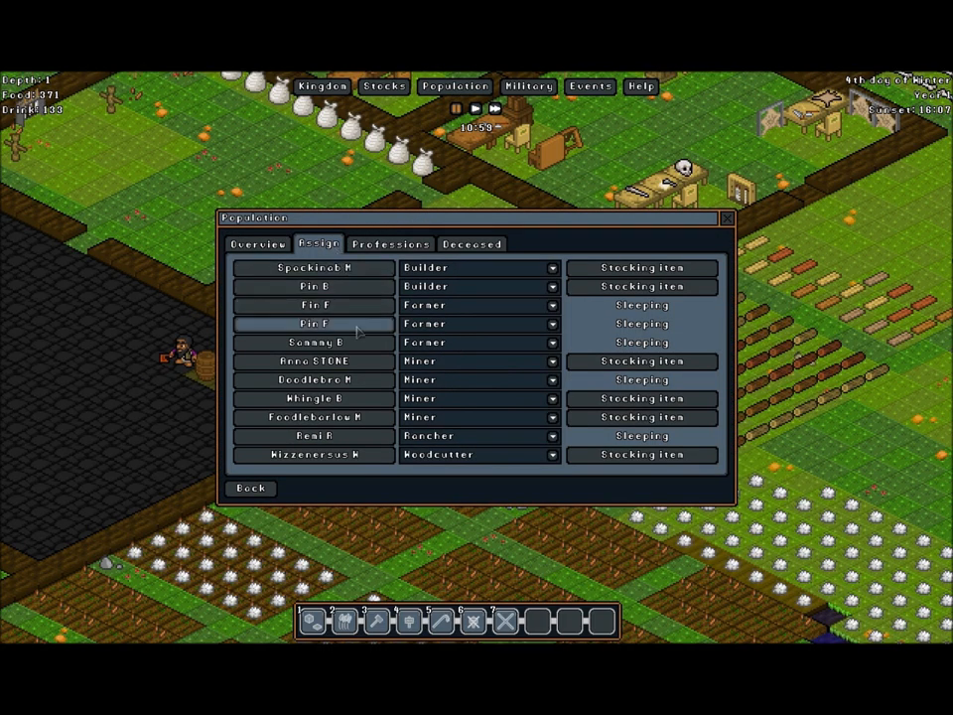
click(314, 266)
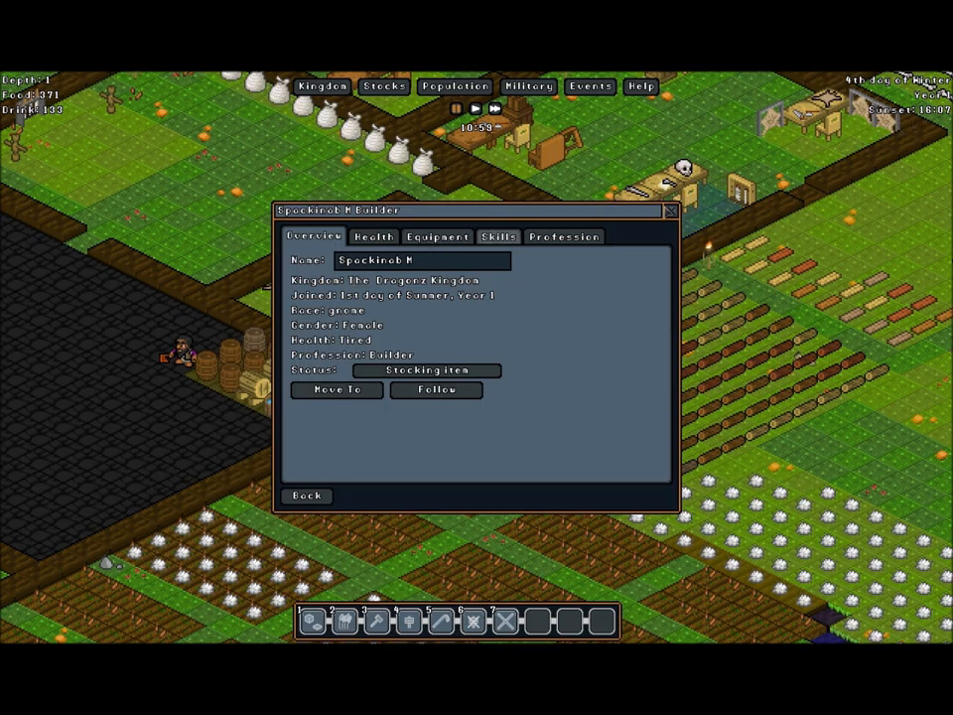
click(307, 495)
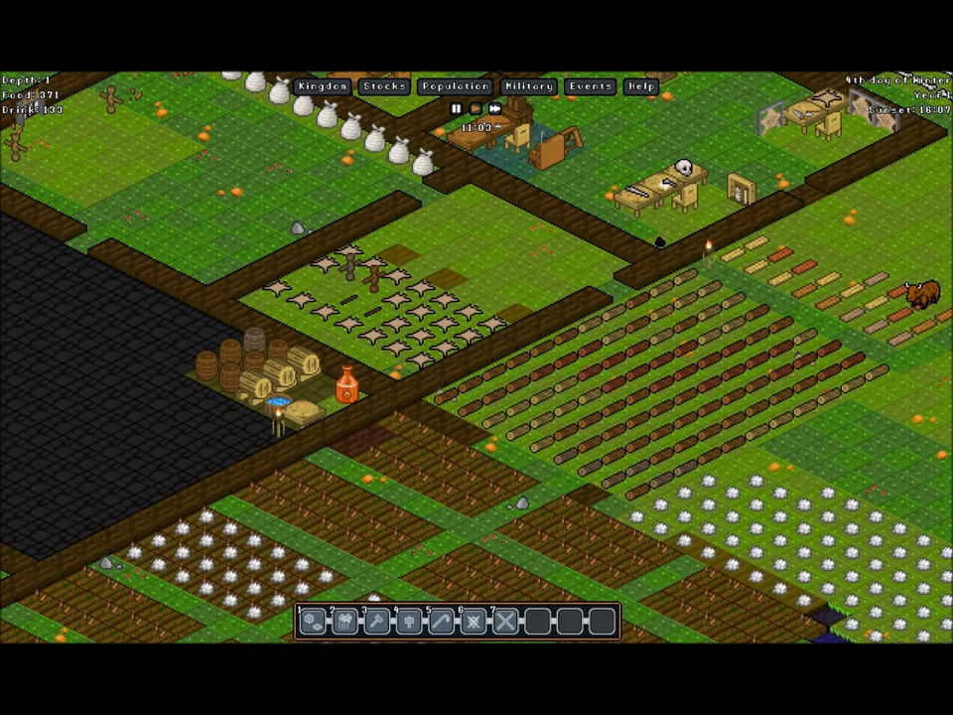
Set the first builder gnome's profession to Rancher and confirm the assignment list.
click(454, 86)
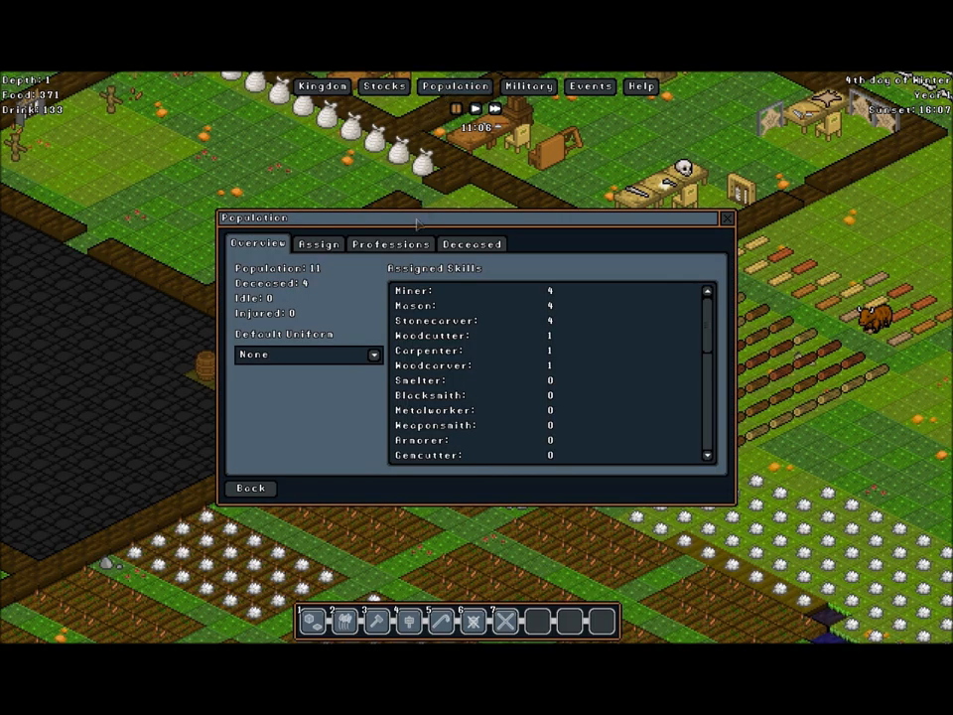
click(319, 243)
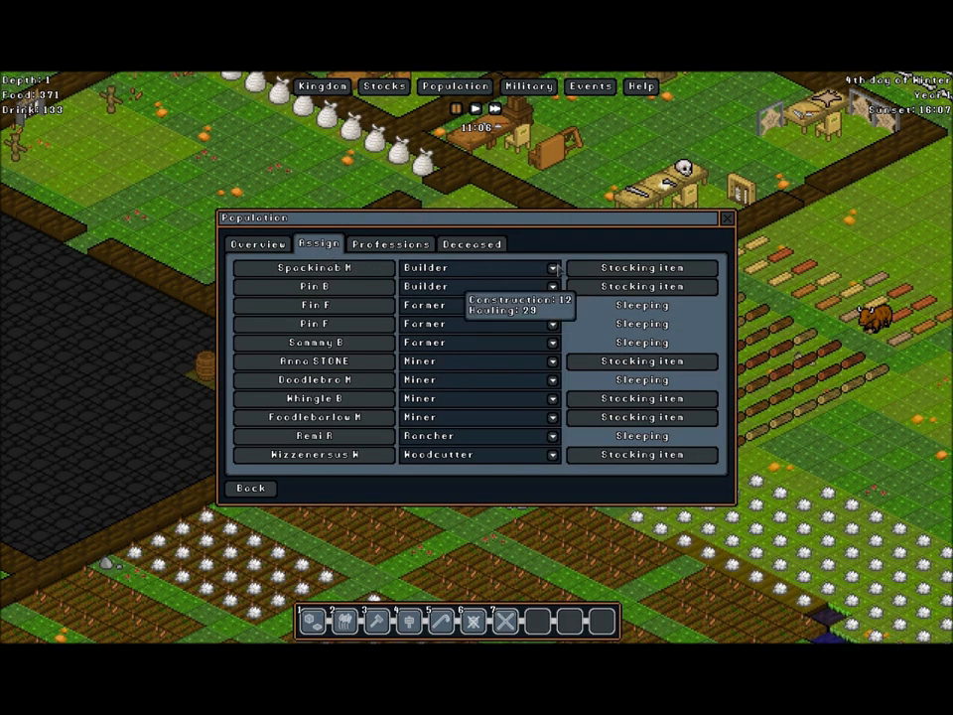
click(551, 286)
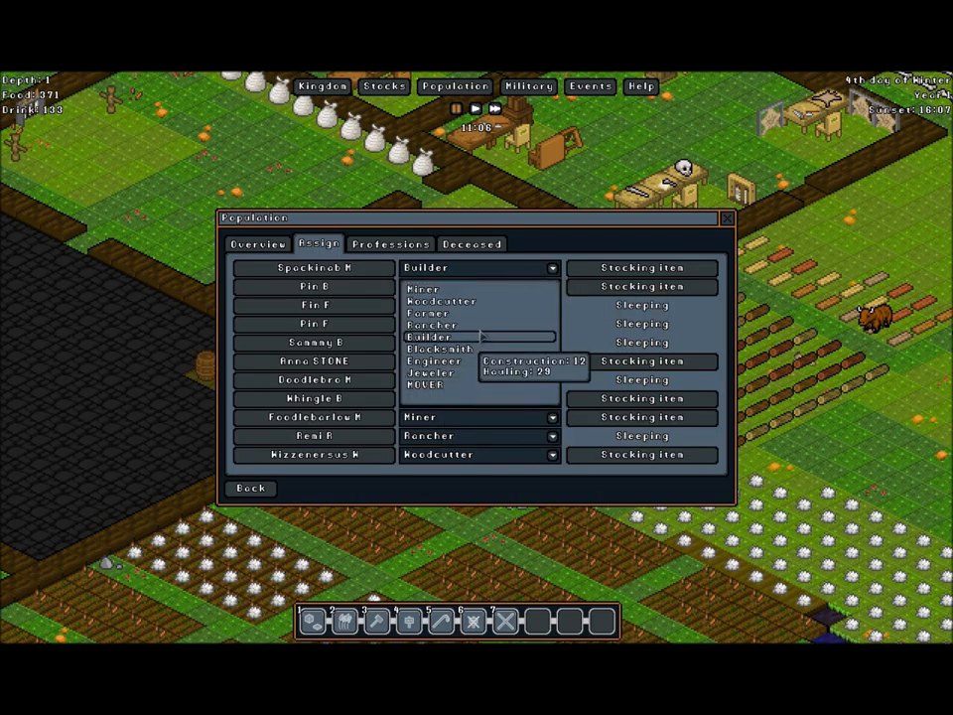
click(431, 325)
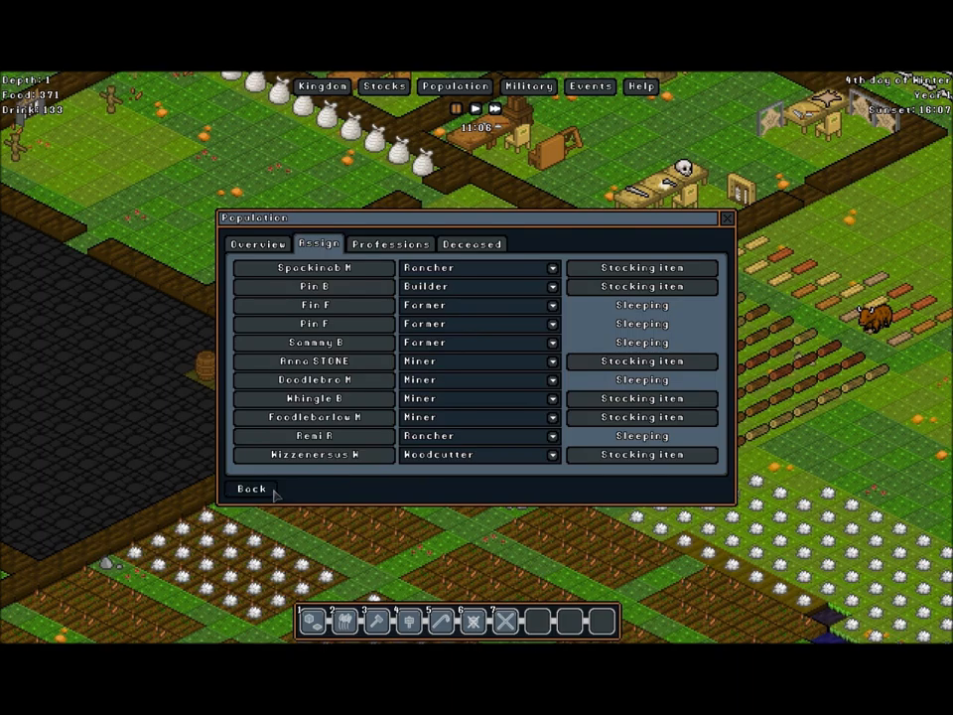
click(250, 488)
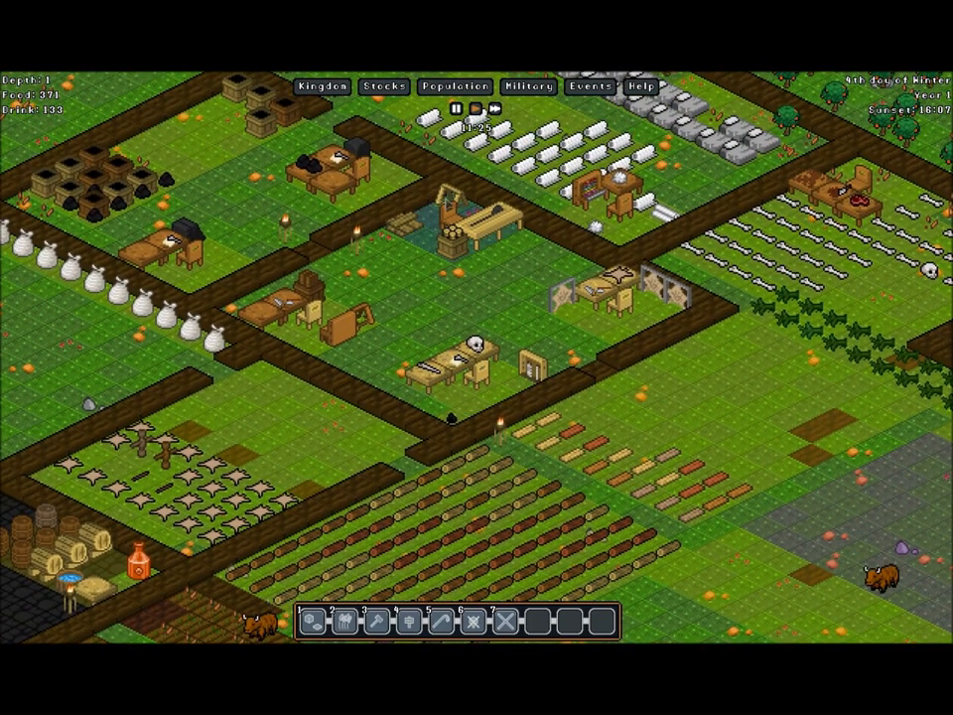
click(455, 87)
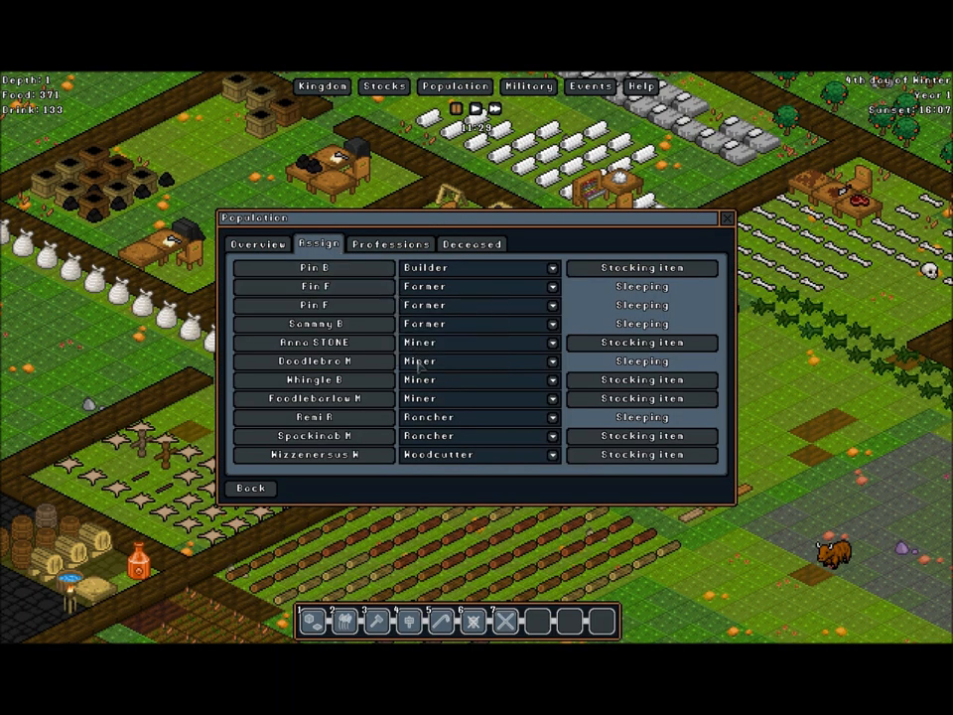
mouse_move(555, 361)
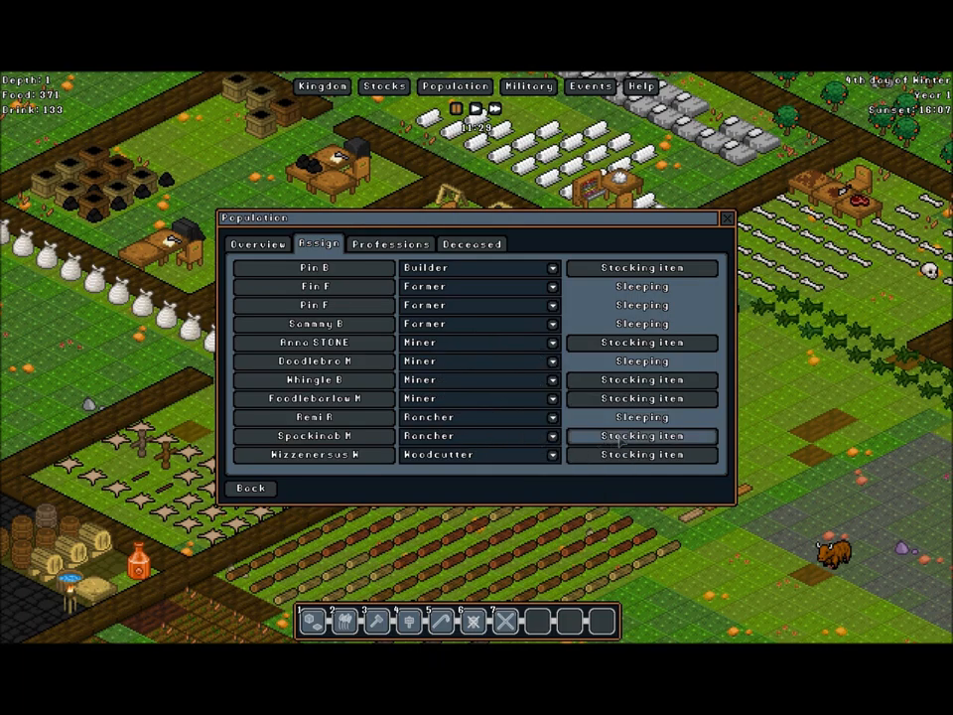
click(312, 435)
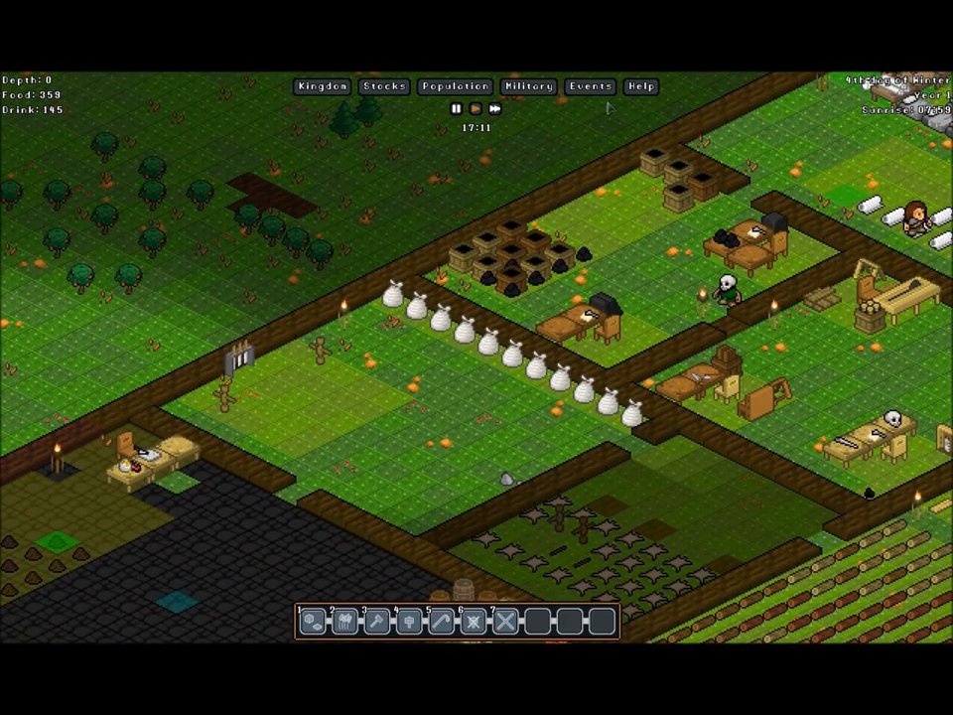
click(590, 86)
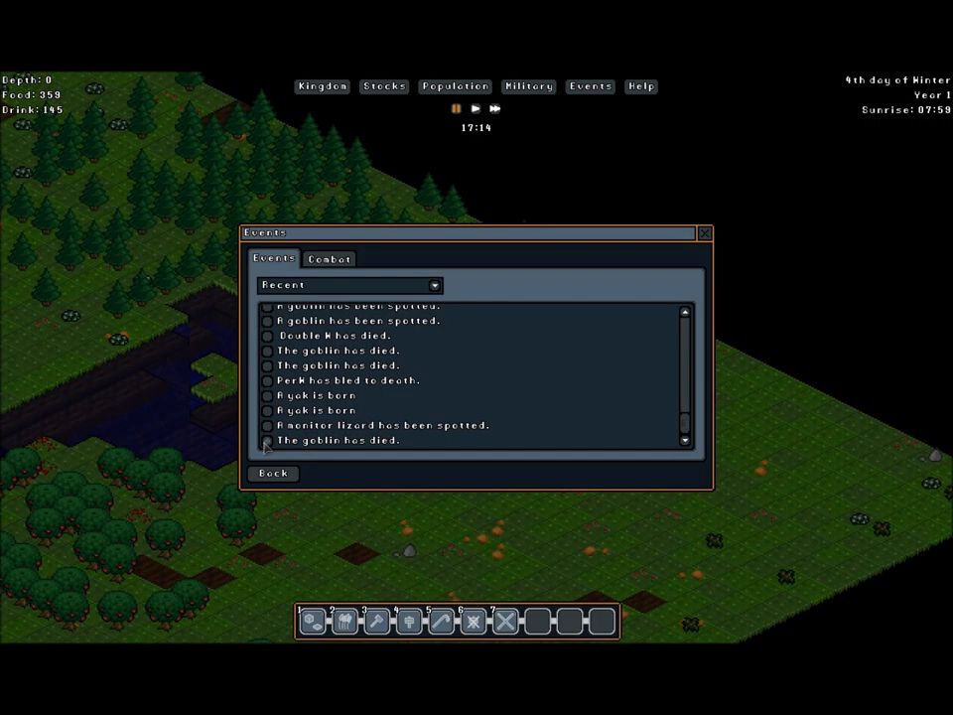
click(704, 232)
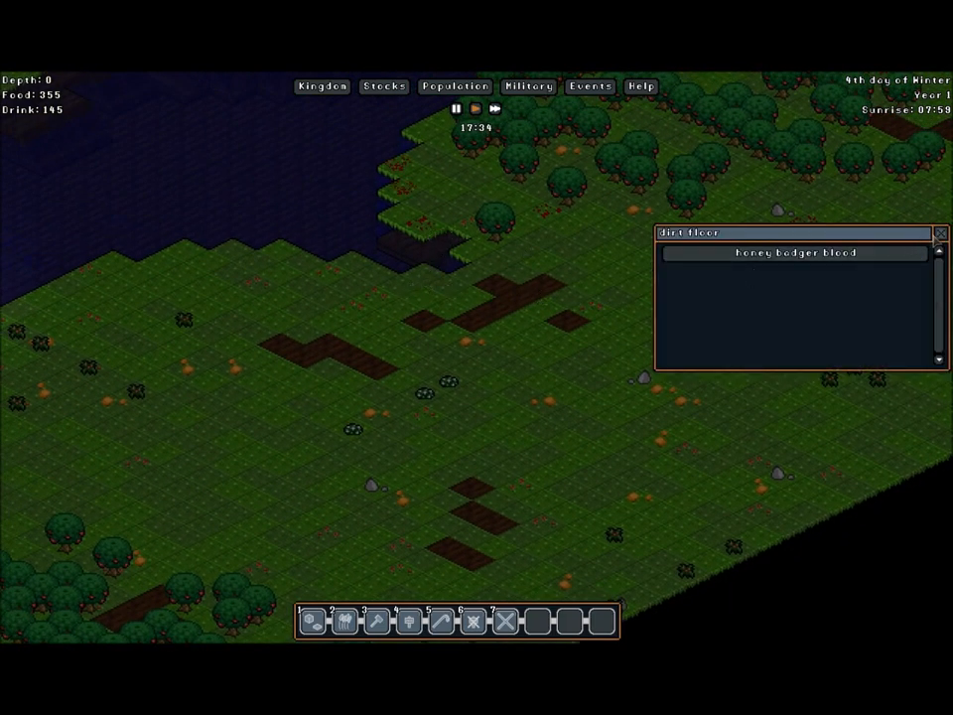
click(938, 232)
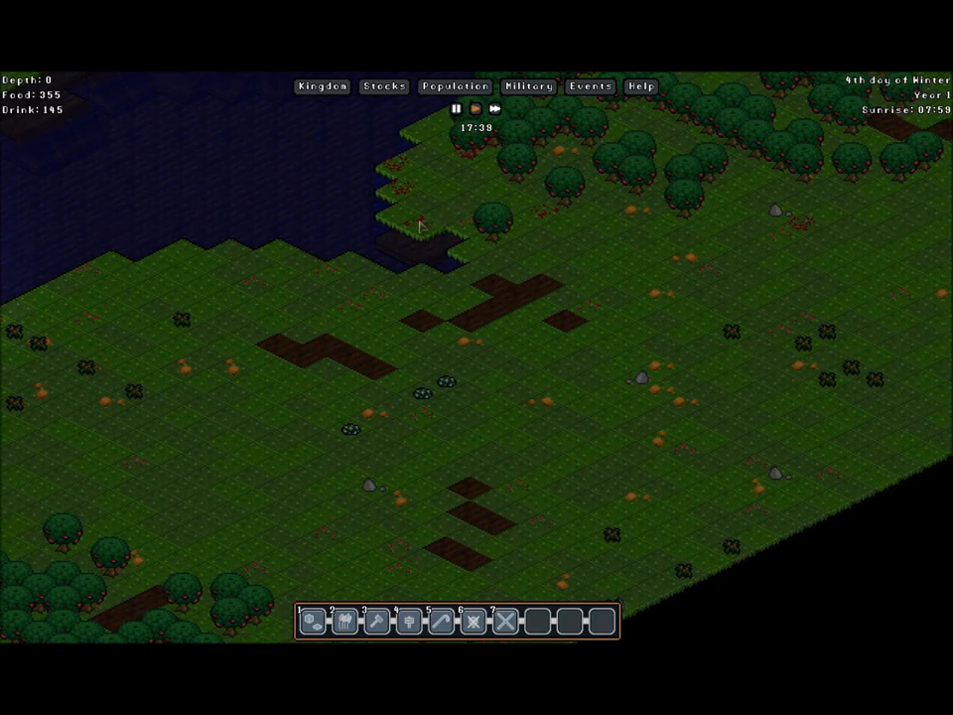
mouse_move(571, 227)
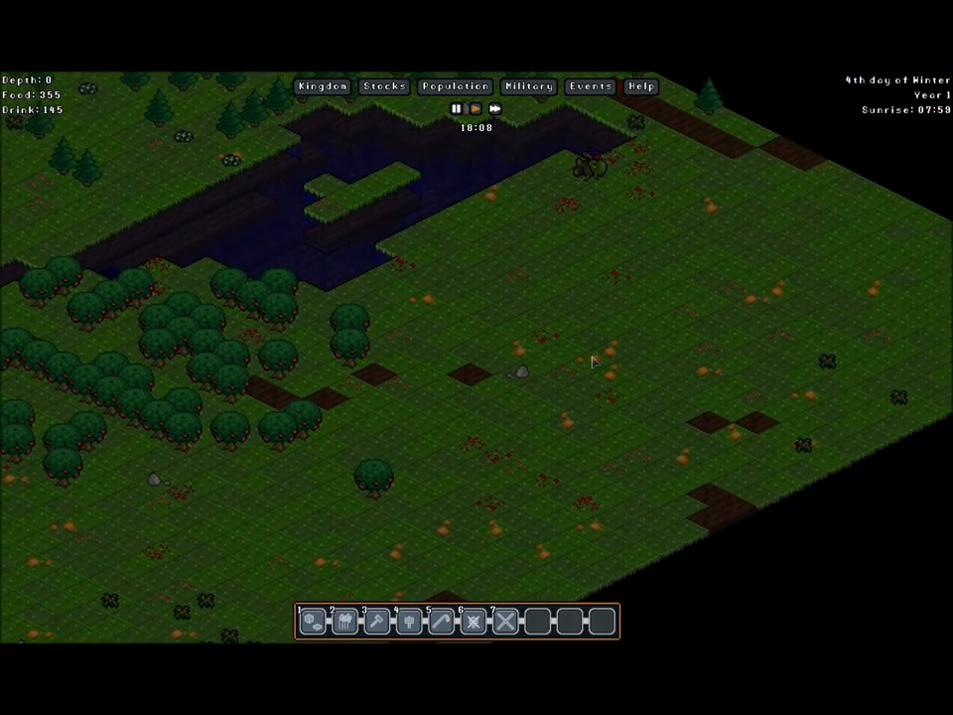
click(593, 394)
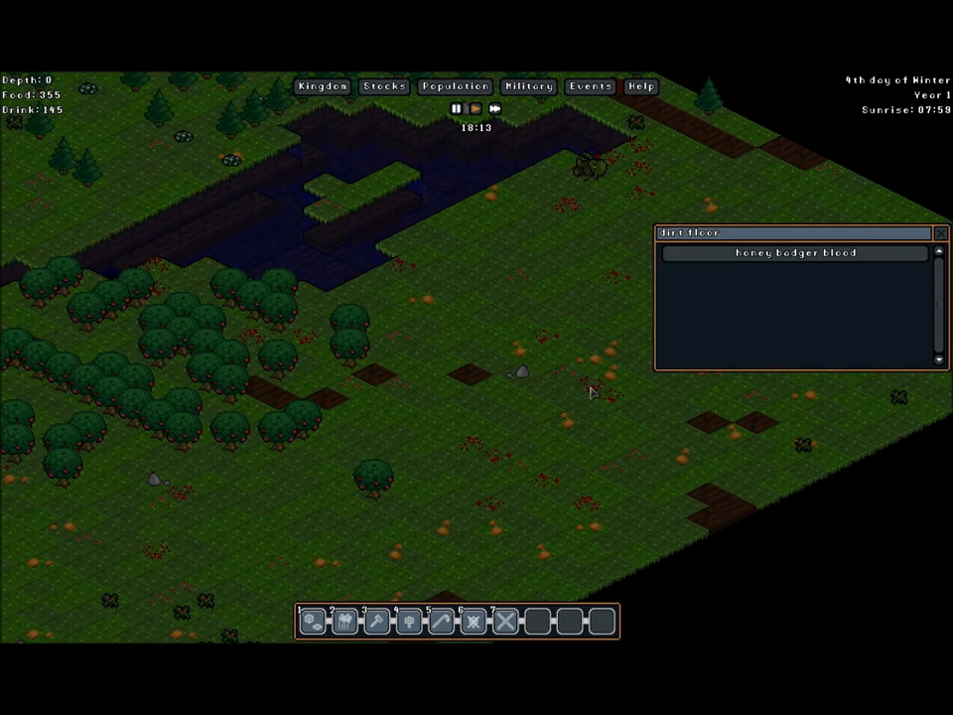
mouse_move(303, 340)
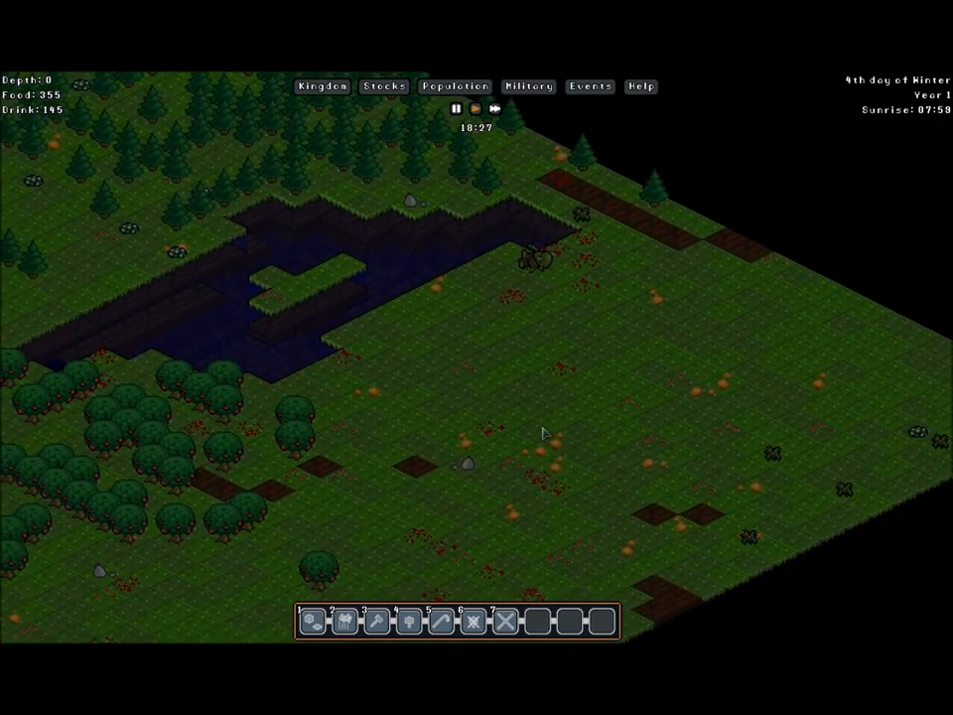
Scroll the map to bring the kitchen workshop into view.
scroll(down, 3)
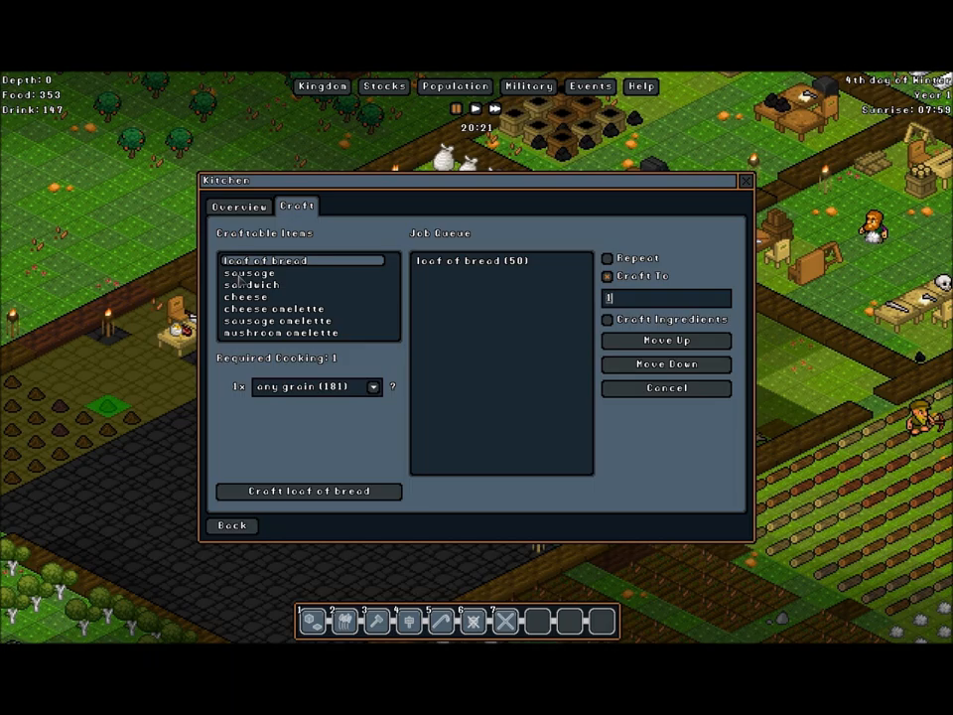
Queue sausages crafted up to 45 at the kitchen and close its window.
click(250, 271)
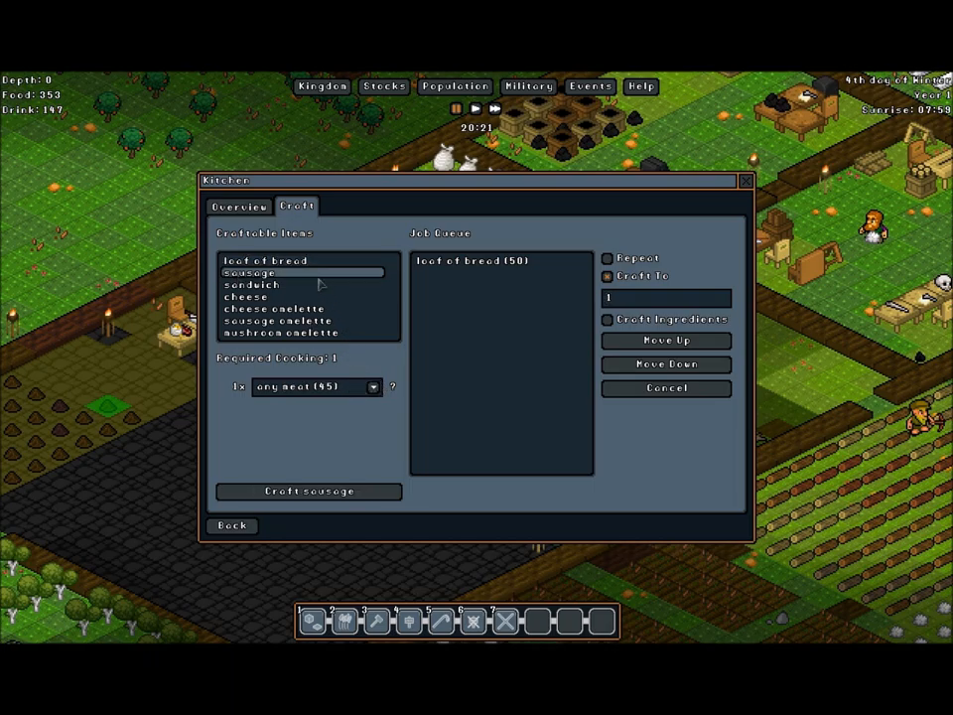
click(252, 285)
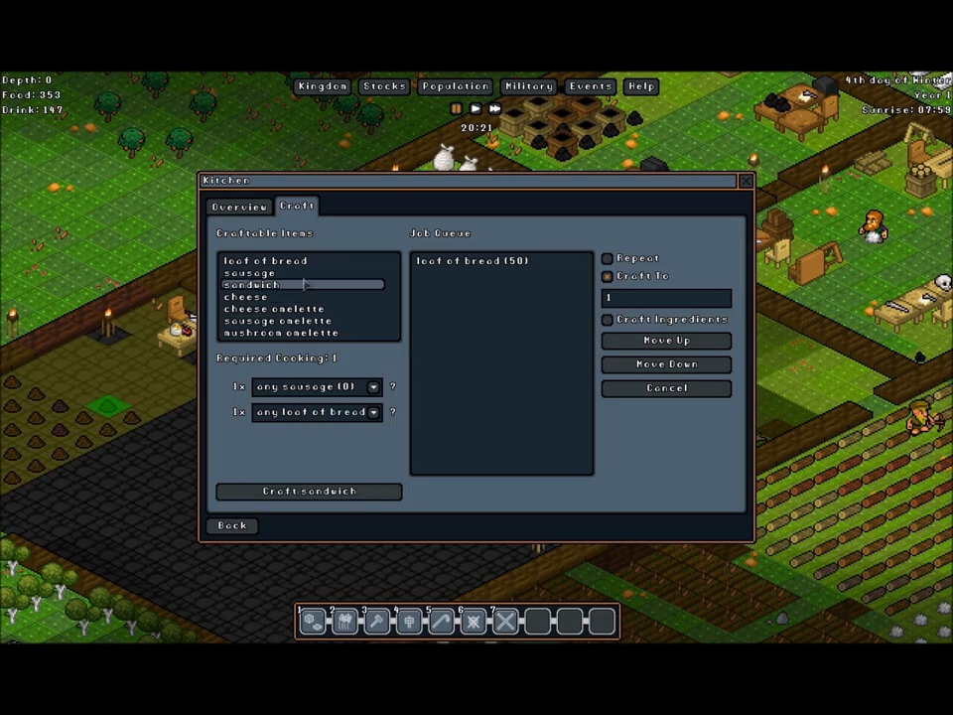
click(250, 273)
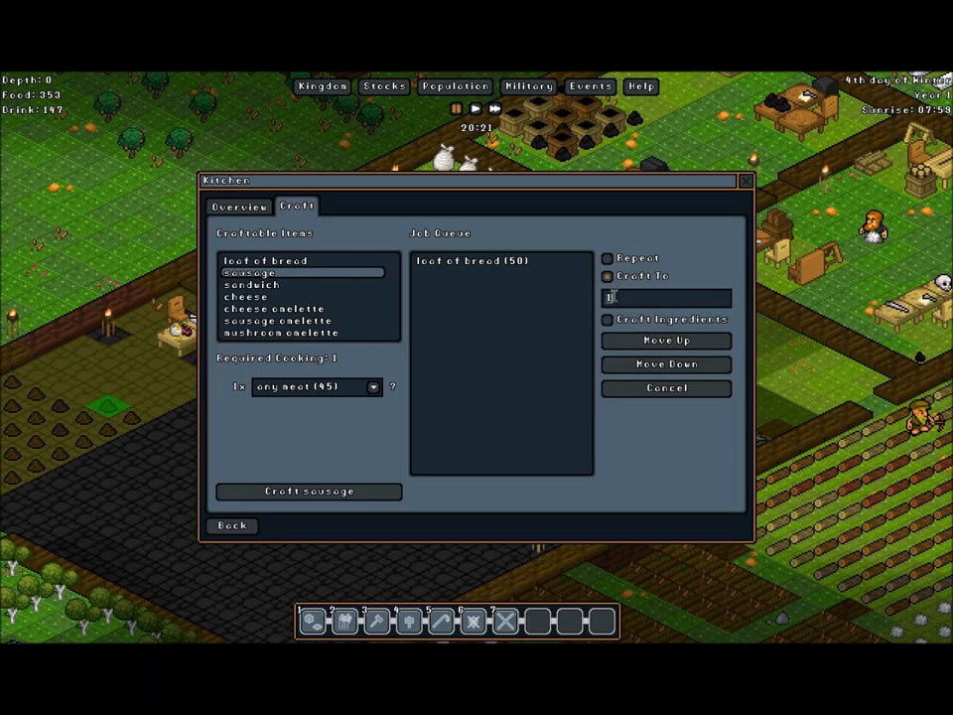
text(45)
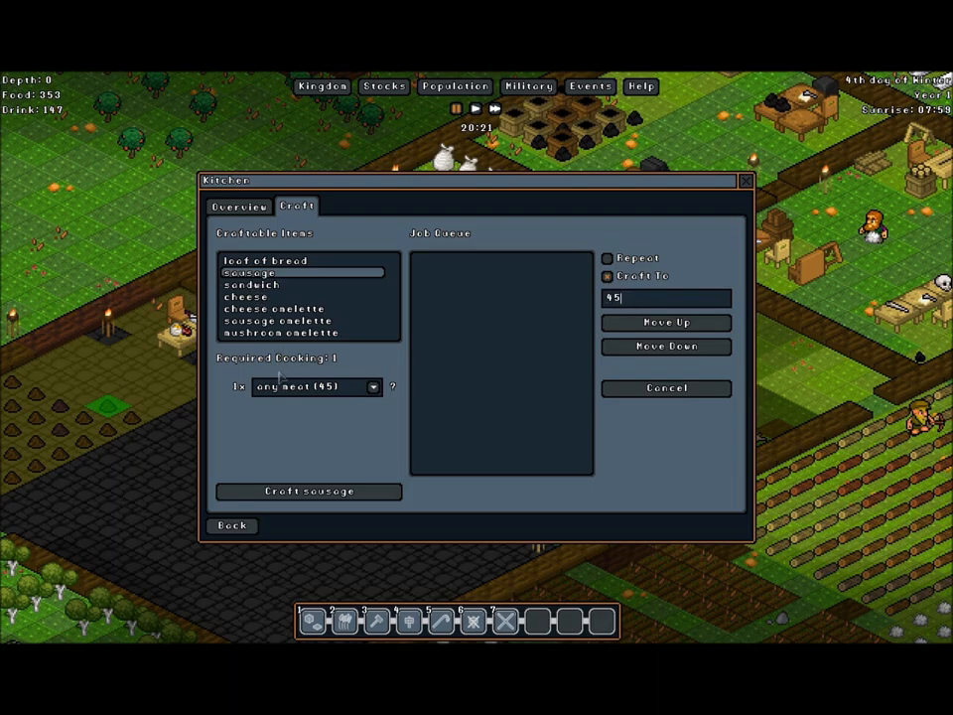
click(307, 491)
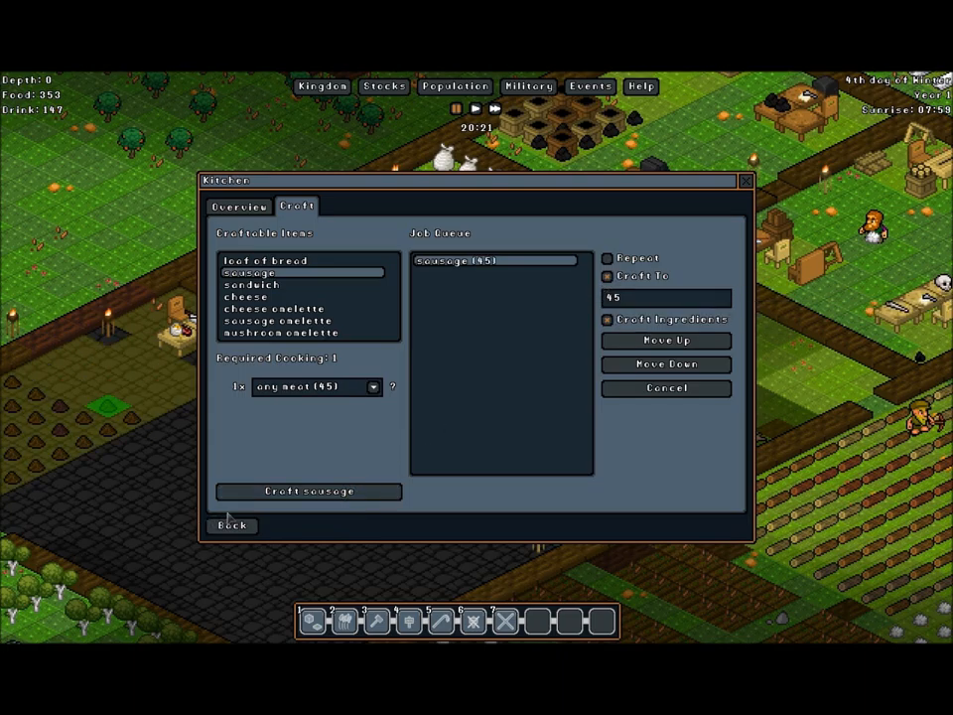
click(239, 205)
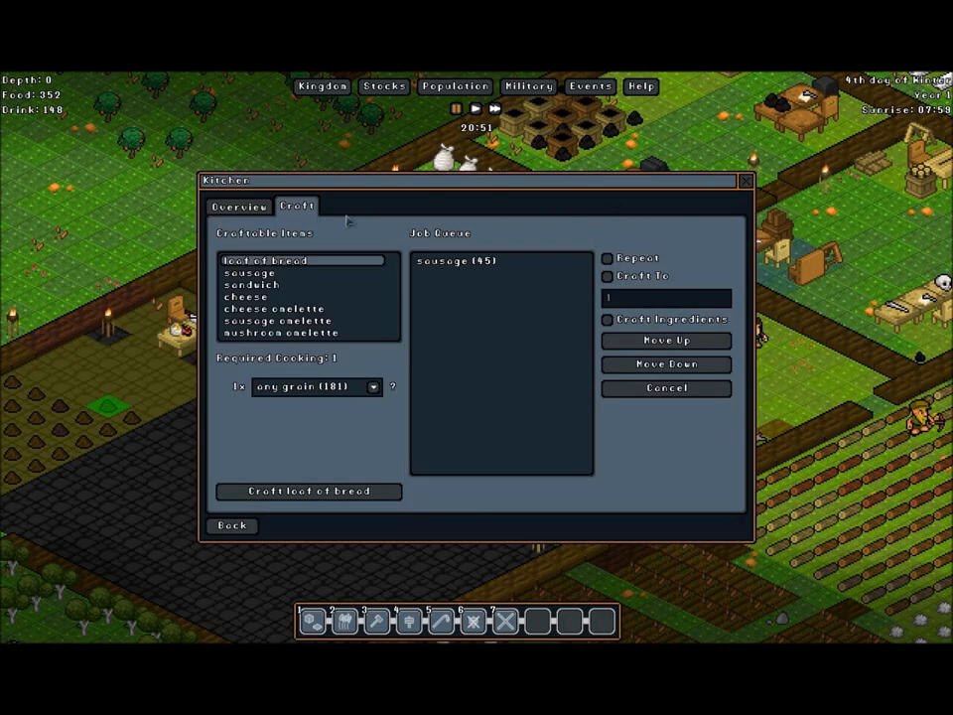
click(238, 205)
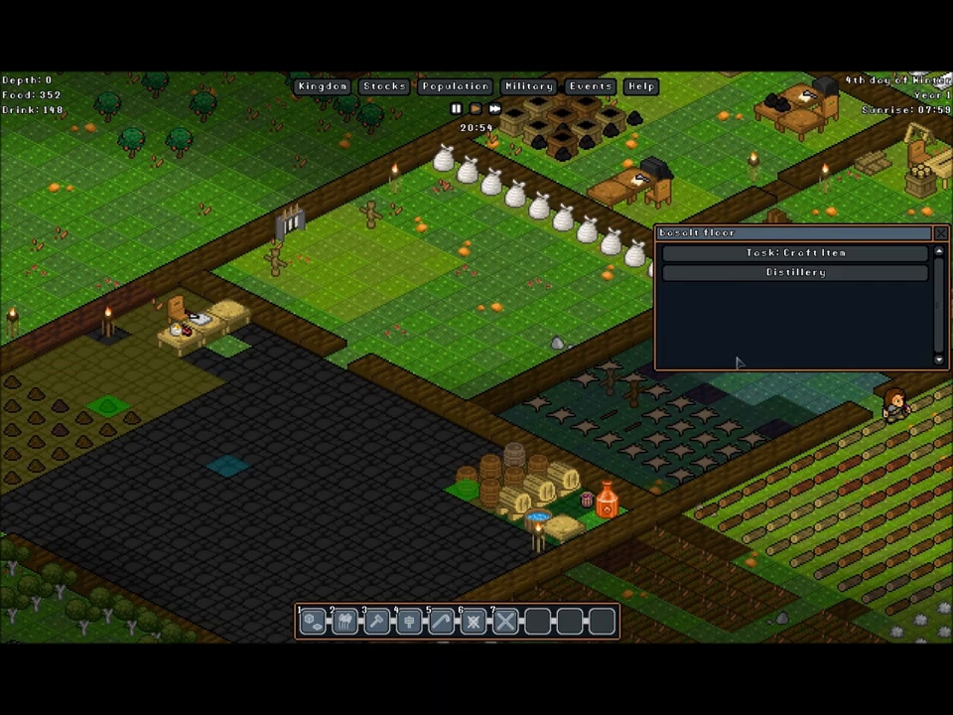
Cancel the distillery's strawberry wine order, queue wine up to 20, and close the window.
click(794, 272)
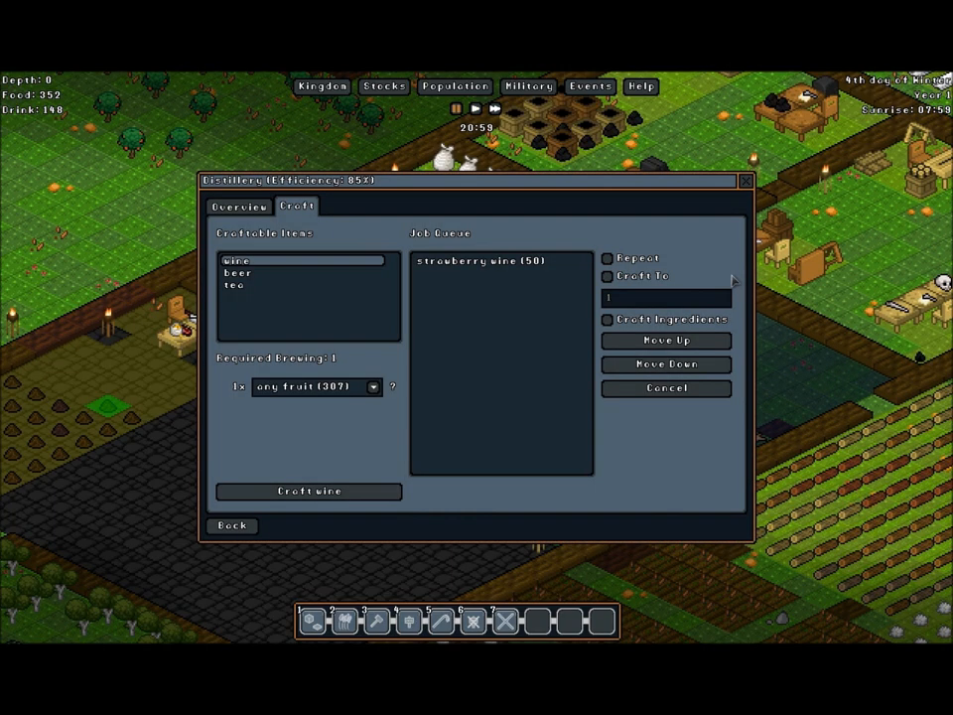
click(238, 206)
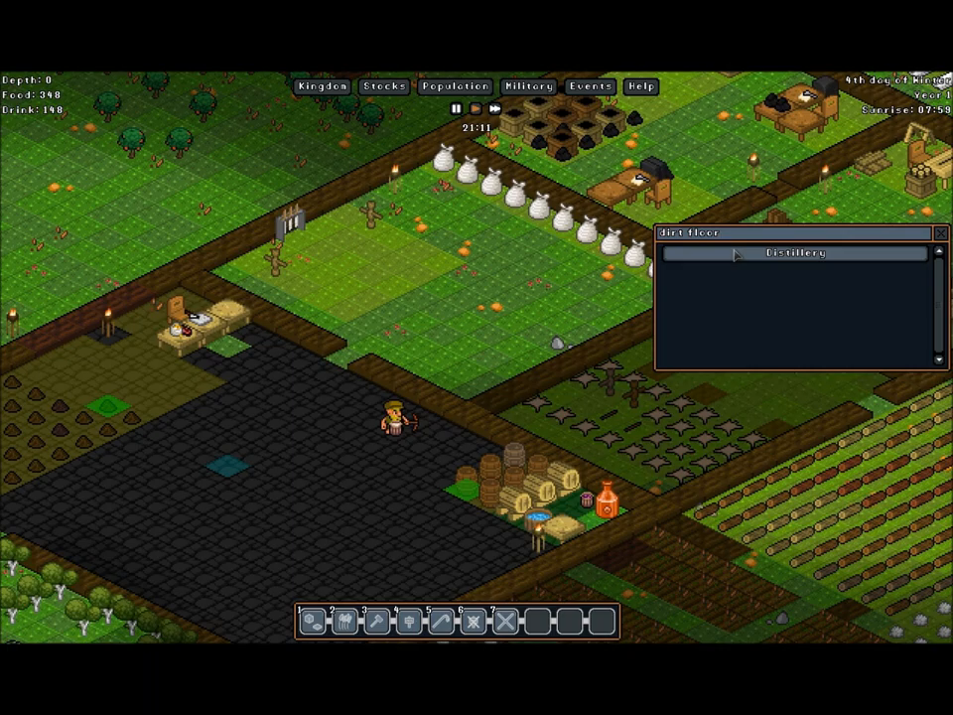
click(793, 252)
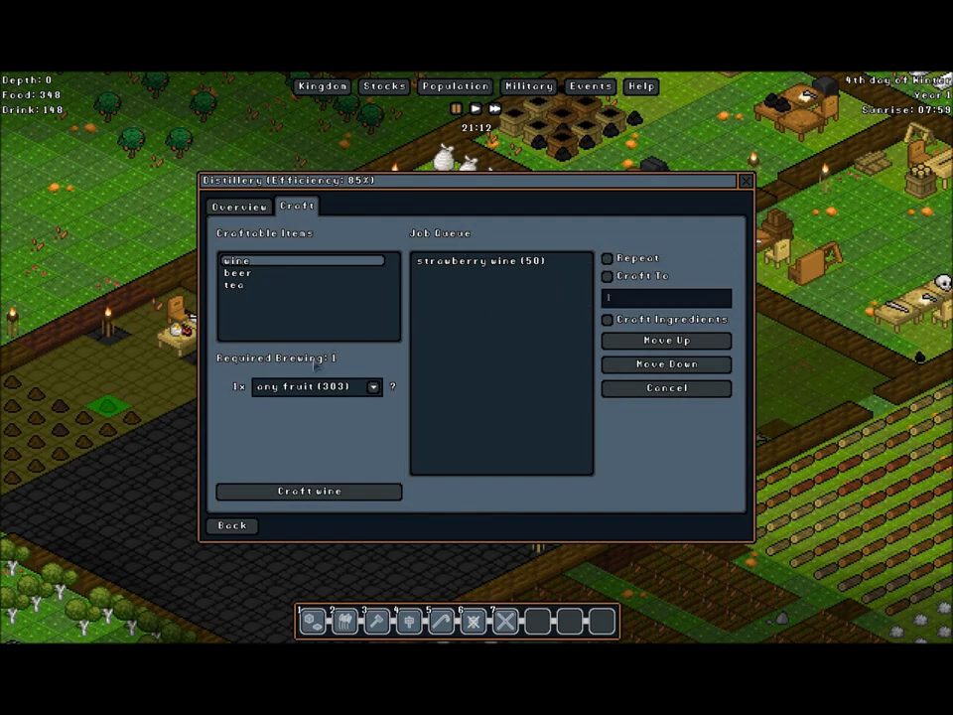
mouse_move(583, 280)
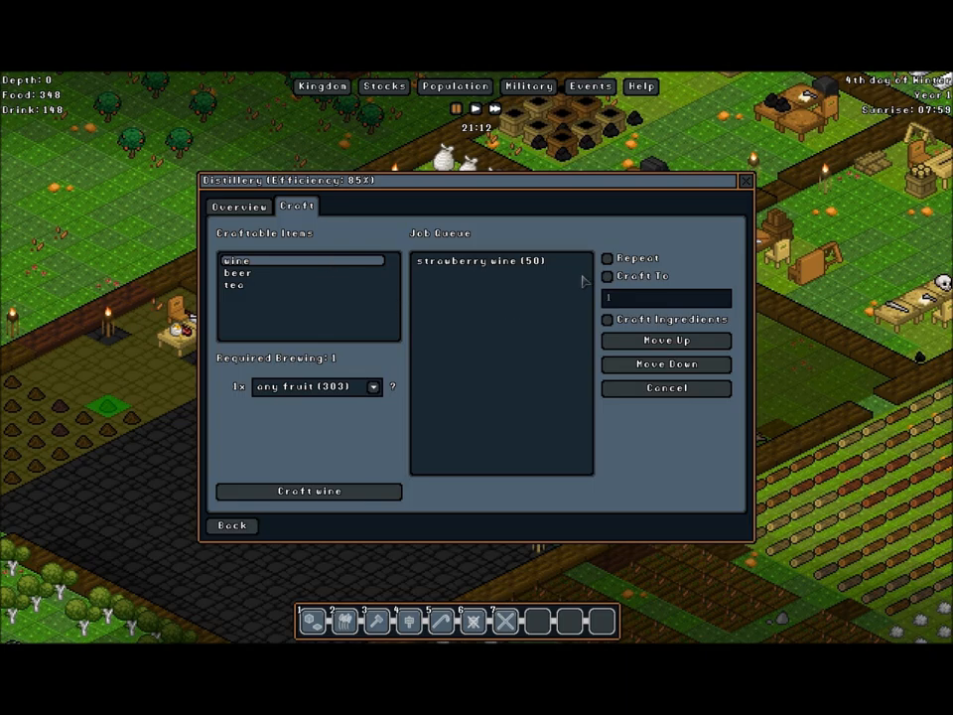
click(236, 286)
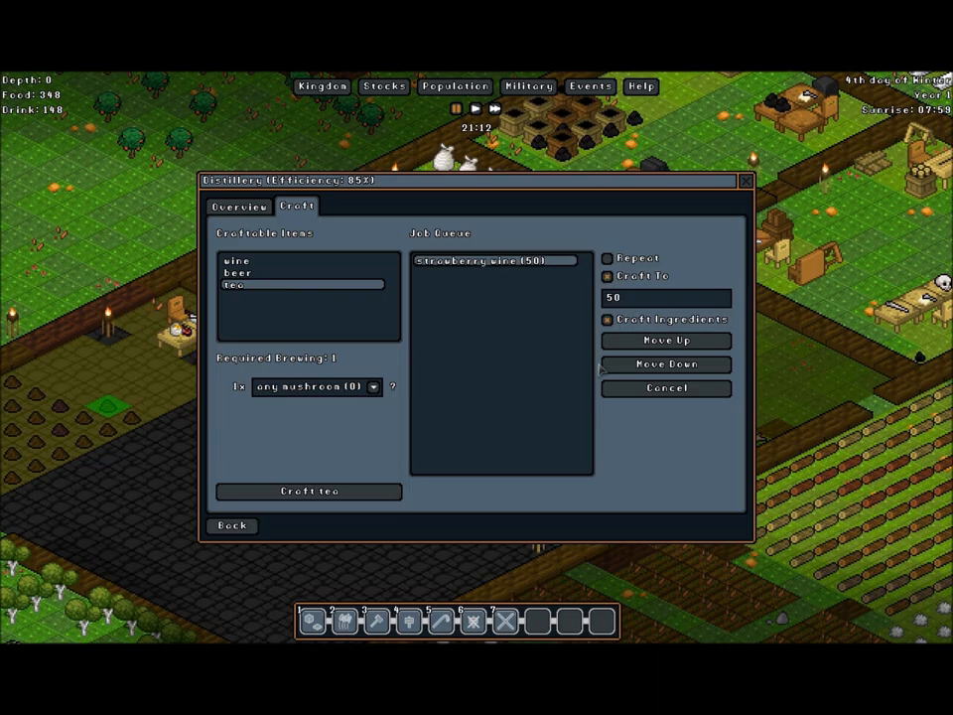
click(665, 387)
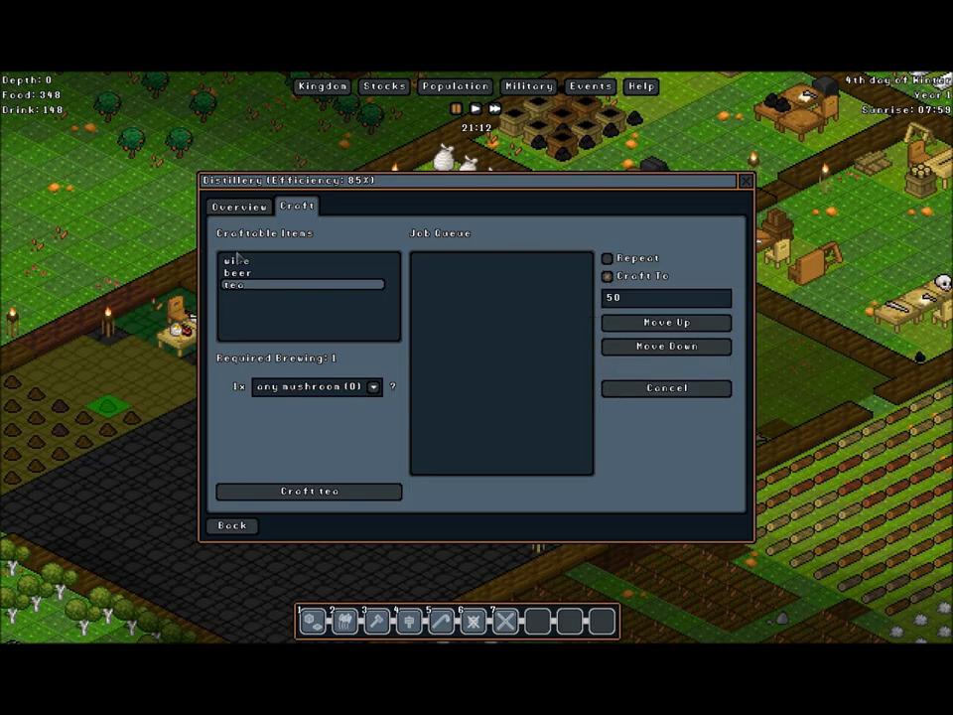
click(238, 259)
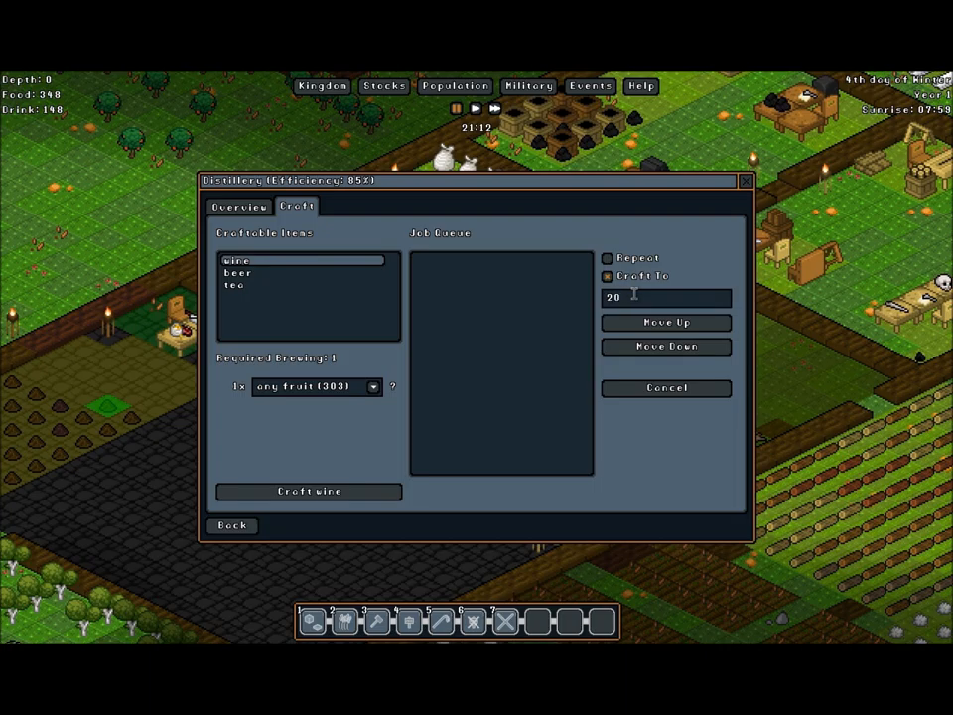
click(308, 491)
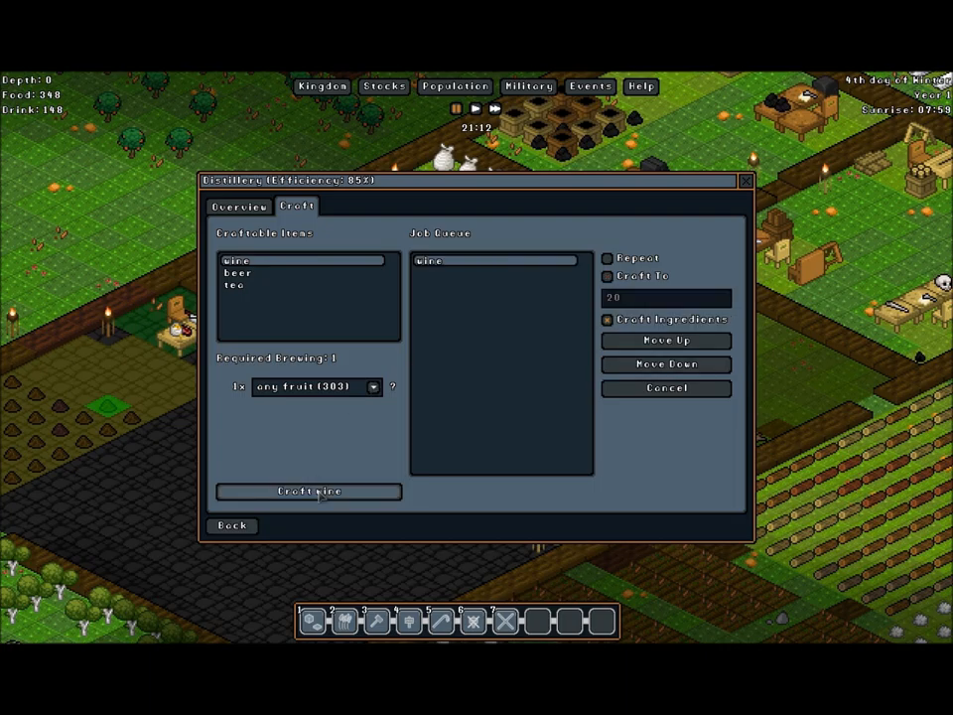
click(307, 491)
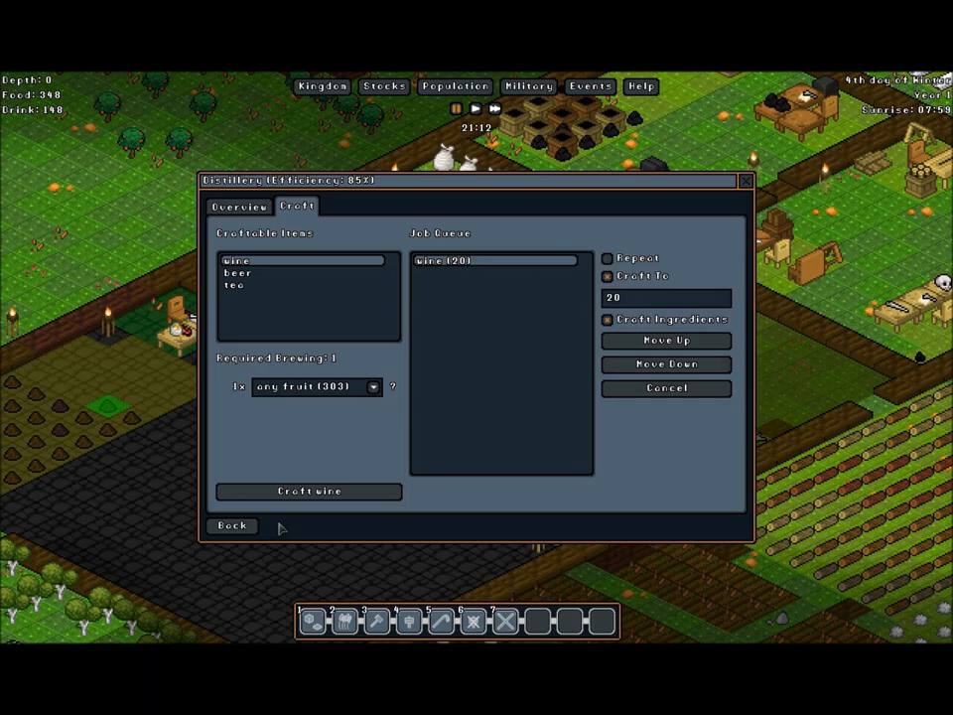
click(232, 525)
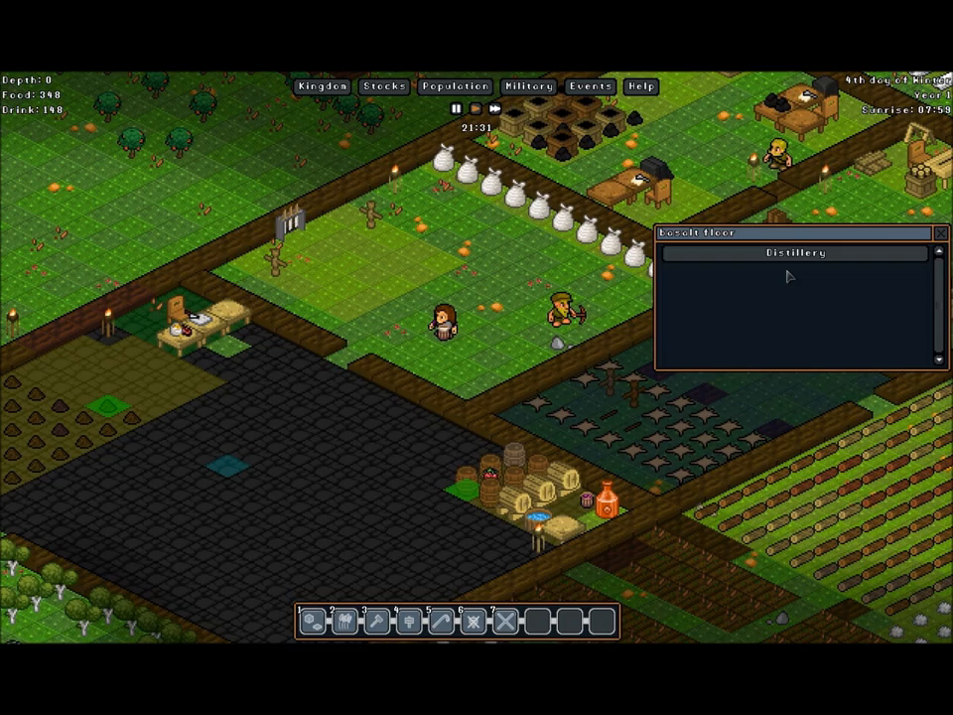
click(794, 252)
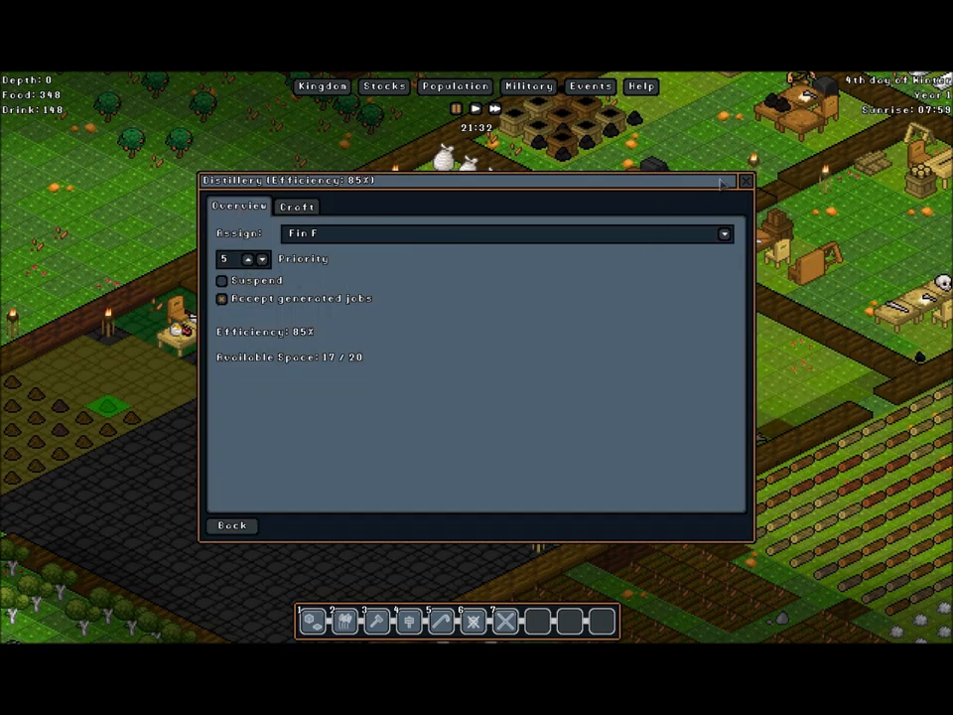
click(745, 181)
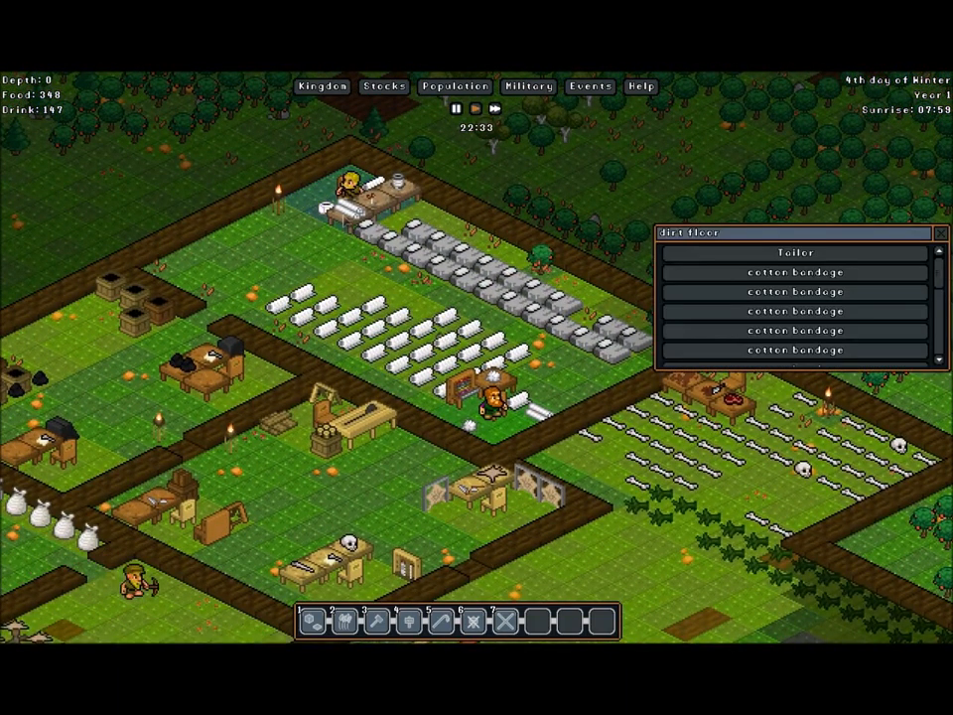
Select the Tailor's dirt-floor tile to show its cotton bandage tasks.
click(793, 253)
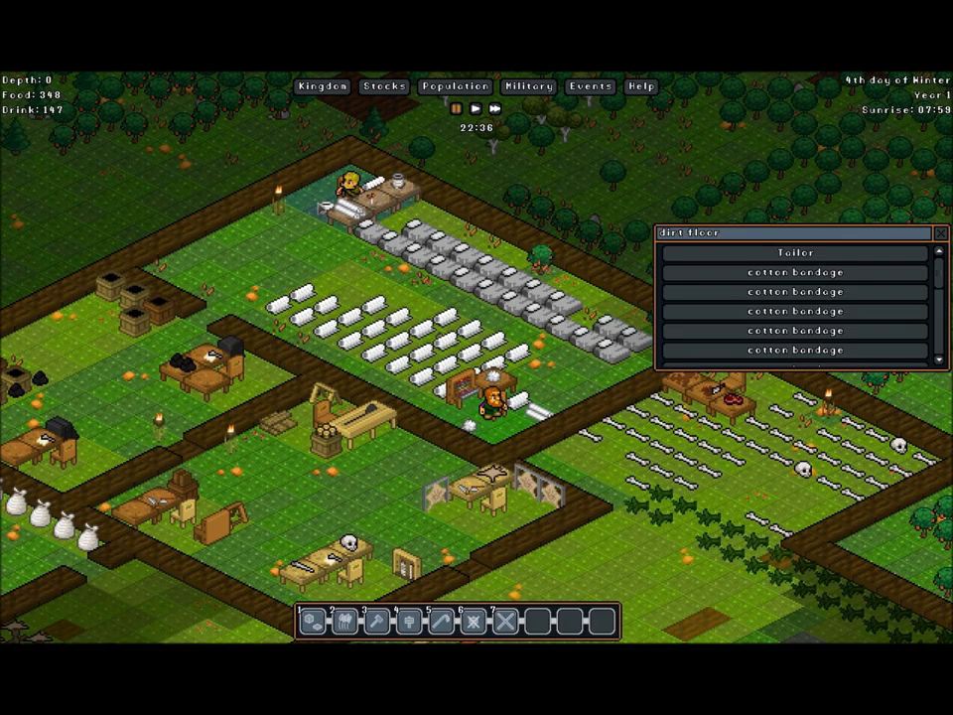
Confirm the tailor's queue still holds the 20-bandage order, then close its window.
click(790, 252)
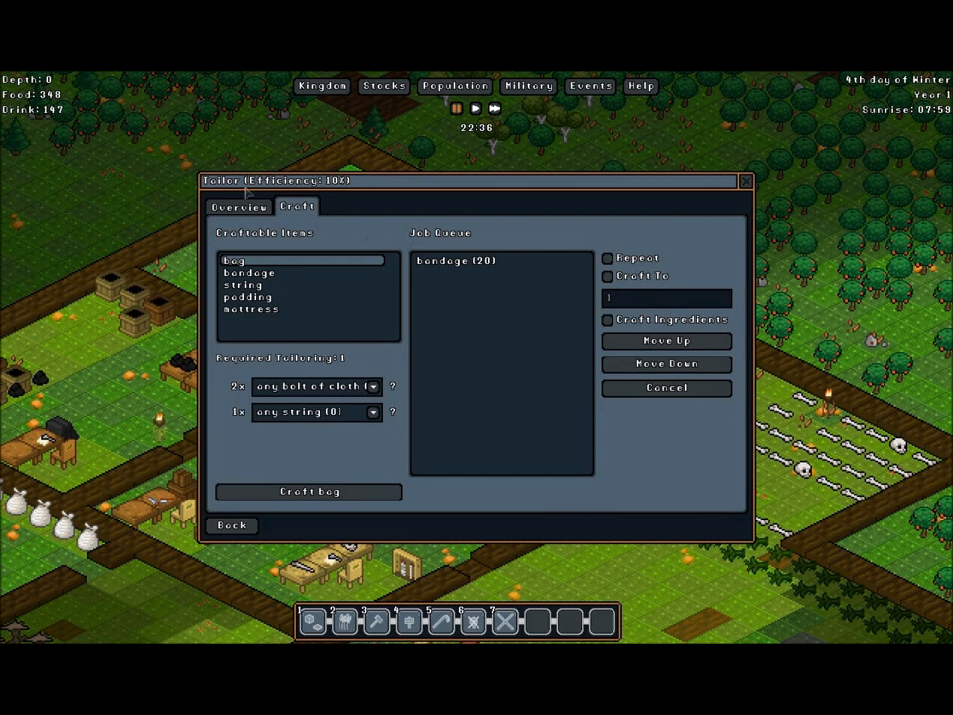
click(238, 207)
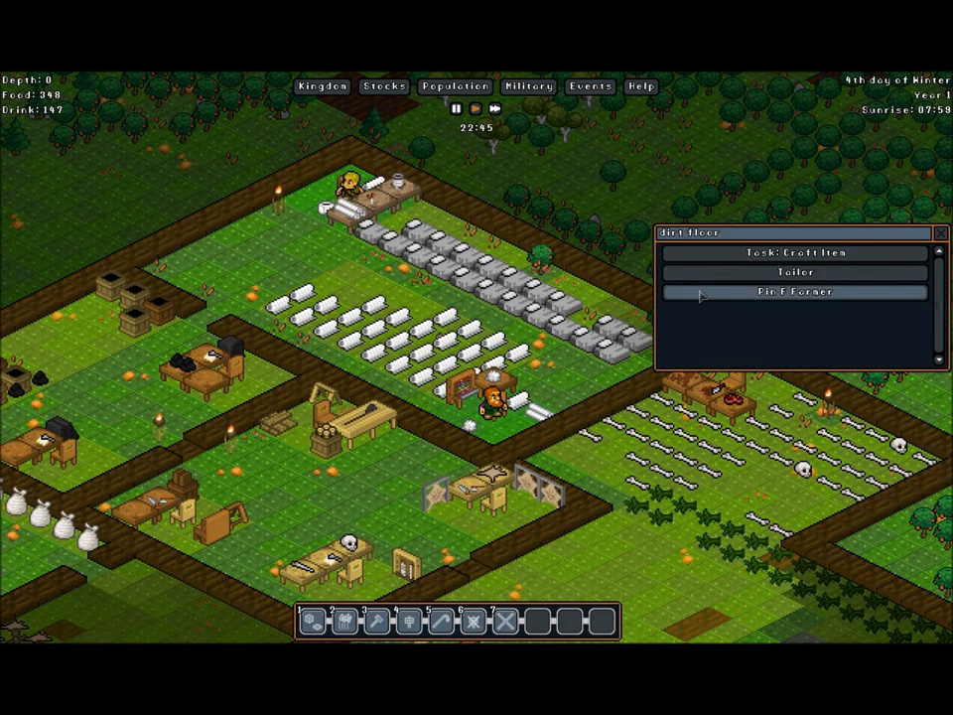
Open the tailoring farmer gnome's sheet and scroll through its attributes and task skills.
click(793, 292)
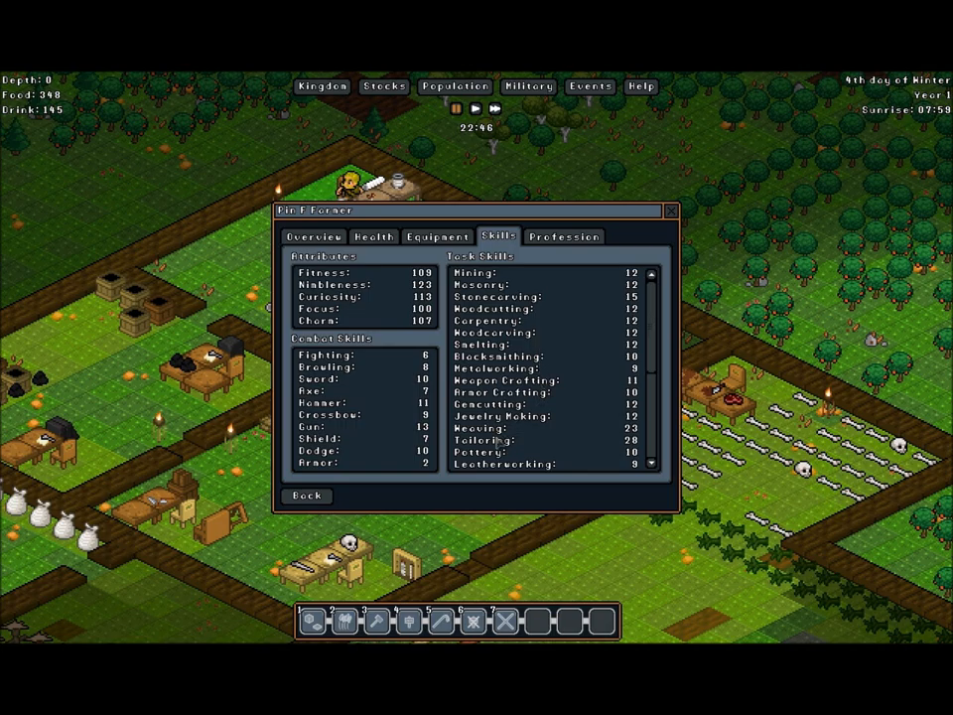
scroll(down, 3)
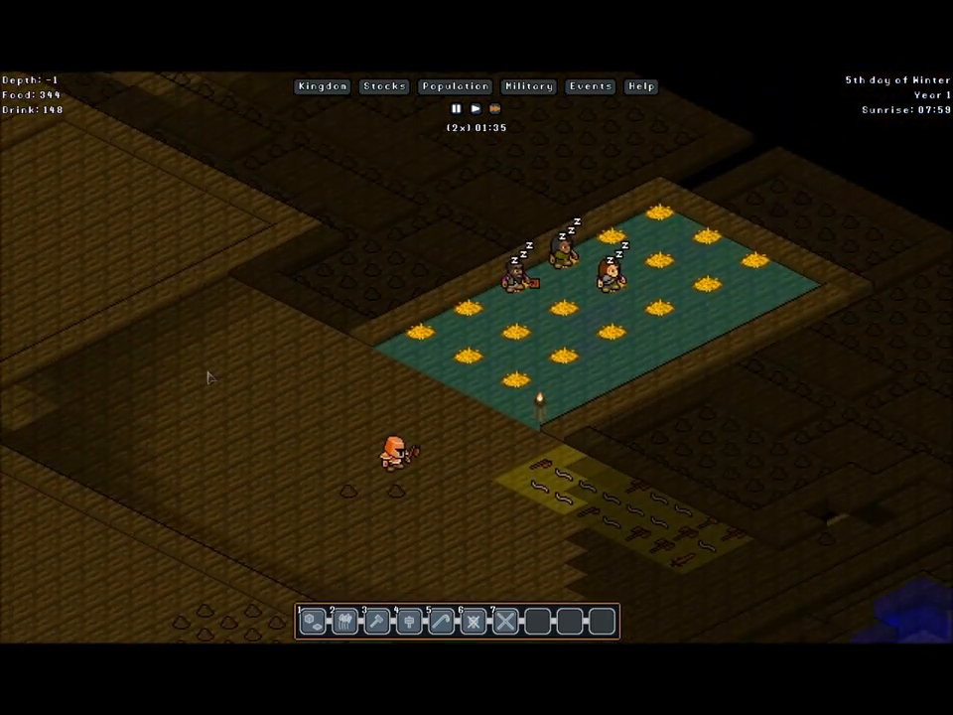
mouse_move(321, 563)
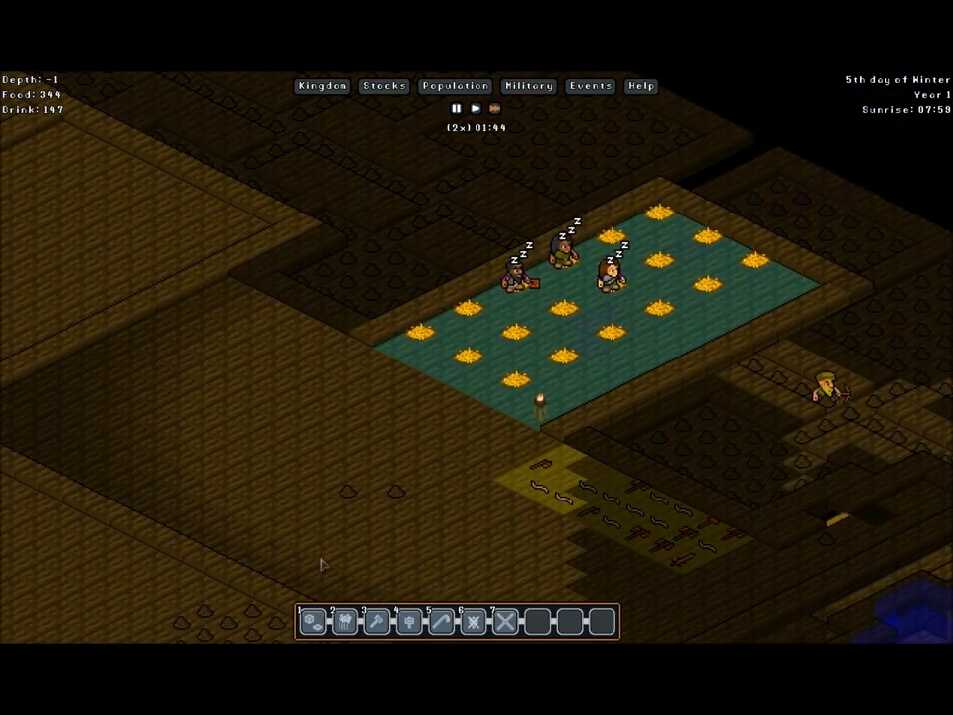